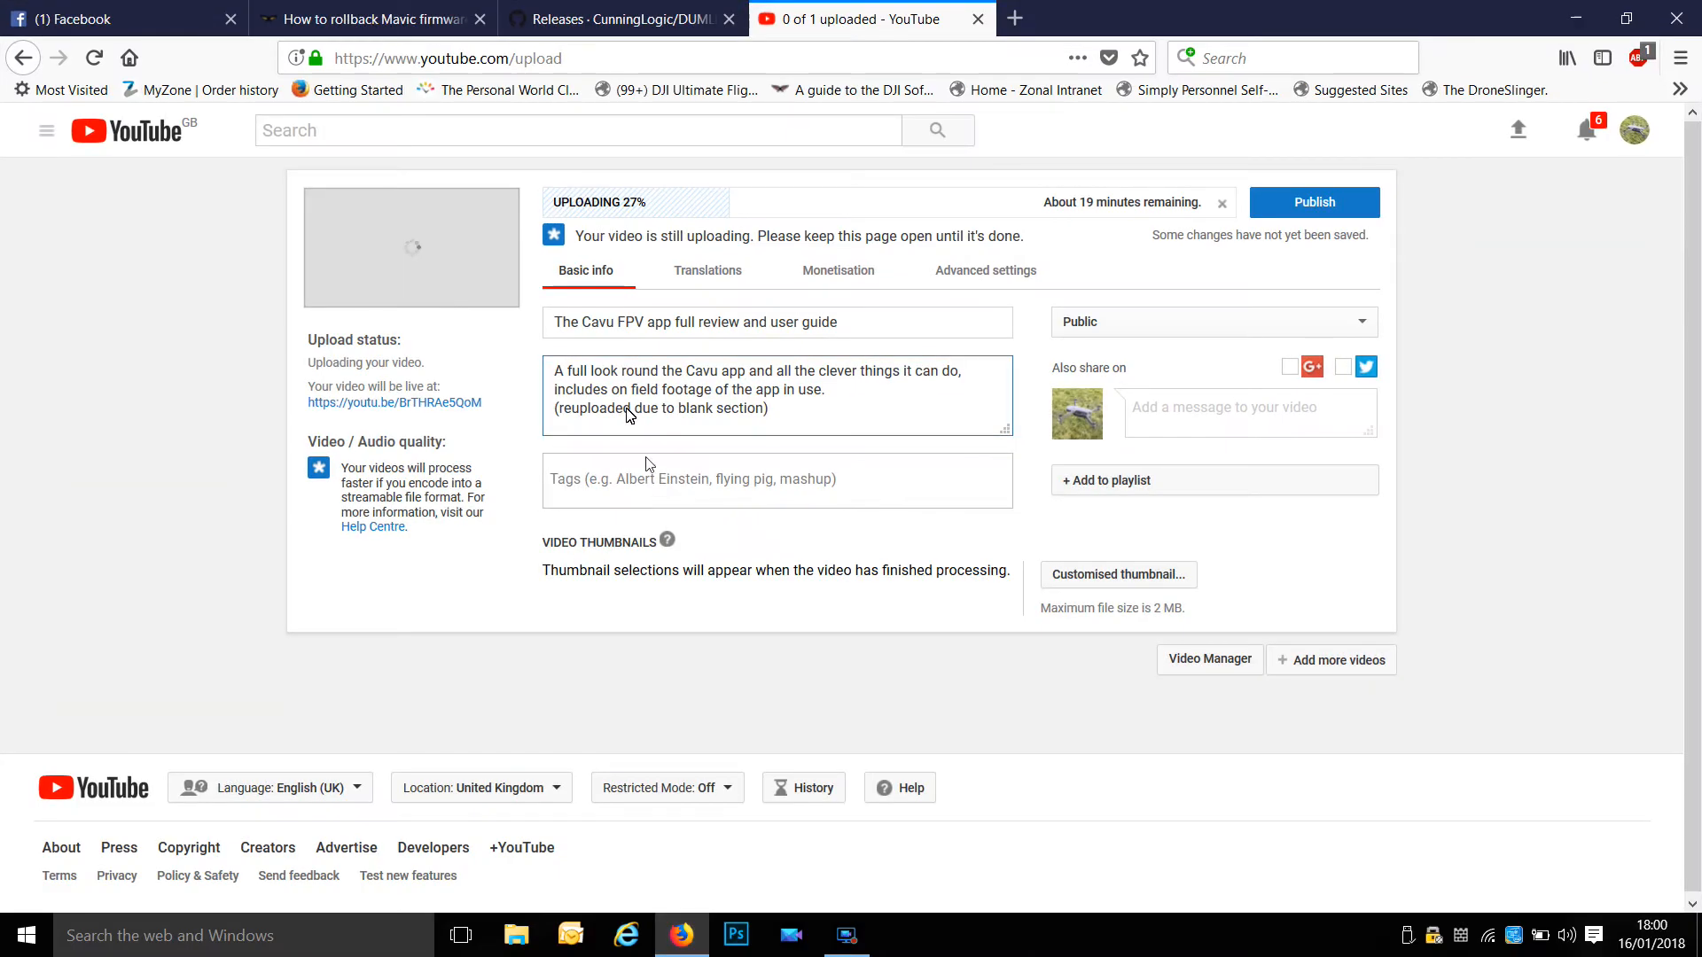
Download and save DUMLRacer.jar from the v1.1.1 assets on the DUMLRacer GitHub Releases page.
{"action": "left_click", "coordinate": [631, 19]}
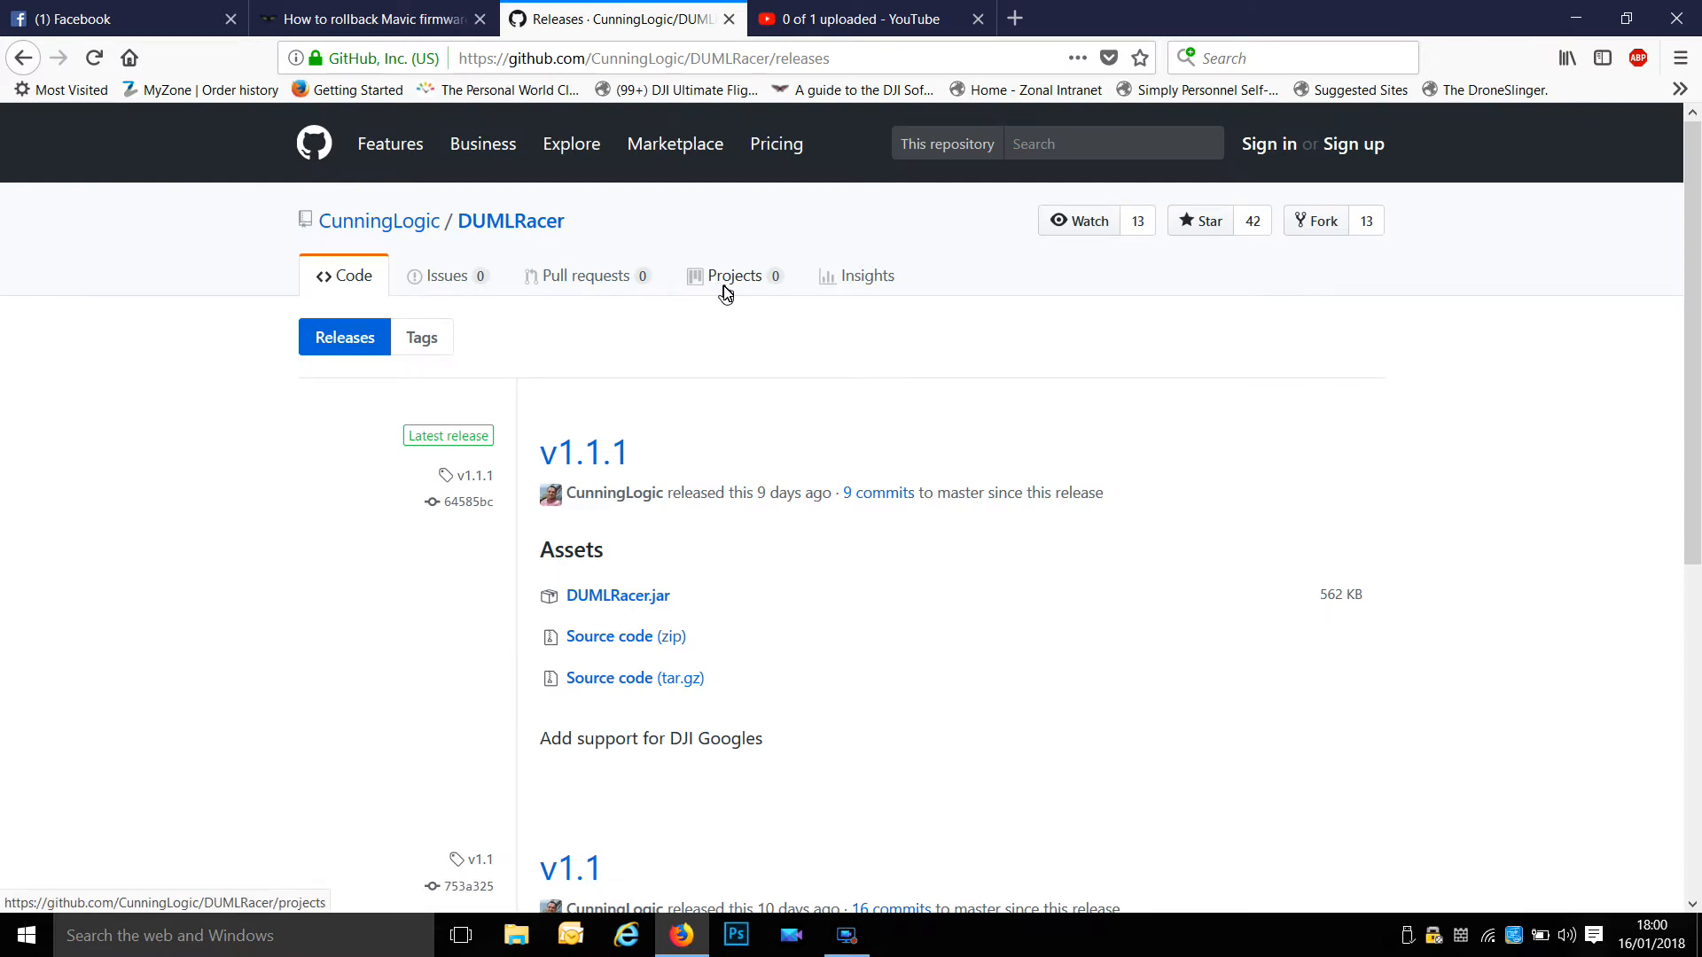
{"action": "mouse_move", "coordinate": [982, 252]}
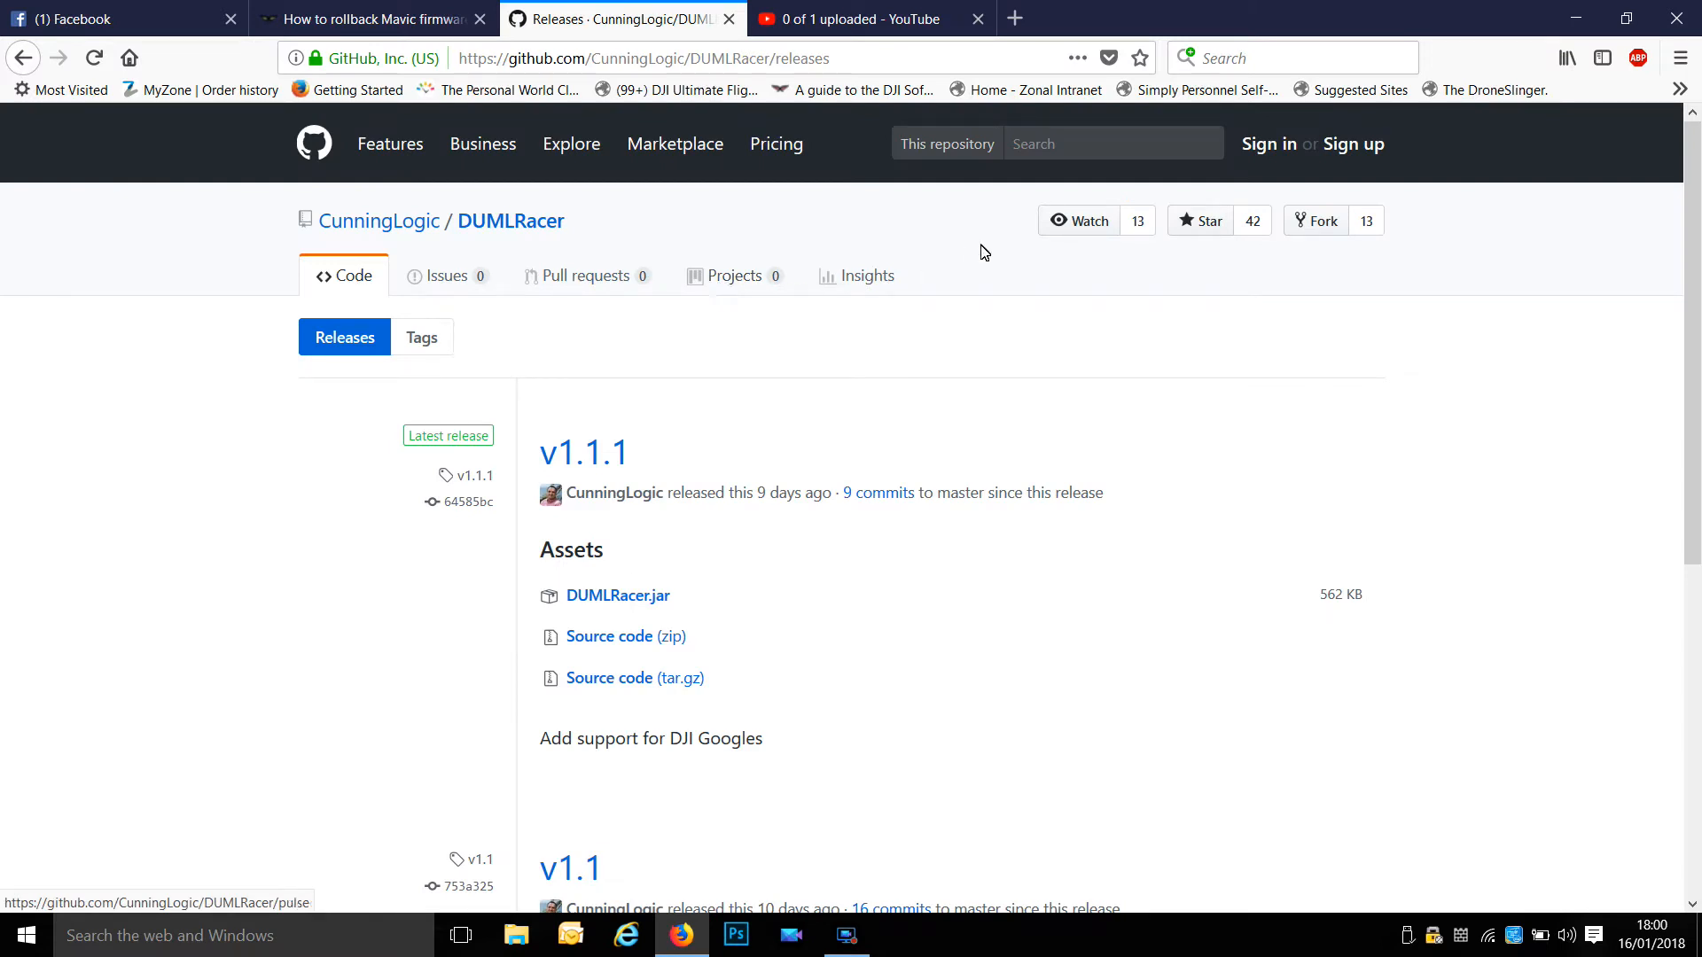
{"action": "scroll", "scroll_direction": "down", "scroll_amount": 3}
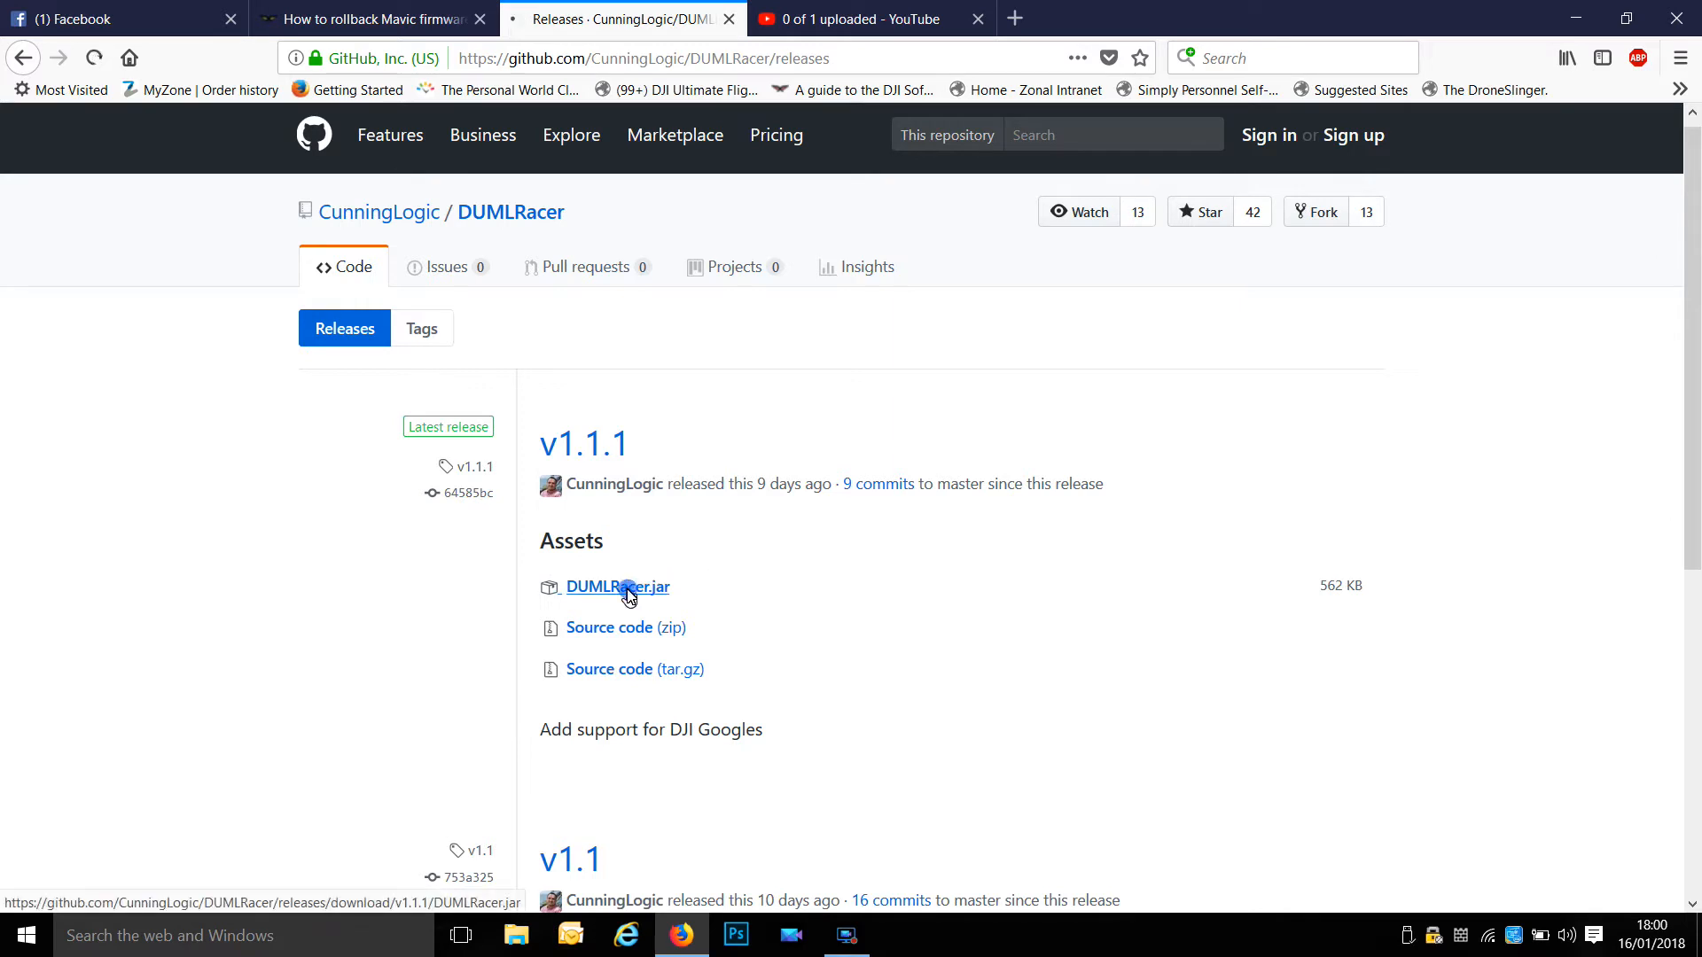
{"action": "left_click", "coordinate": [617, 586]}
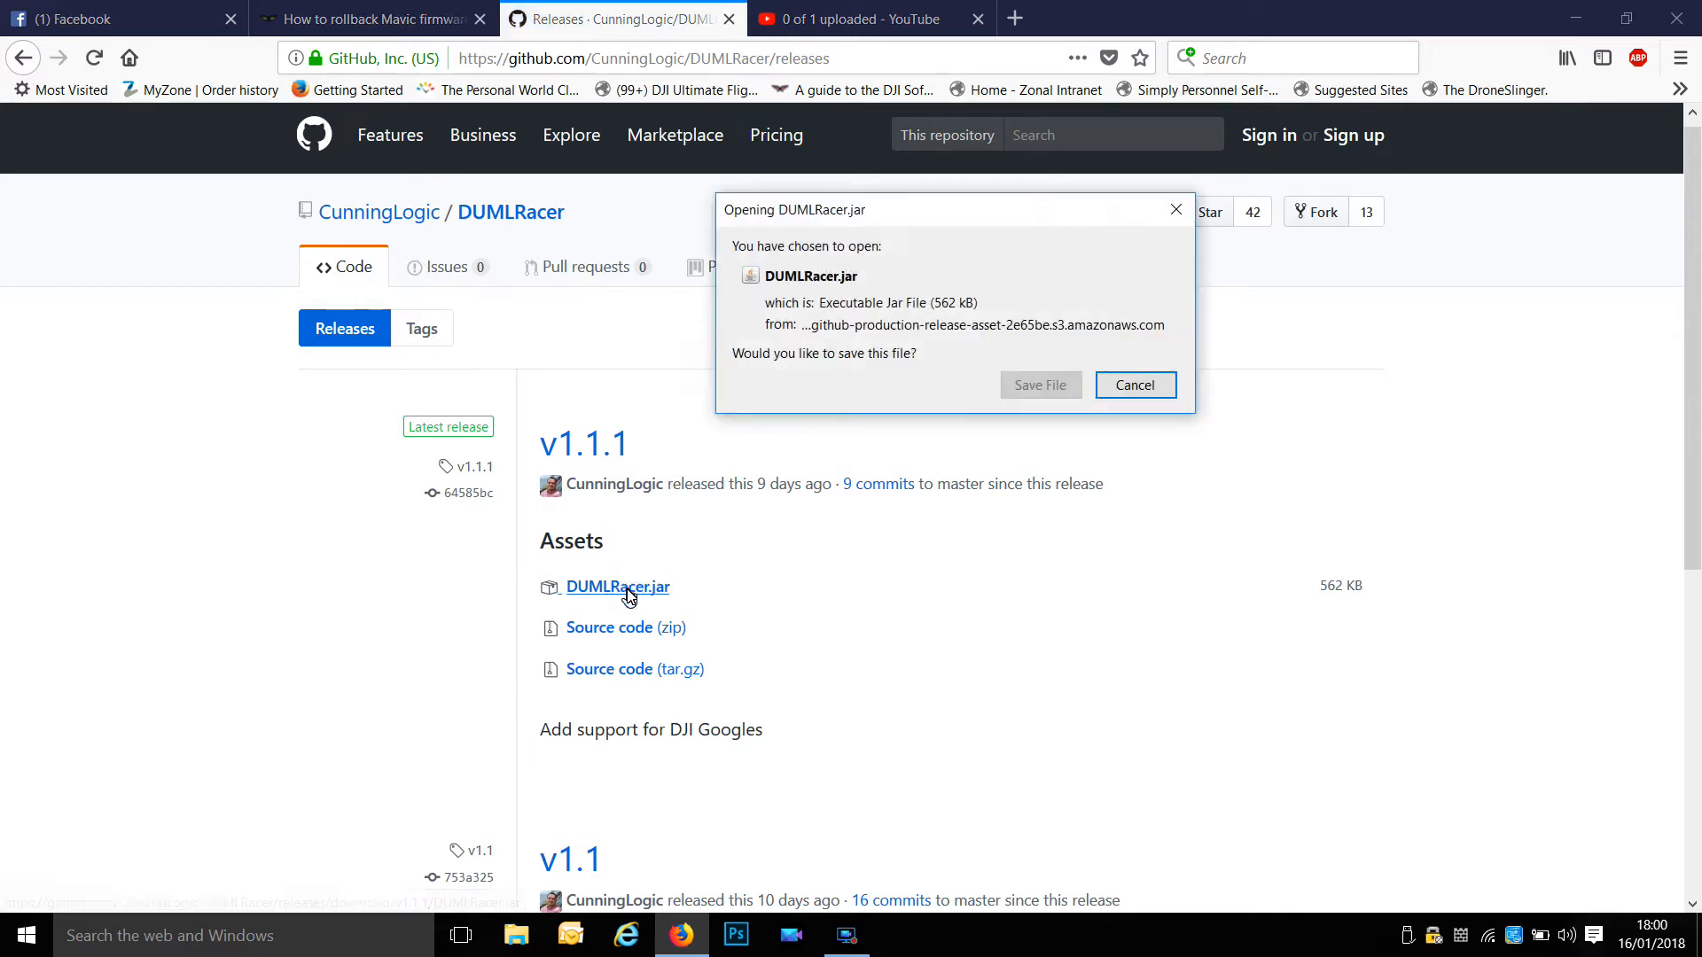
{"action": "left_click", "coordinate": [1041, 385]}
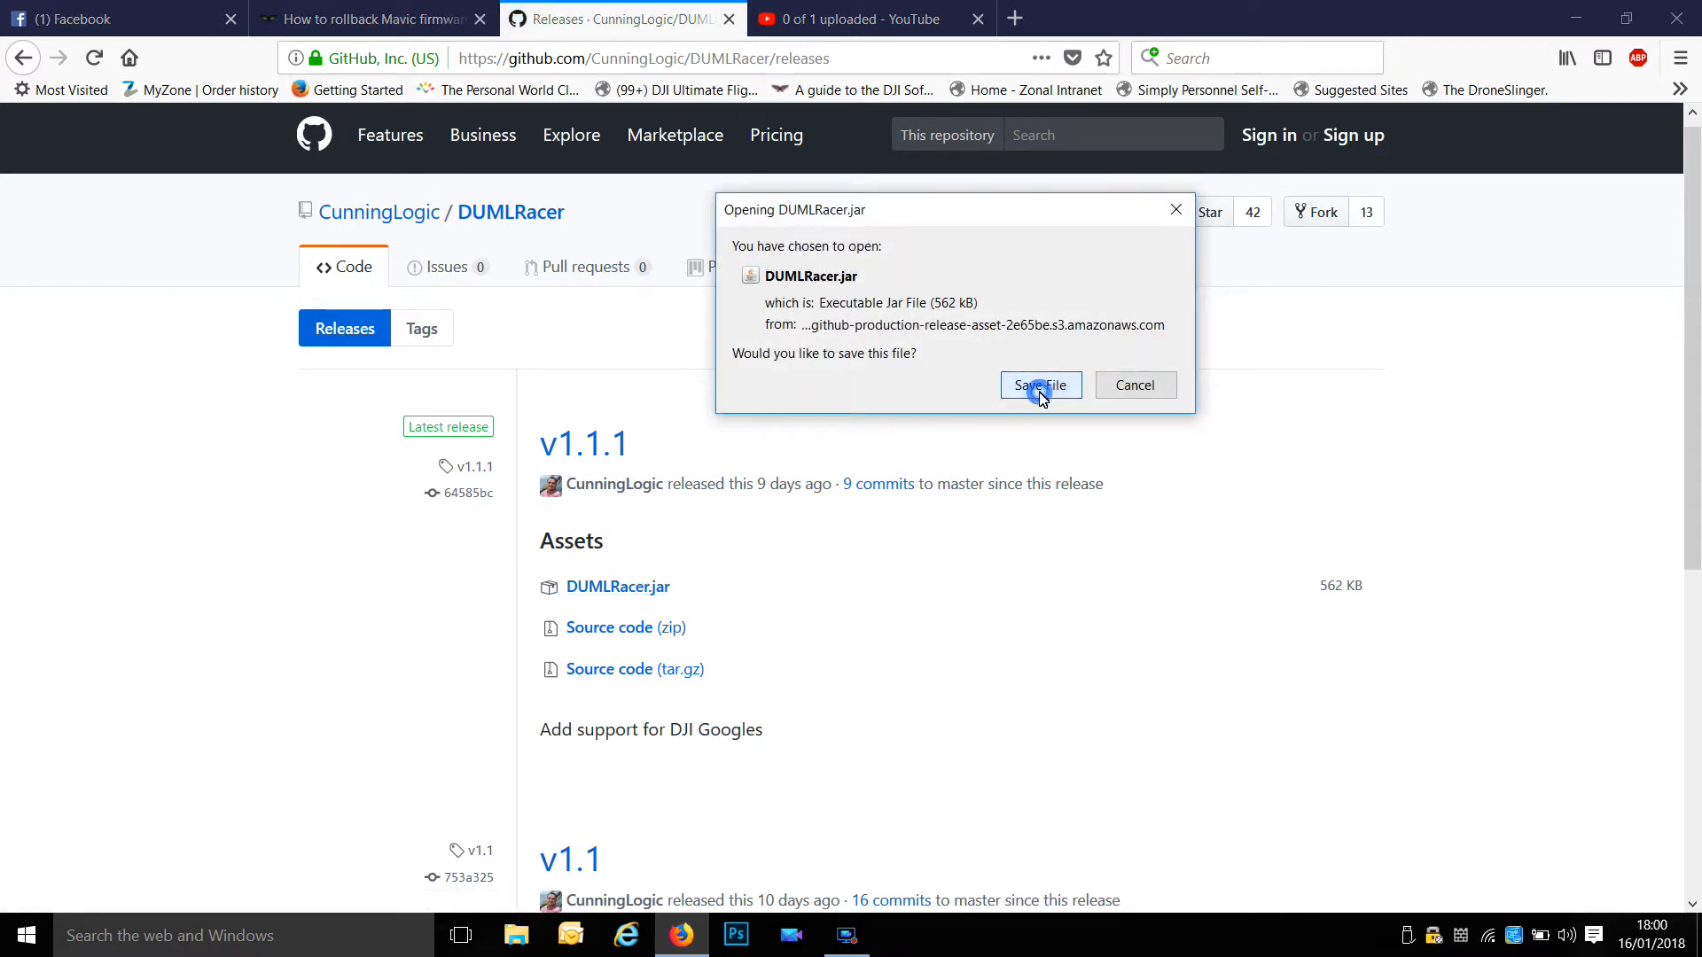
{"action": "left_click", "coordinate": [1040, 386]}
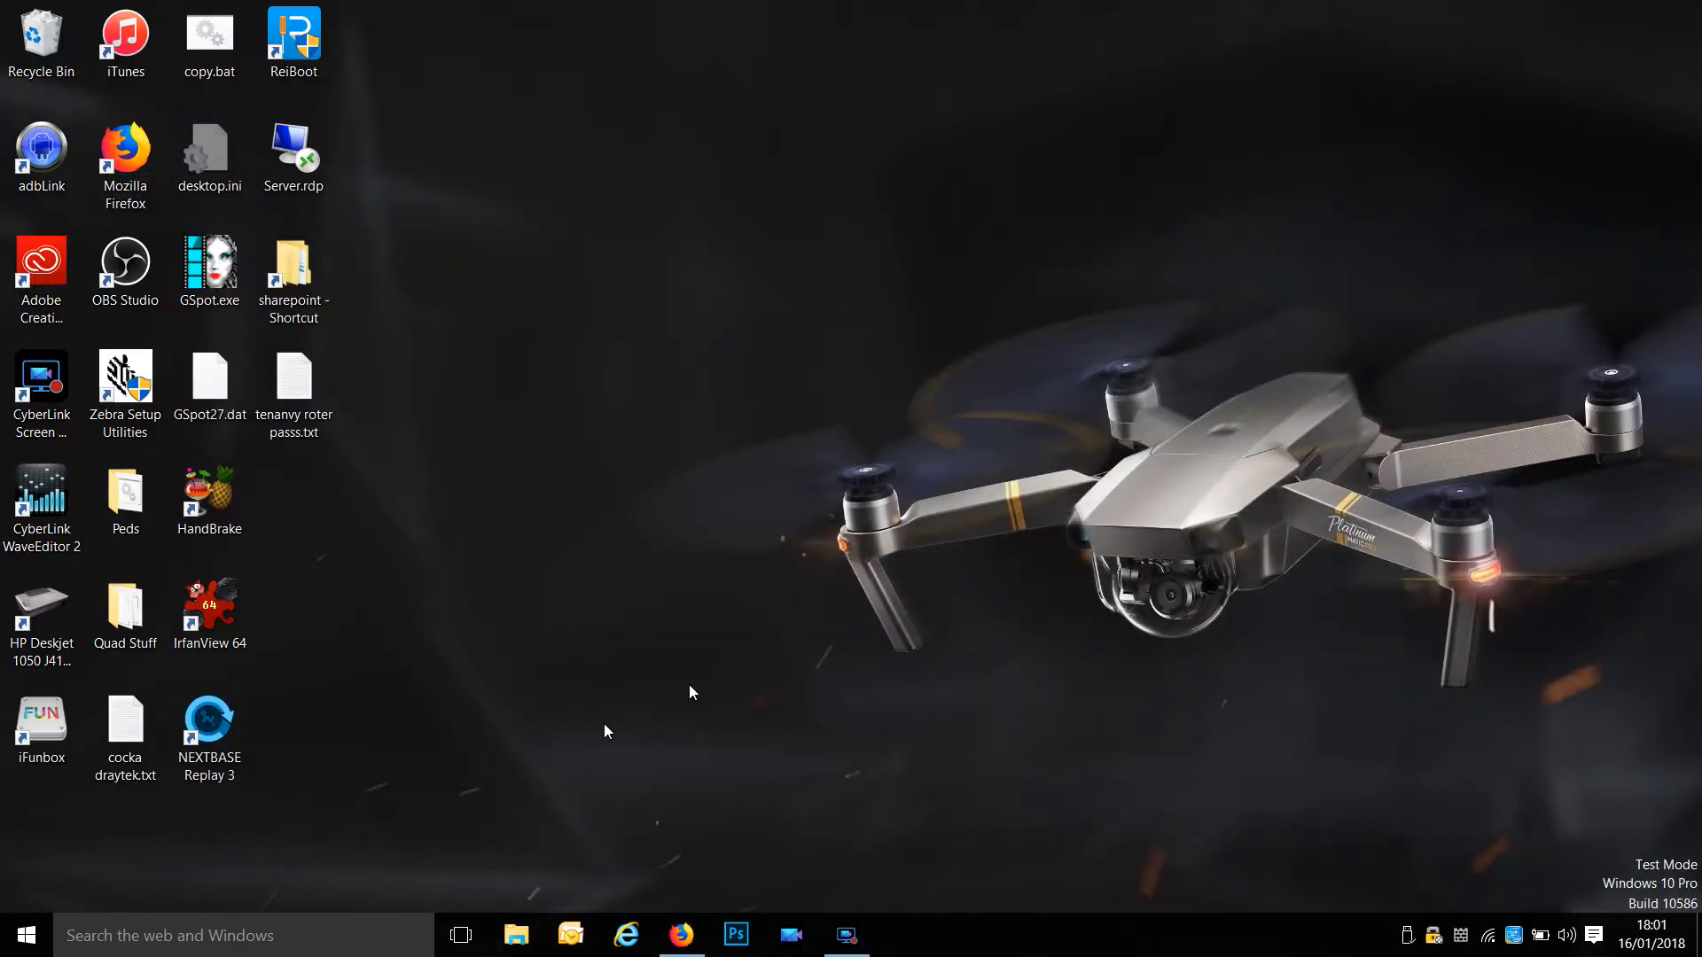
{"action": "mouse_move", "coordinate": [545, 753]}
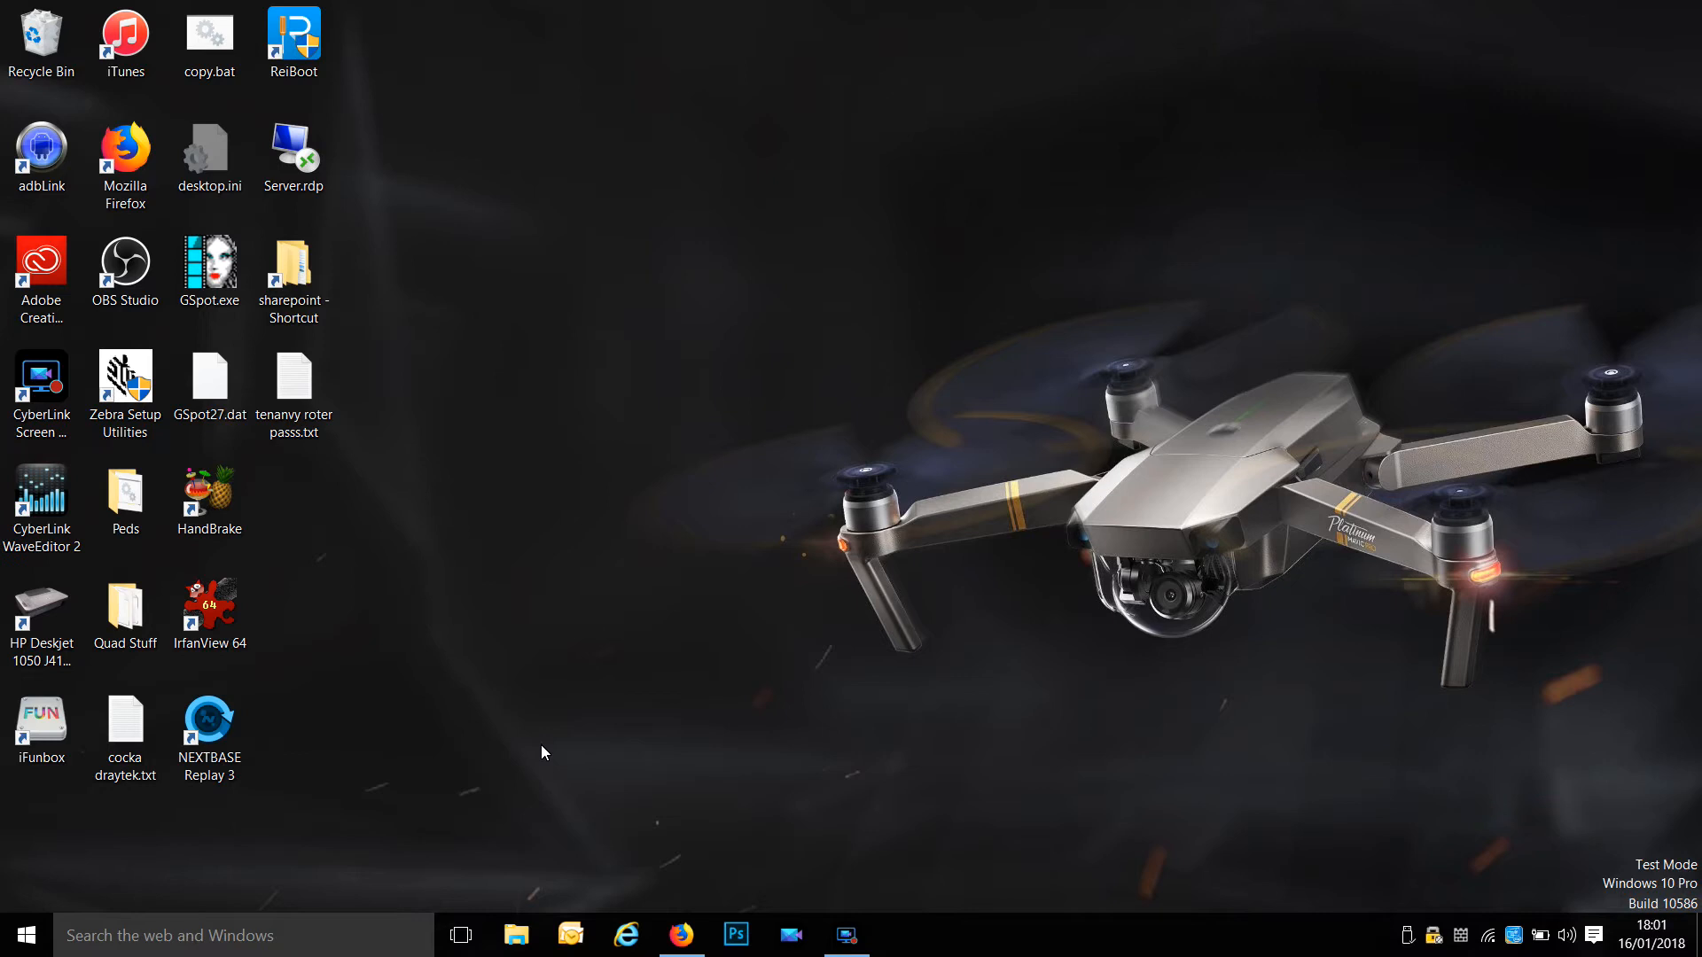
{"action": "mouse_move", "coordinate": [205, 854]}
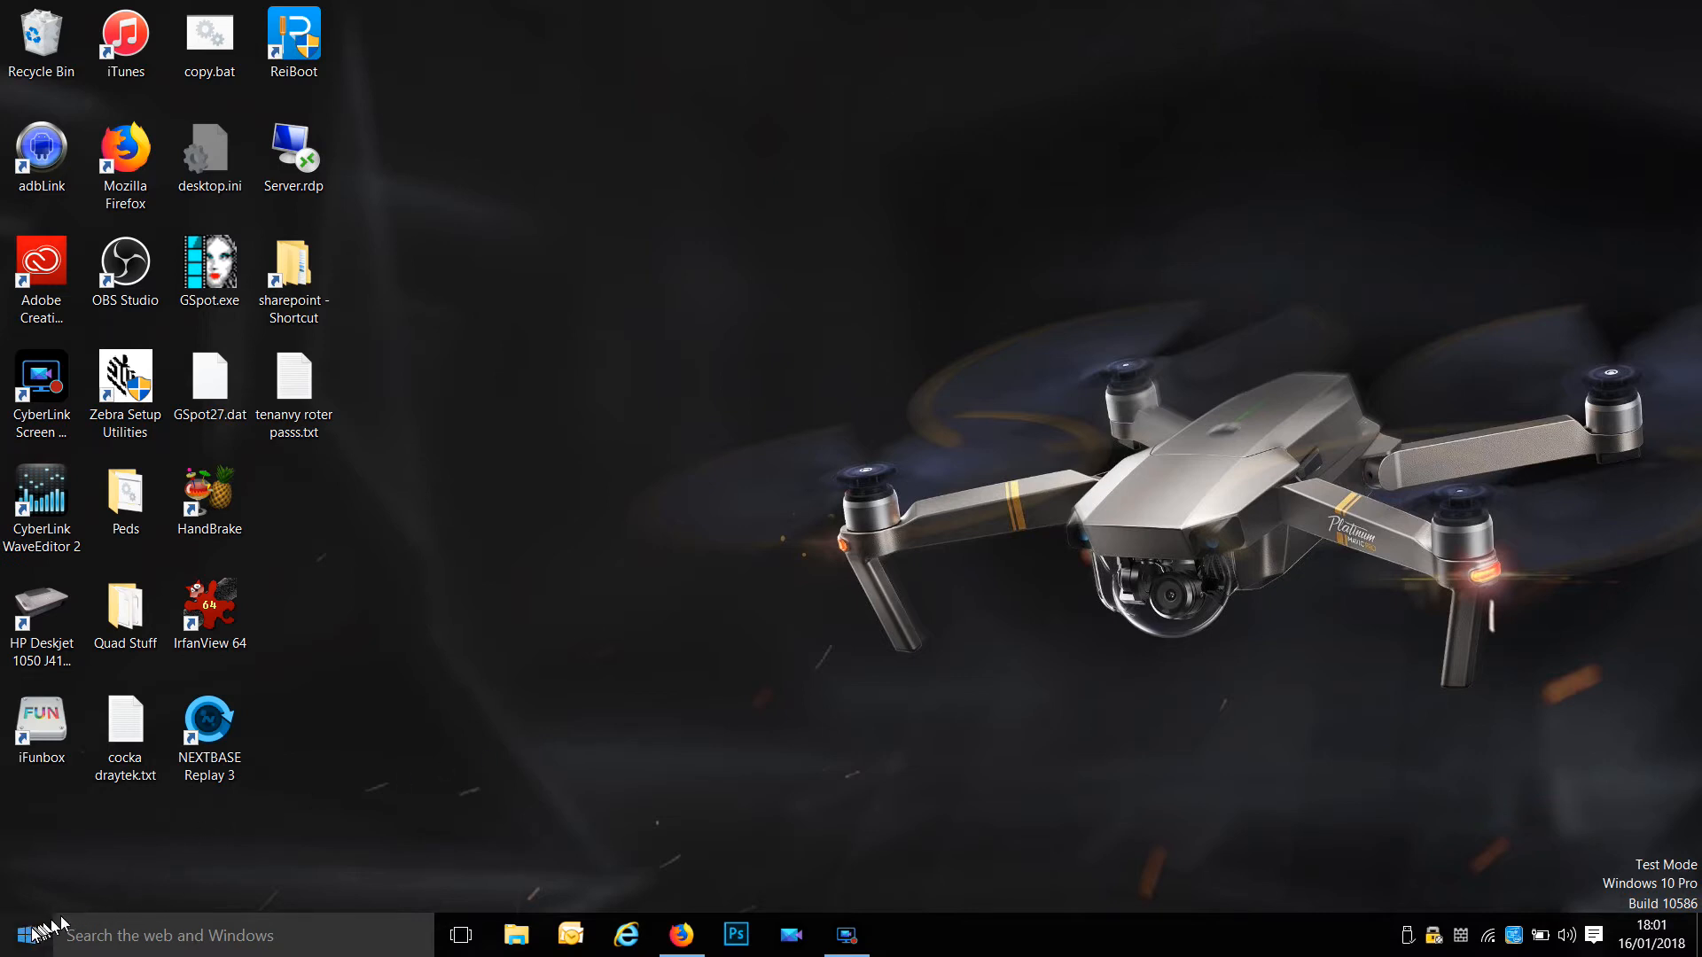
Search Windows for cmd and launch Command Prompt from the results.
{"action": "right_click", "coordinate": [15, 934]}
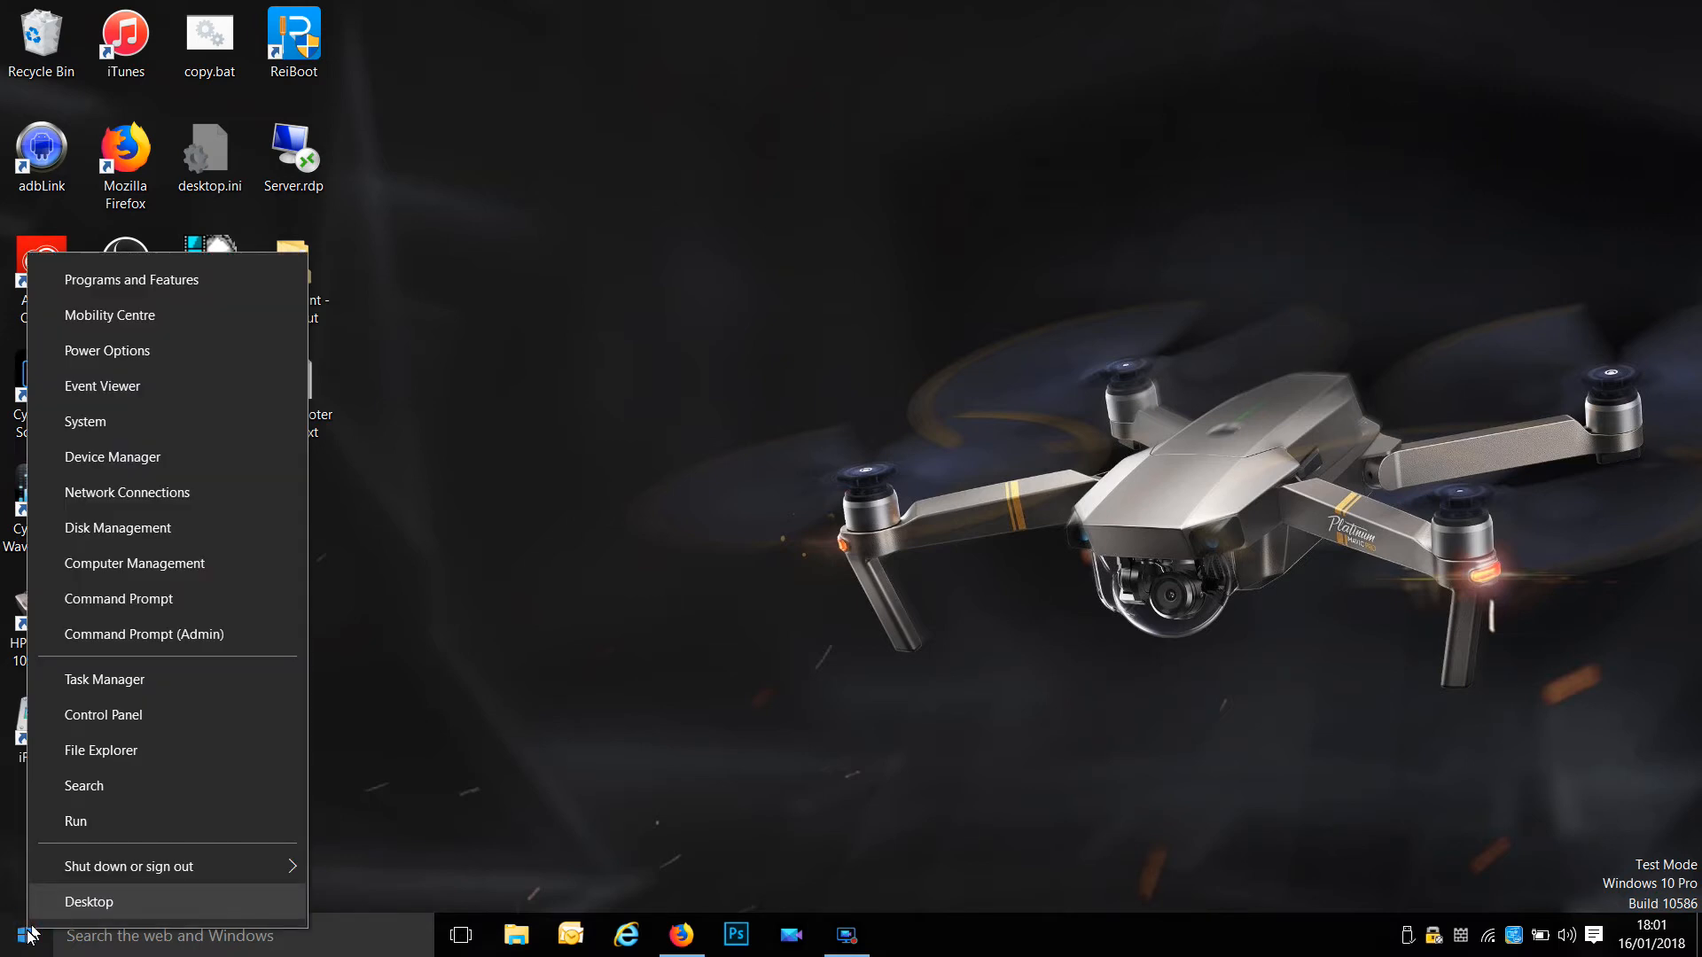
{"action": "mouse_move", "coordinate": [160, 640]}
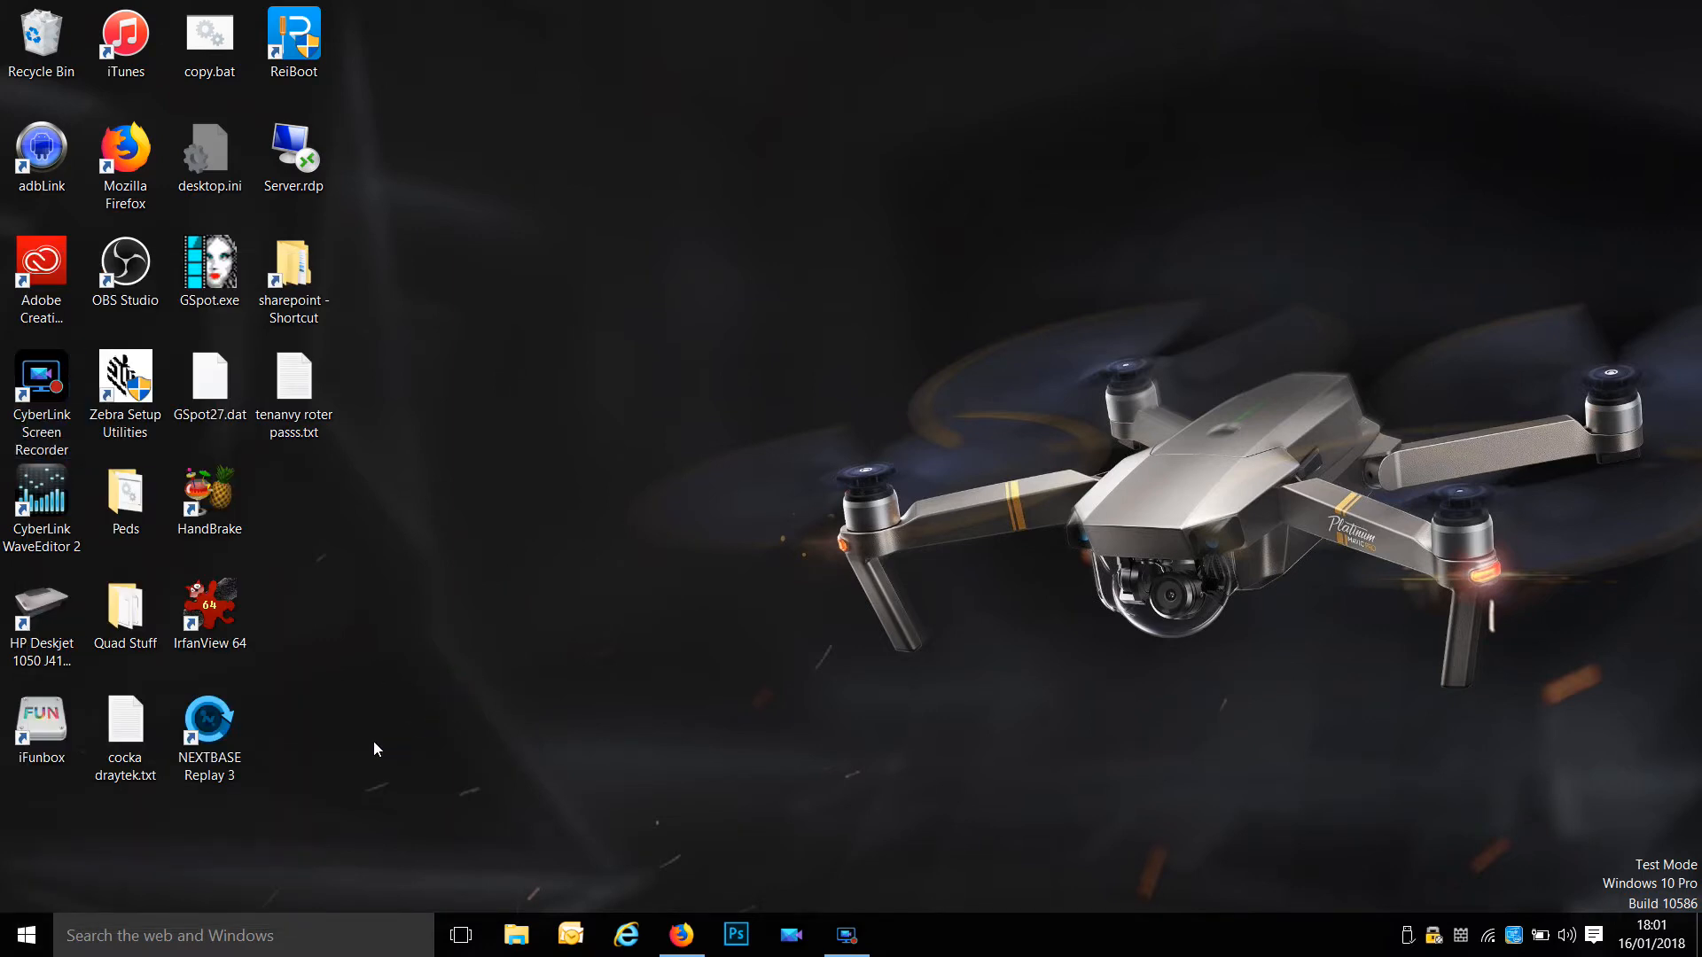
{"action": "left_click", "coordinate": [31, 936]}
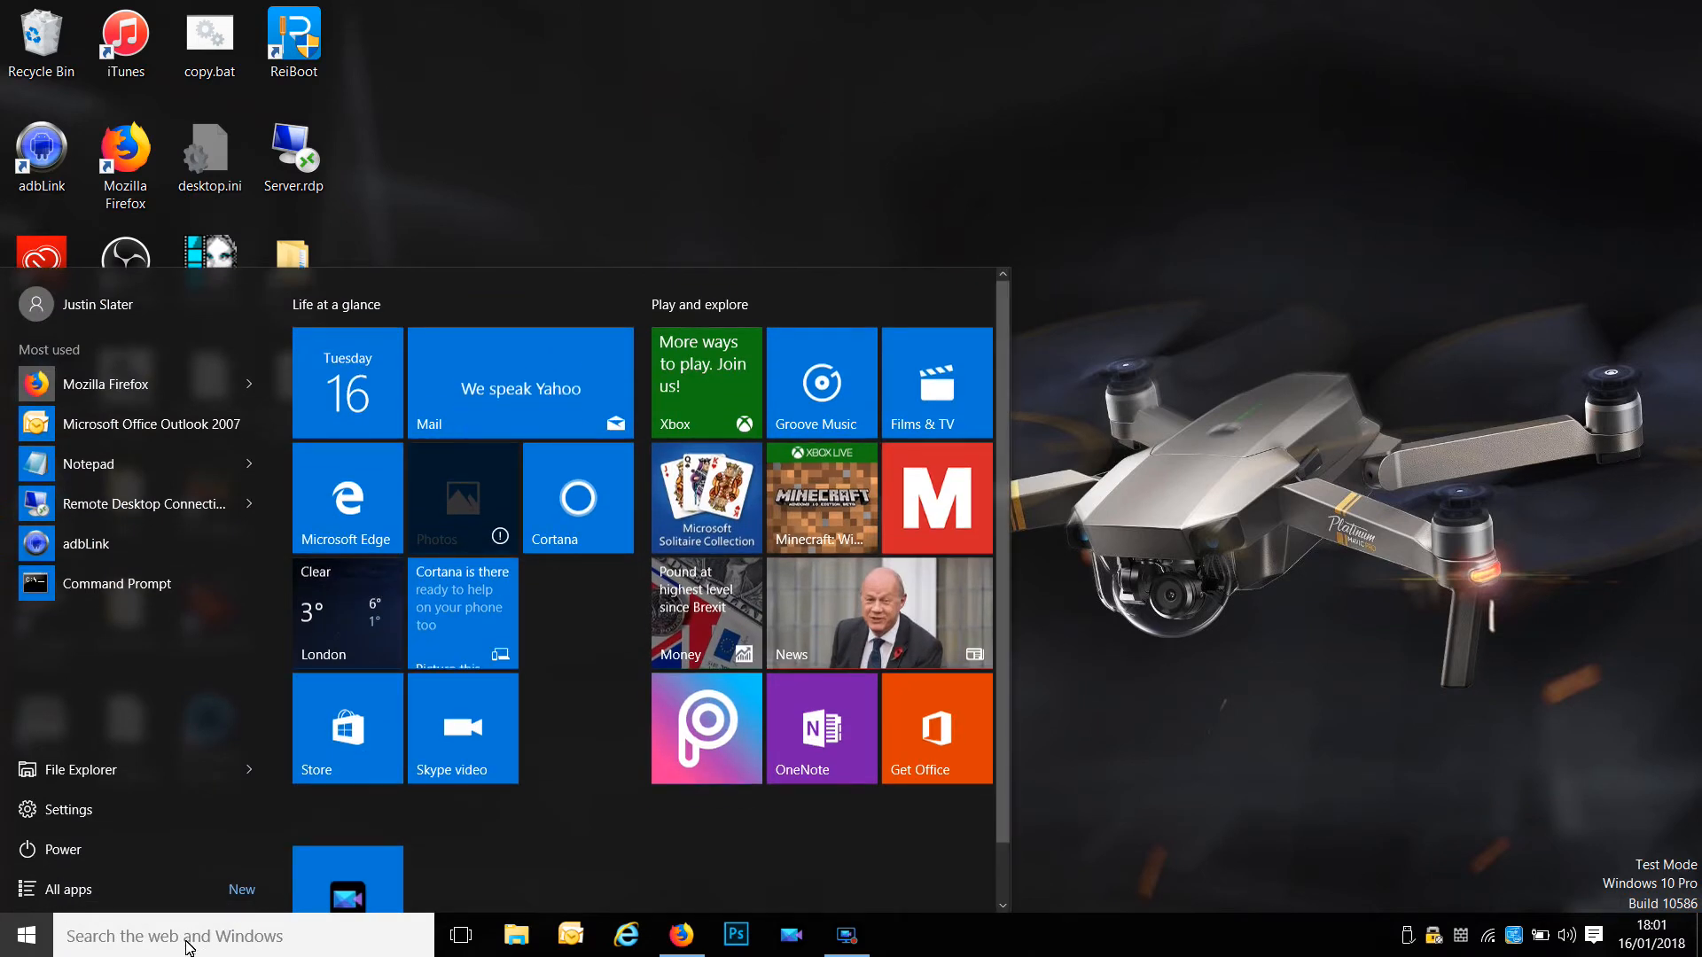
{"action": "type", "text": "cmd"}
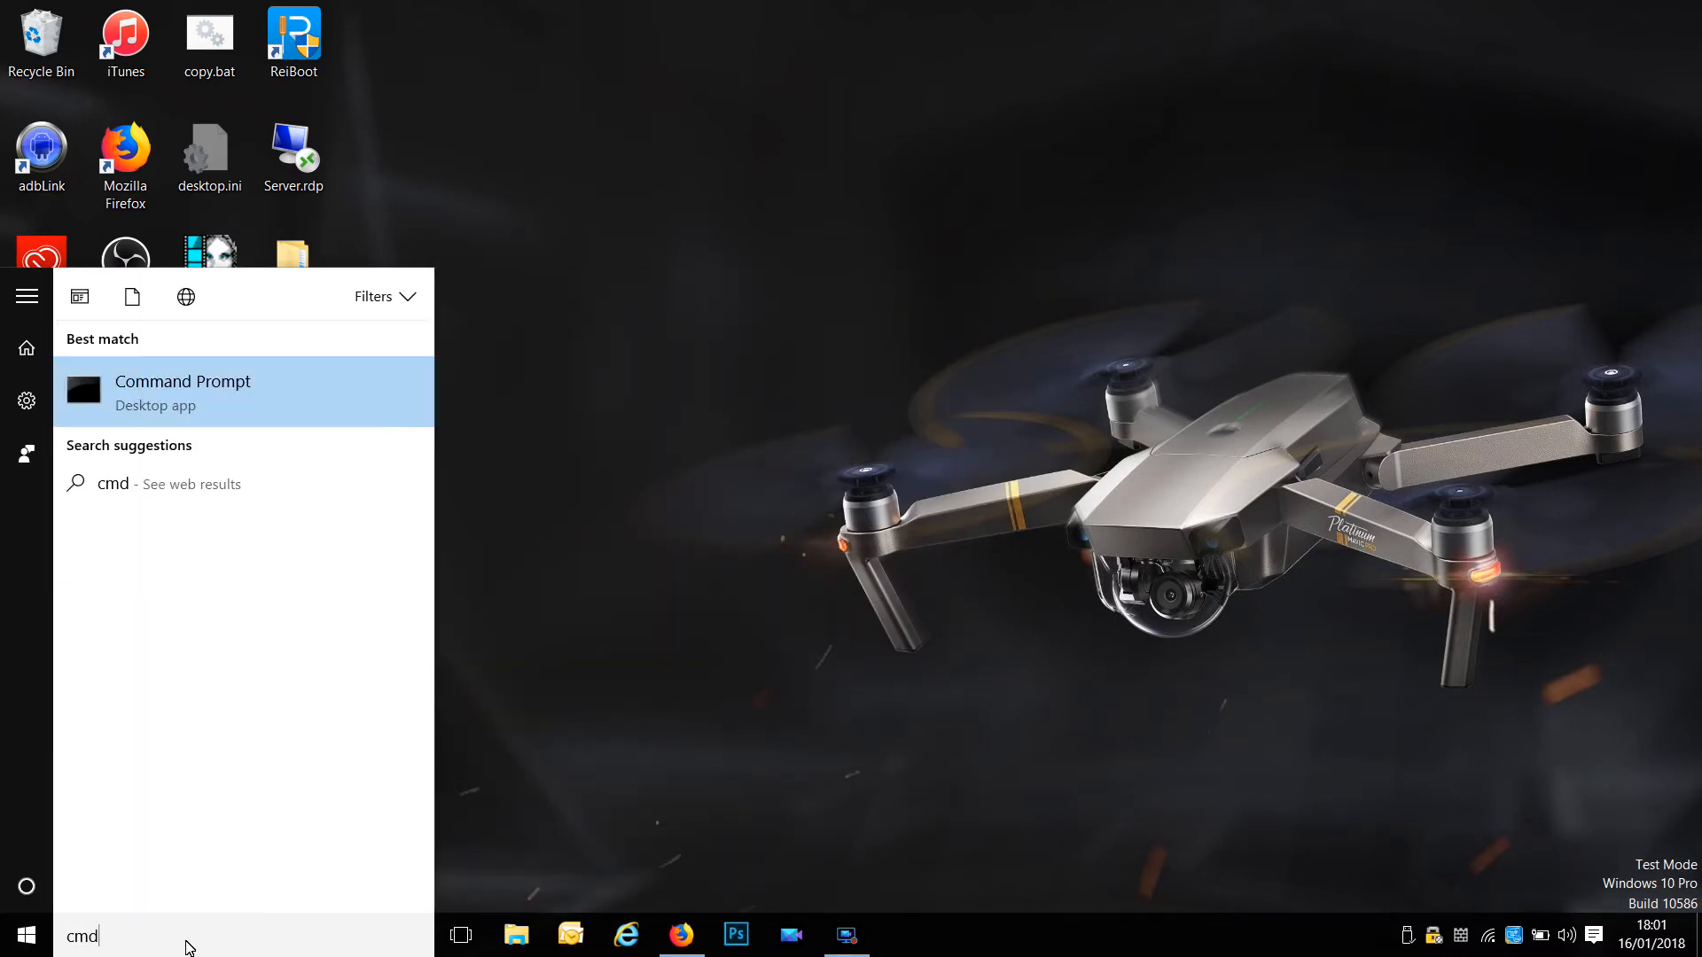
{"action": "left_click", "coordinate": [182, 391]}
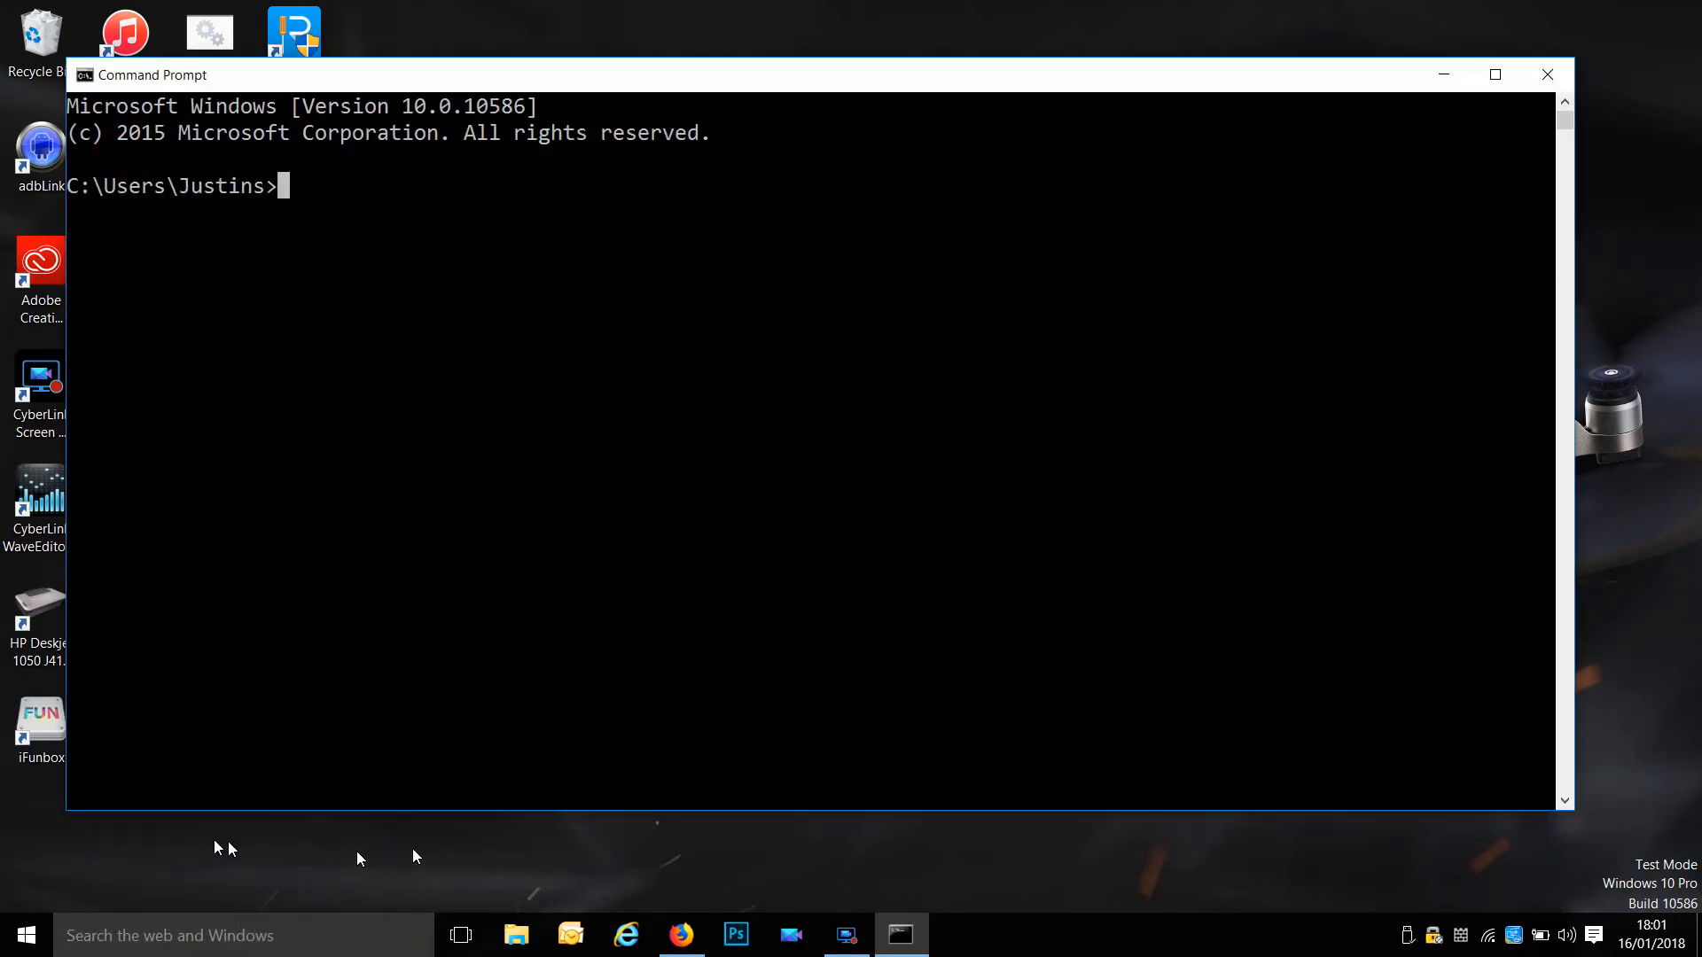
{"action": "mouse_move", "coordinate": [550, 477]}
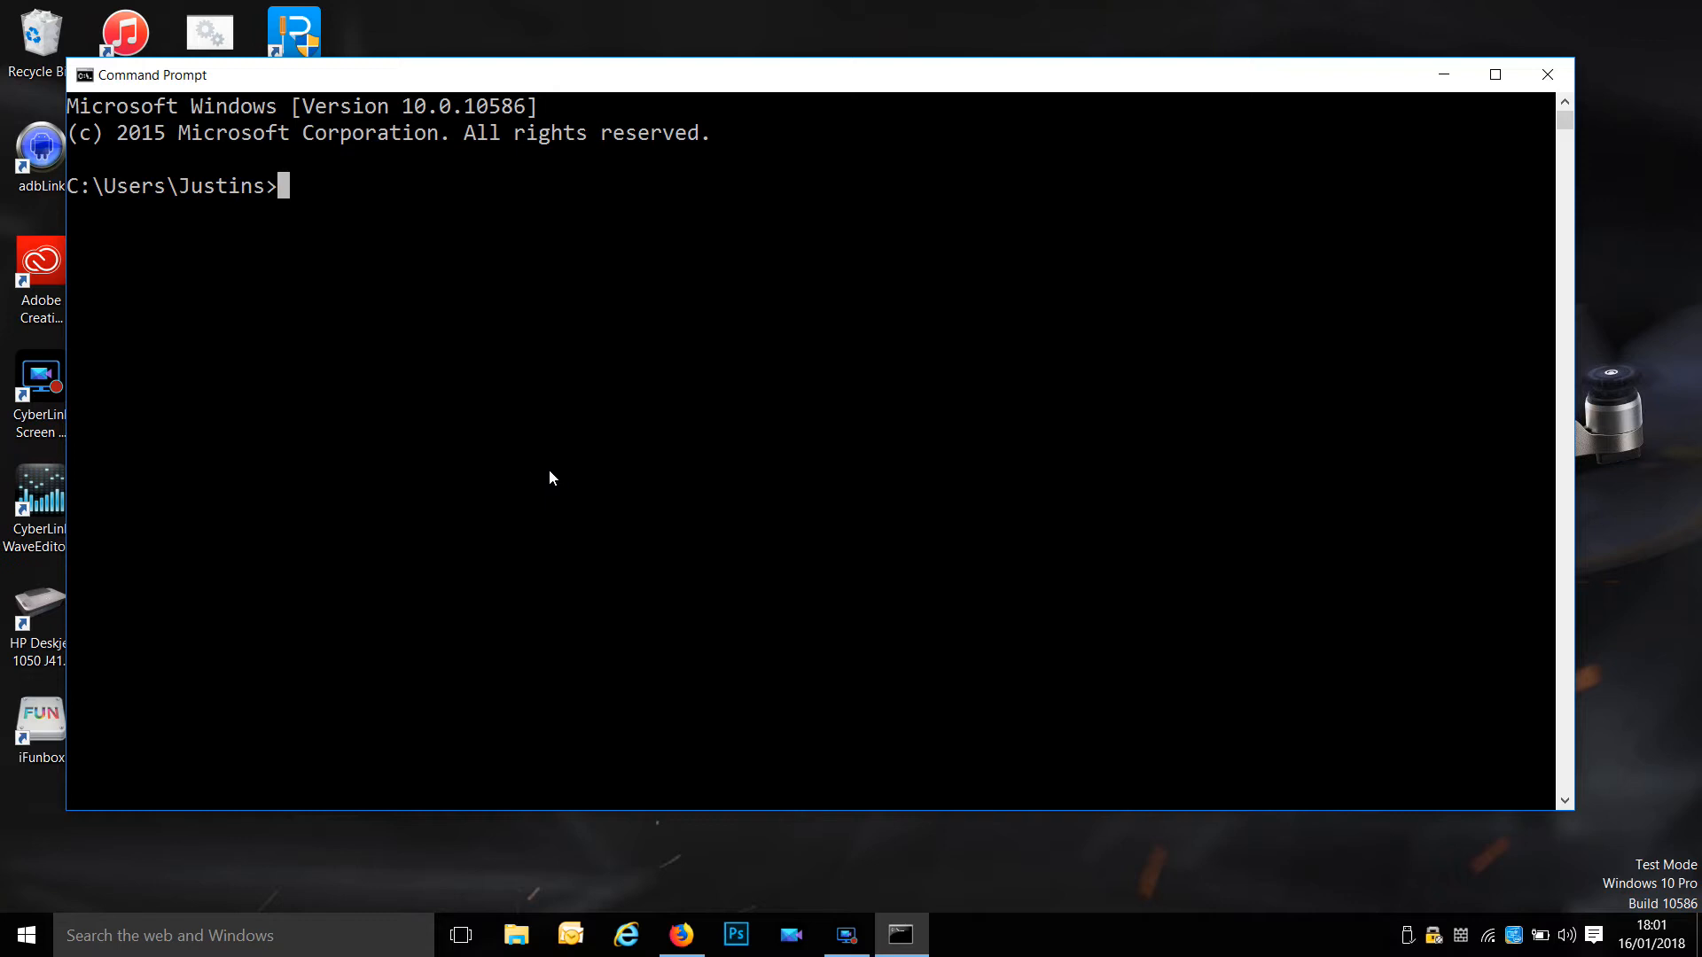
Go to the C: drive root with cd\ and create the flashjar folder with md flashjar.
{"action": "type", "text": "cd"}
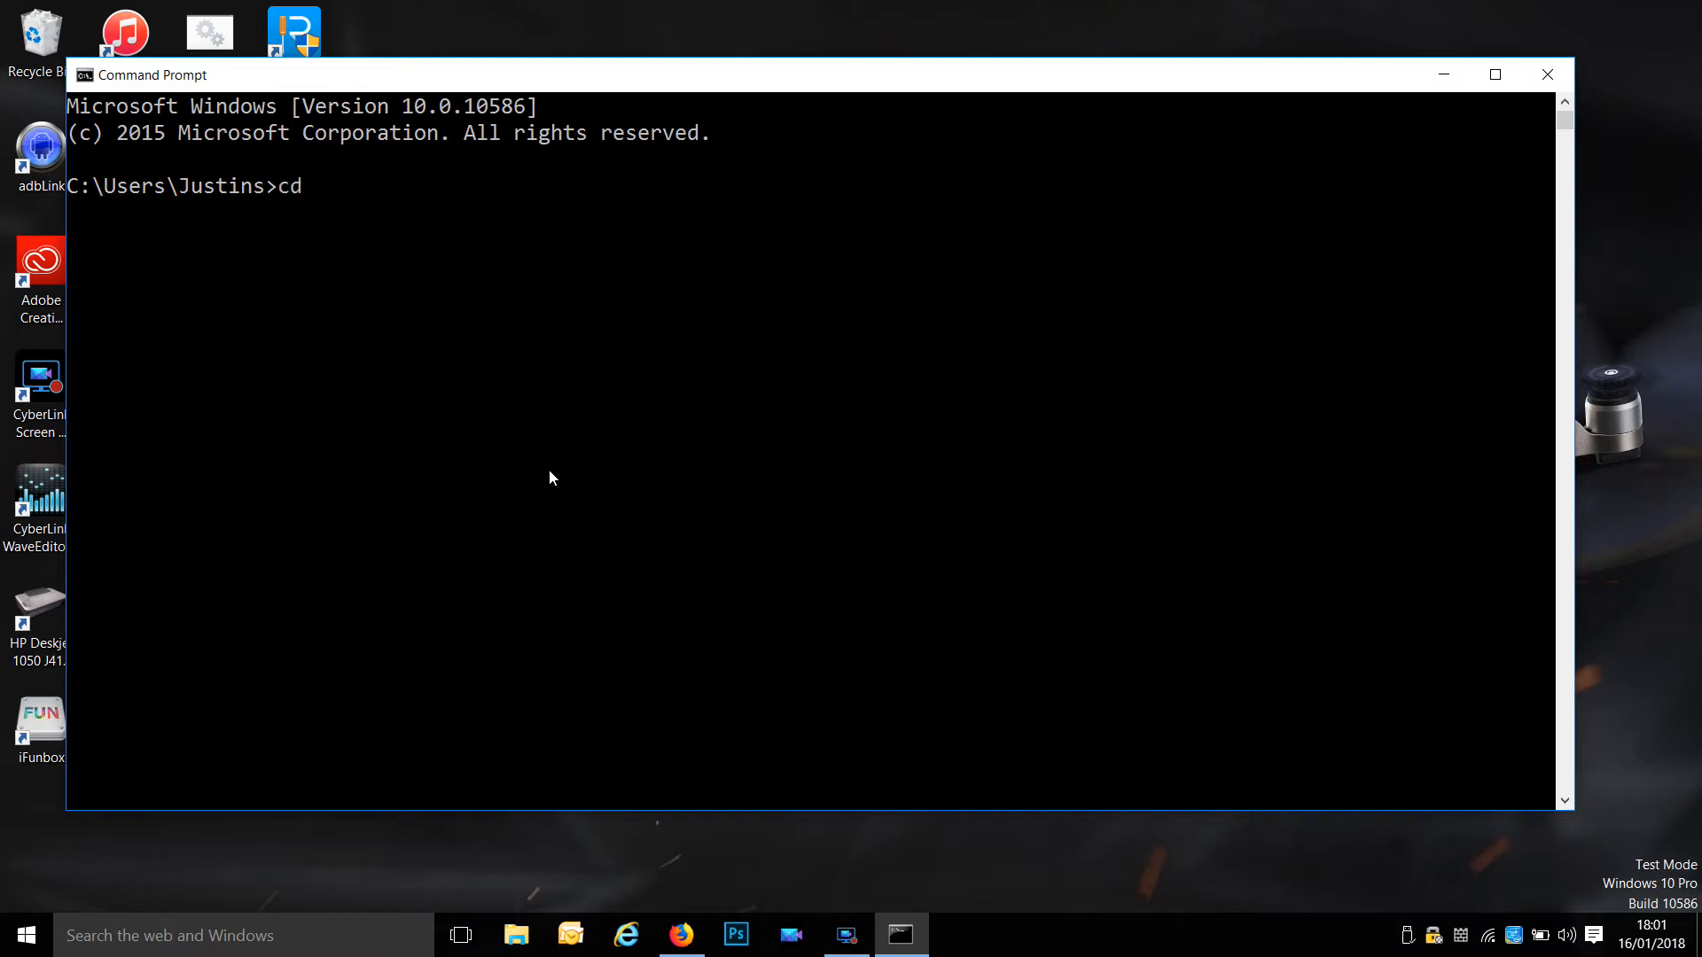
{"action": "type", "text": "\\"}
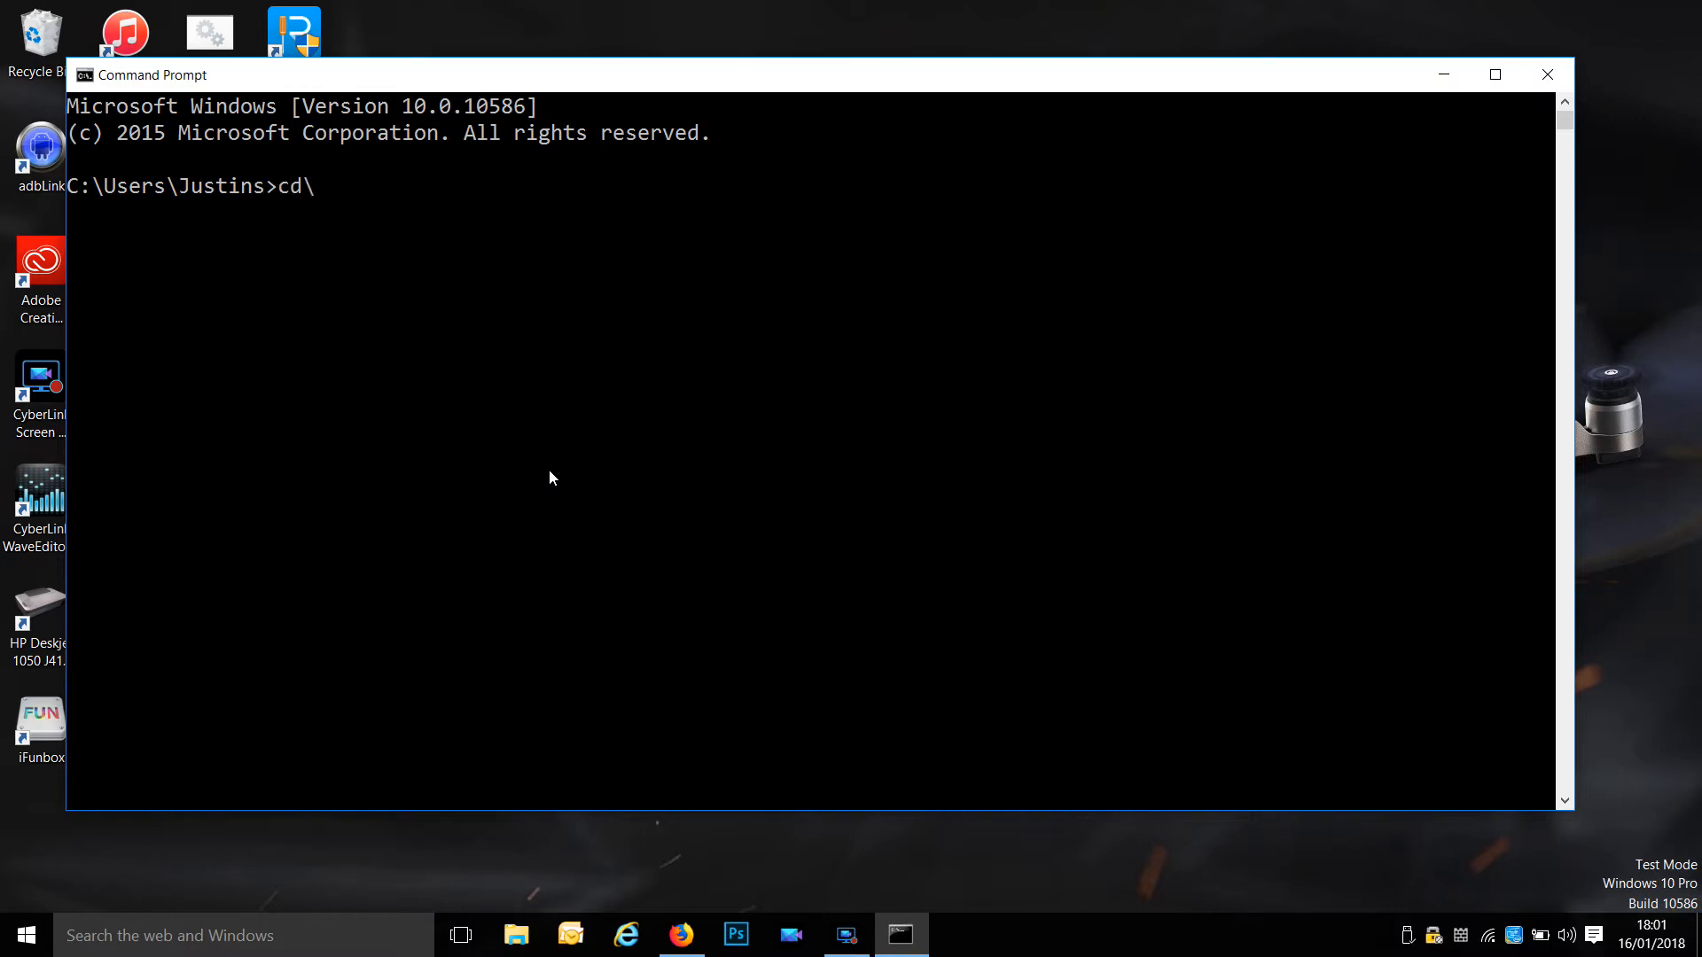
{"action": "key", "text": "Enter"}
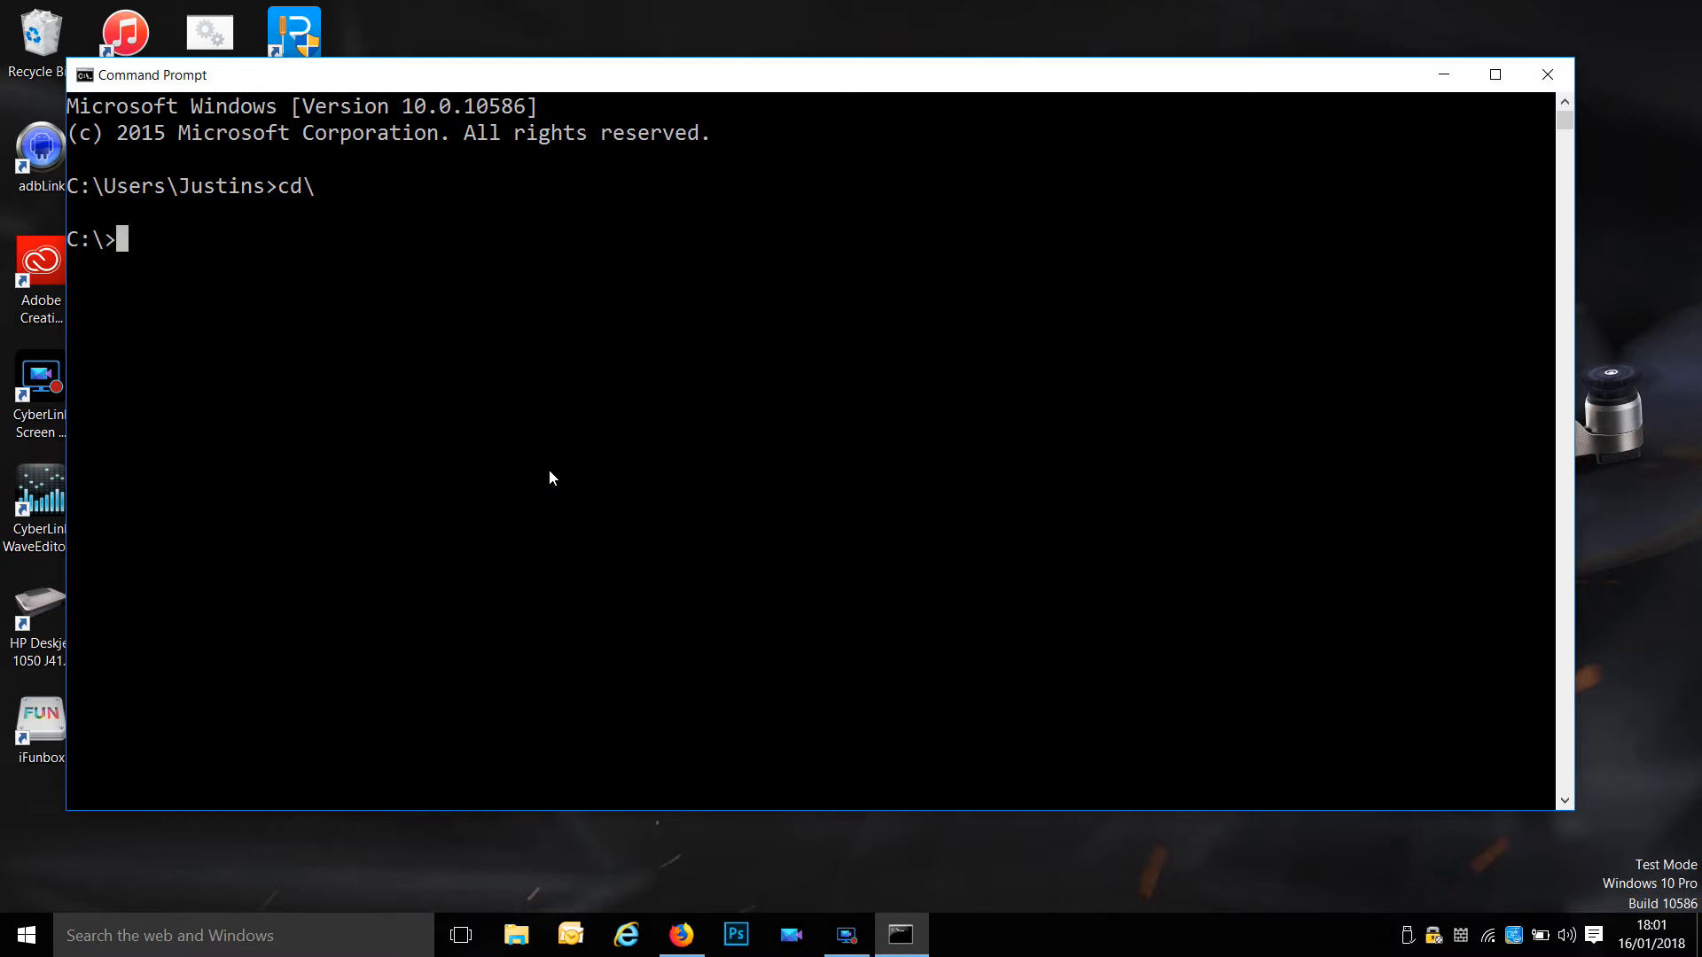
{"action": "type", "text": "md"}
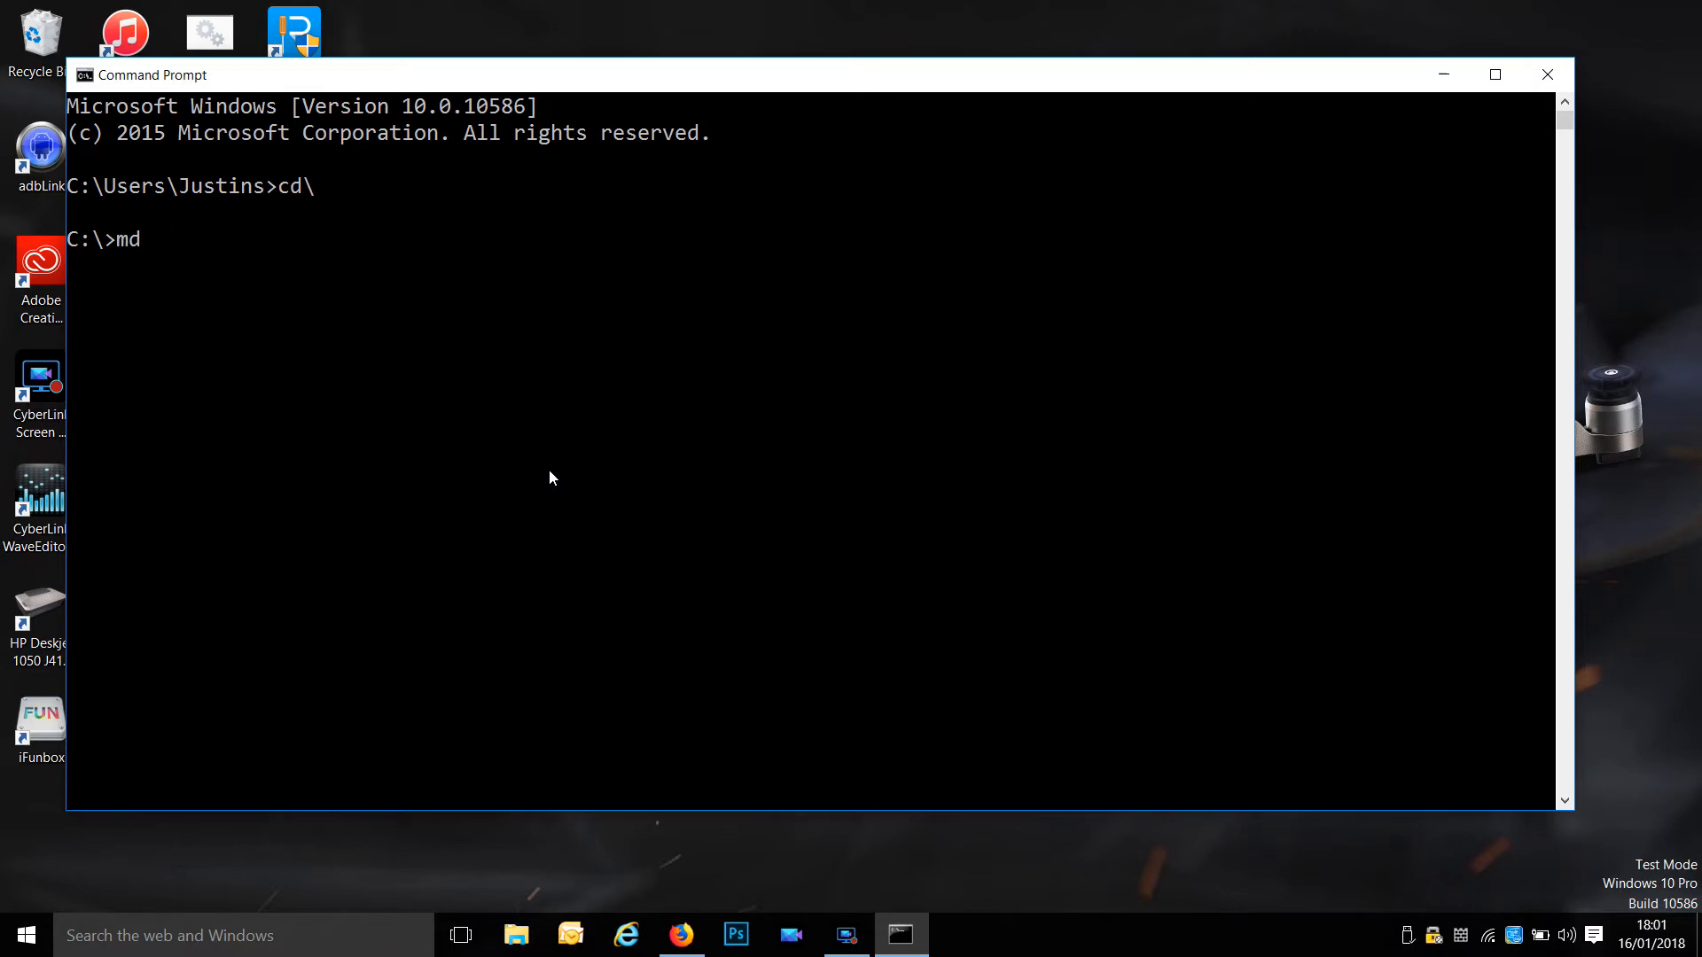
{"action": "type", "text": "flash"}
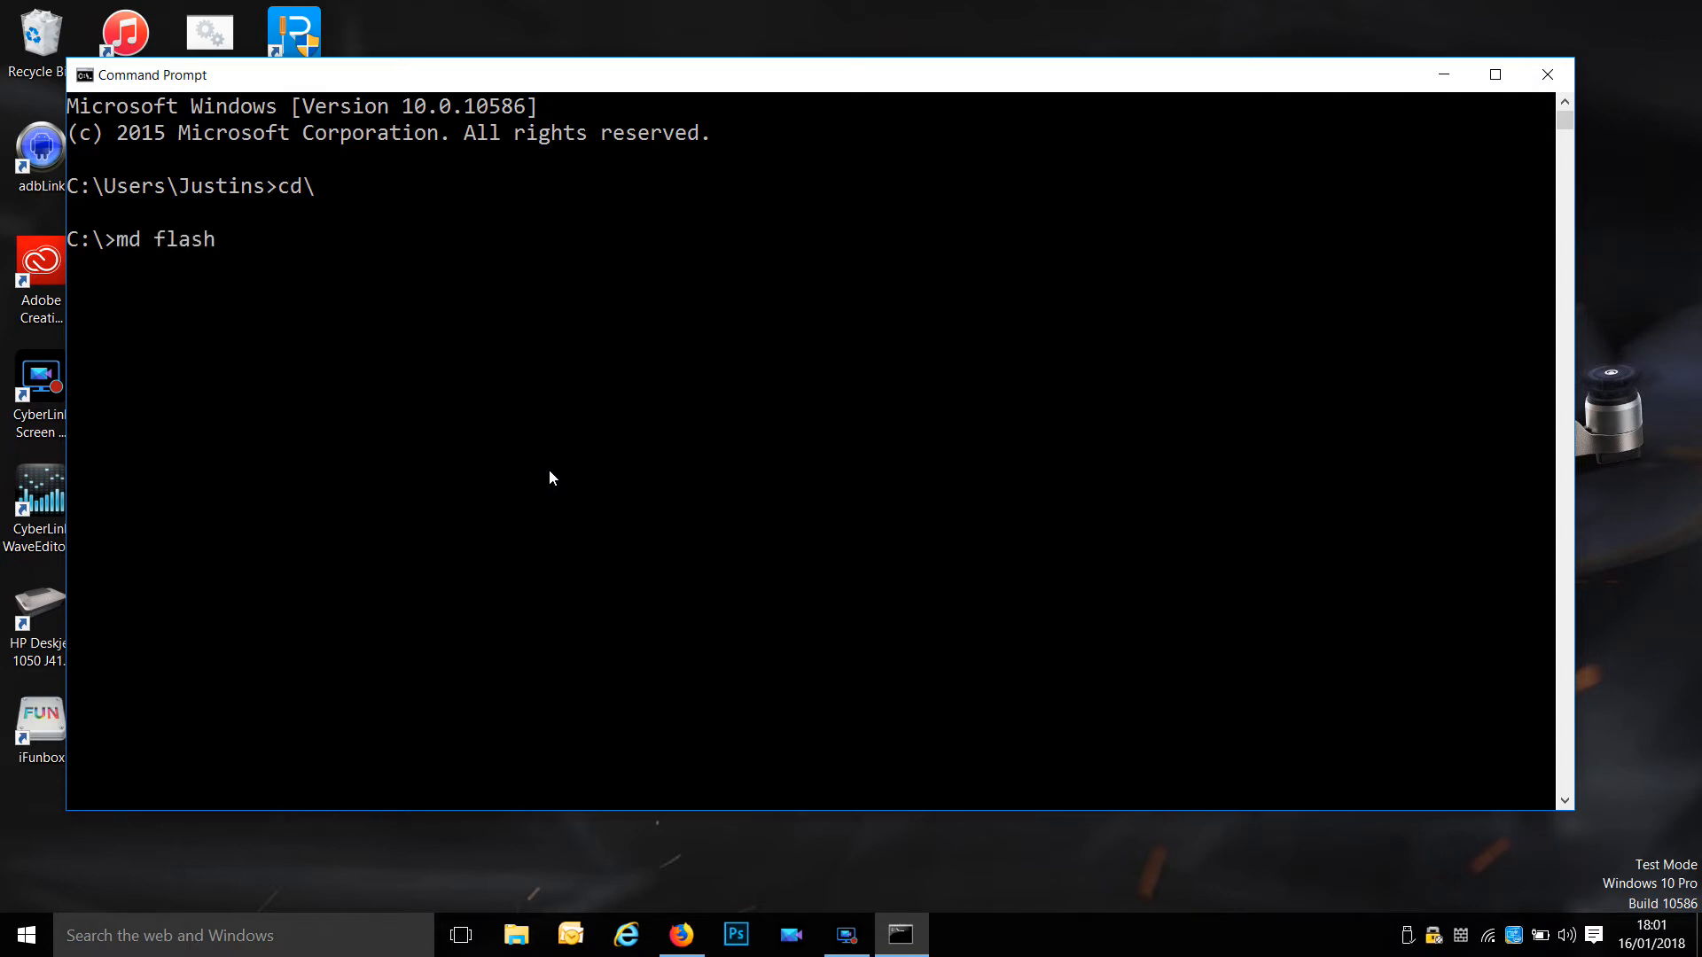
{"action": "type", "text": "jar"}
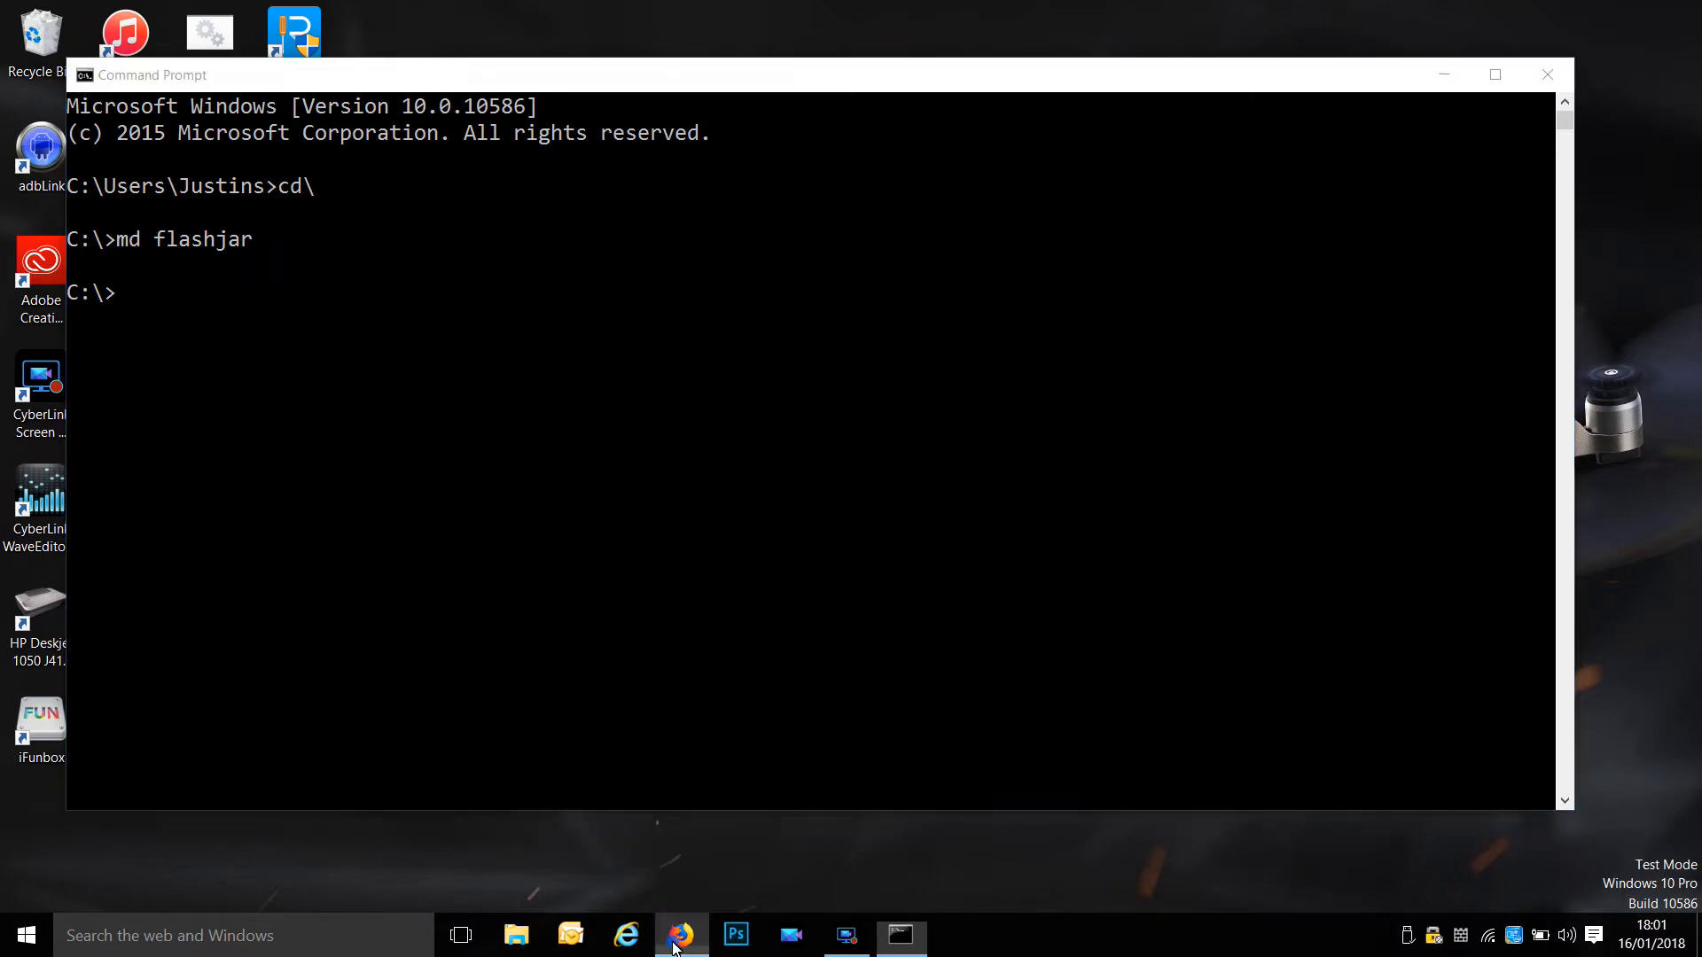
Open the browser's downloads folder and select the original DUMLRacer.jar file.
{"action": "left_click", "coordinate": [680, 935]}
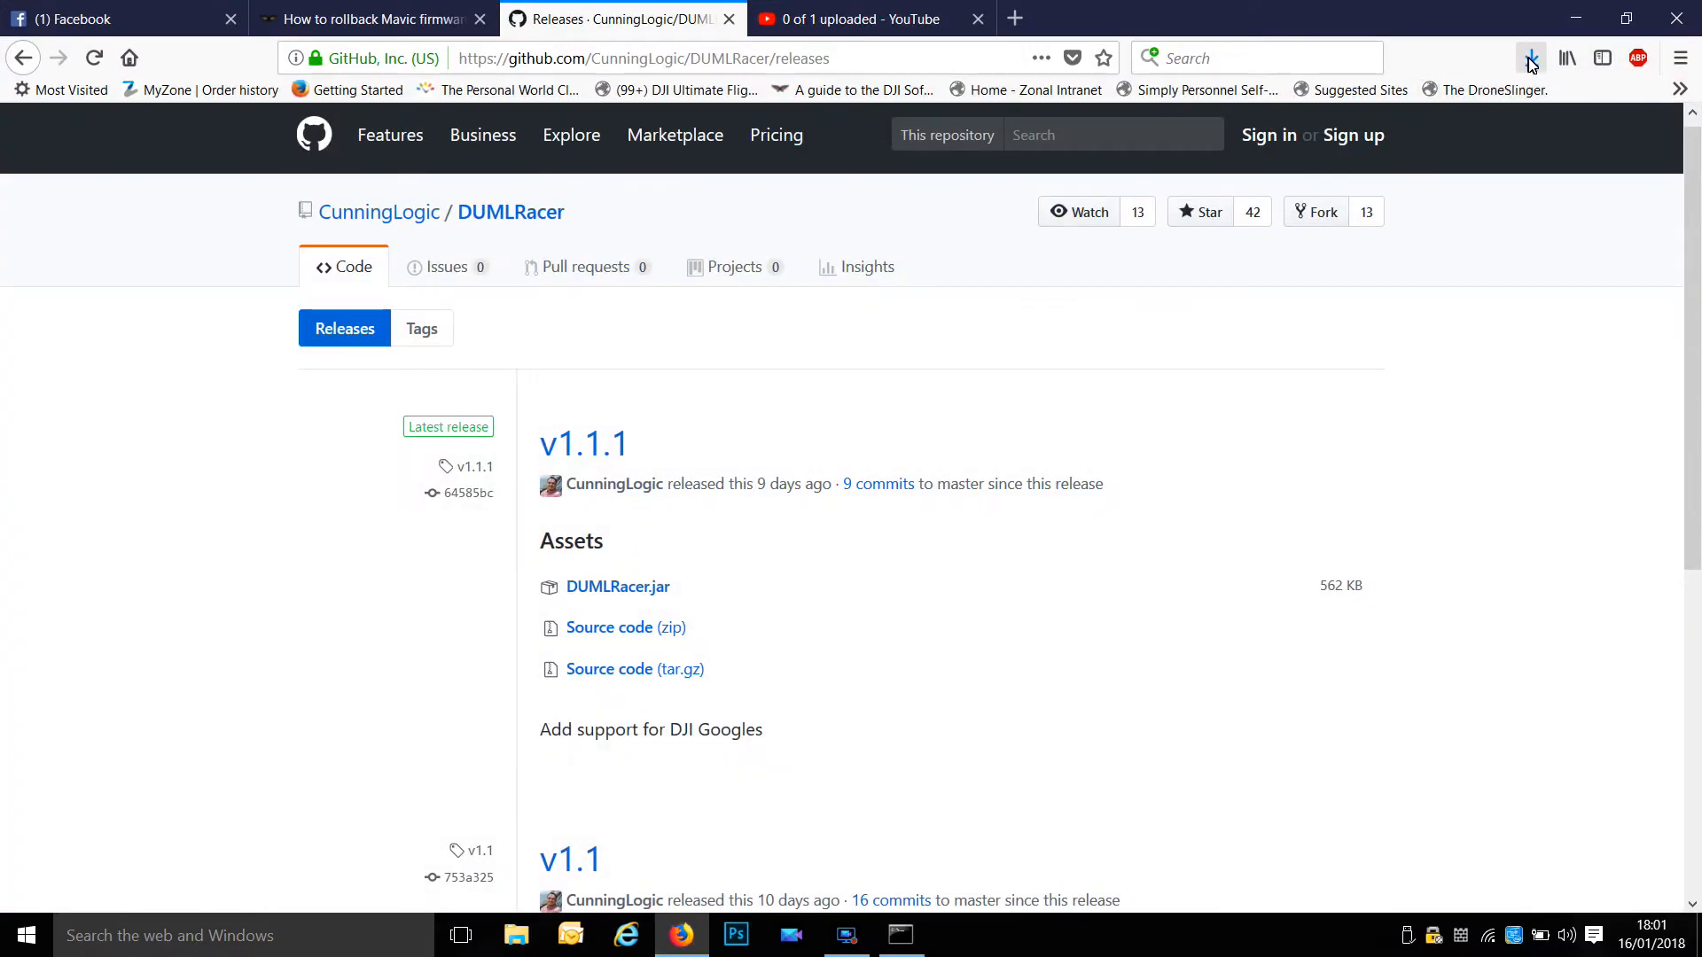
{"action": "left_click", "coordinate": [1529, 57]}
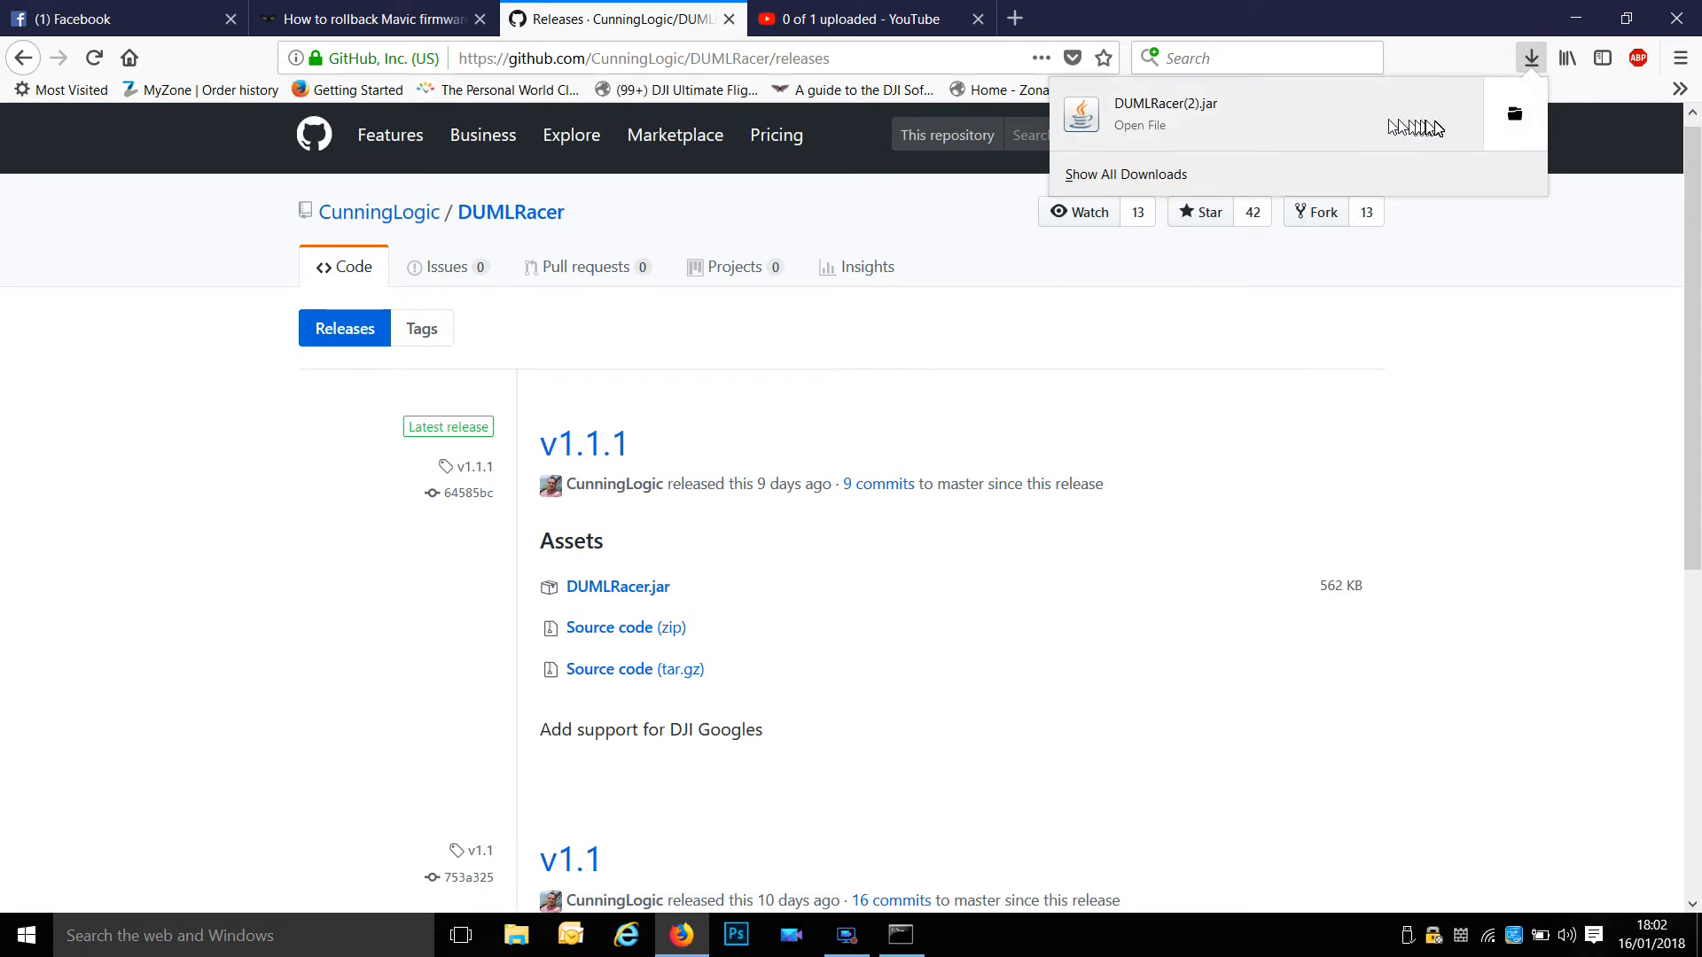
{"action": "left_click", "coordinate": [1508, 138]}
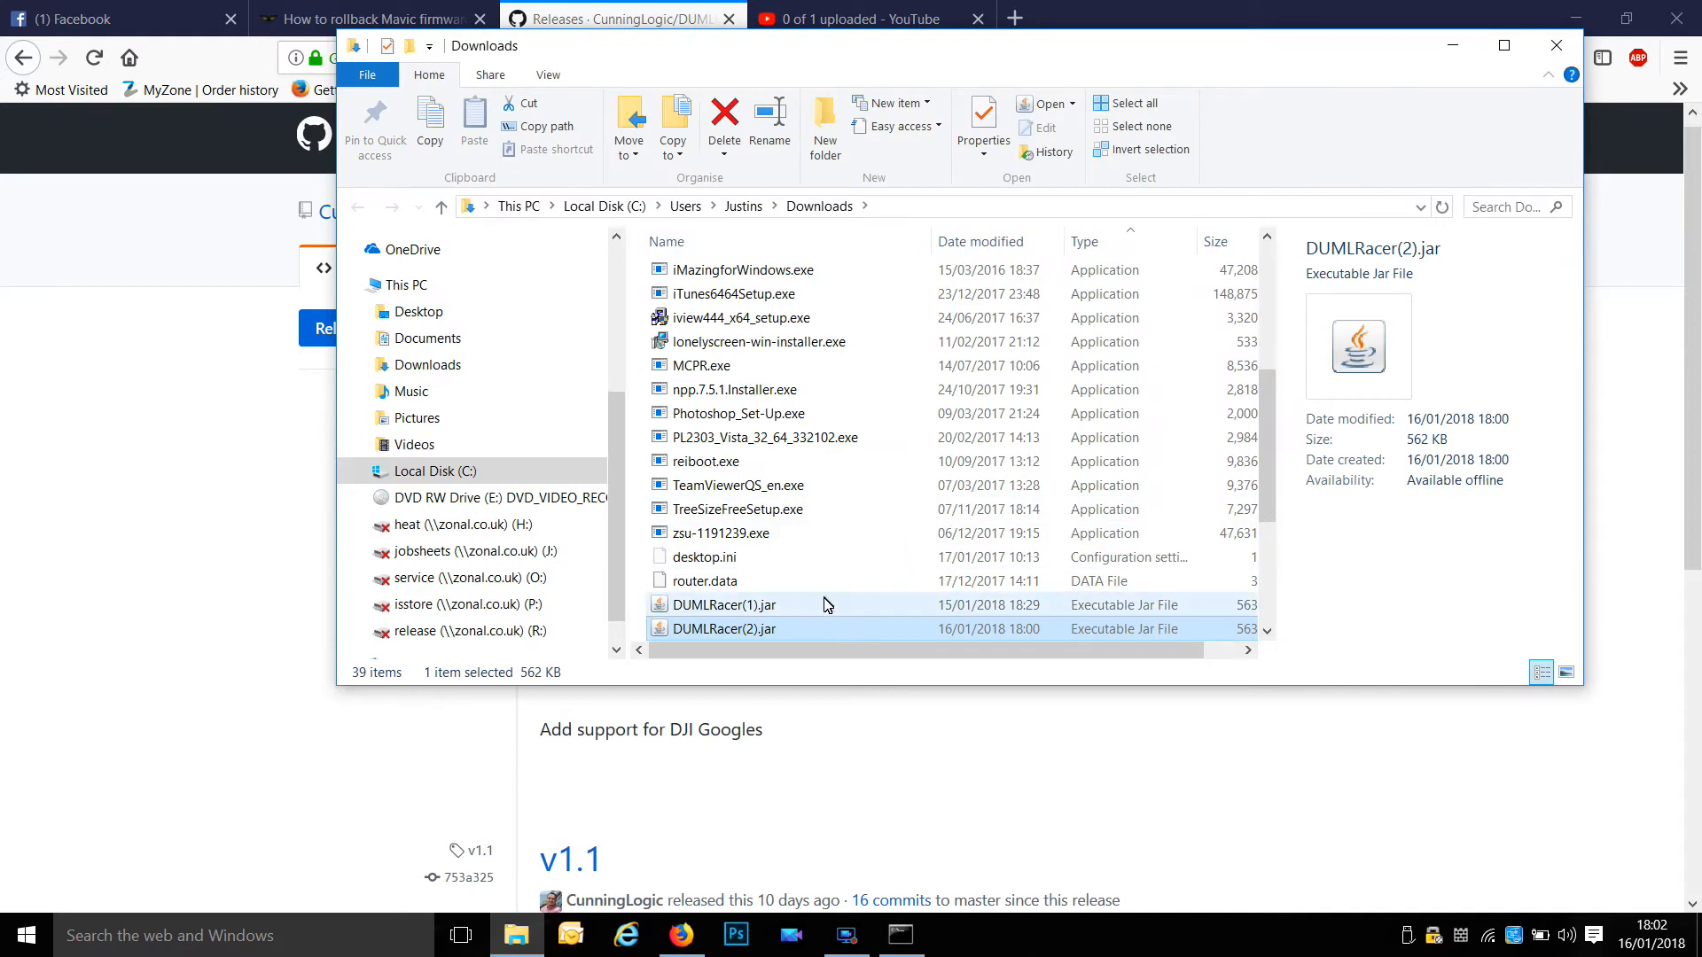
{"action": "left_click", "coordinate": [723, 604]}
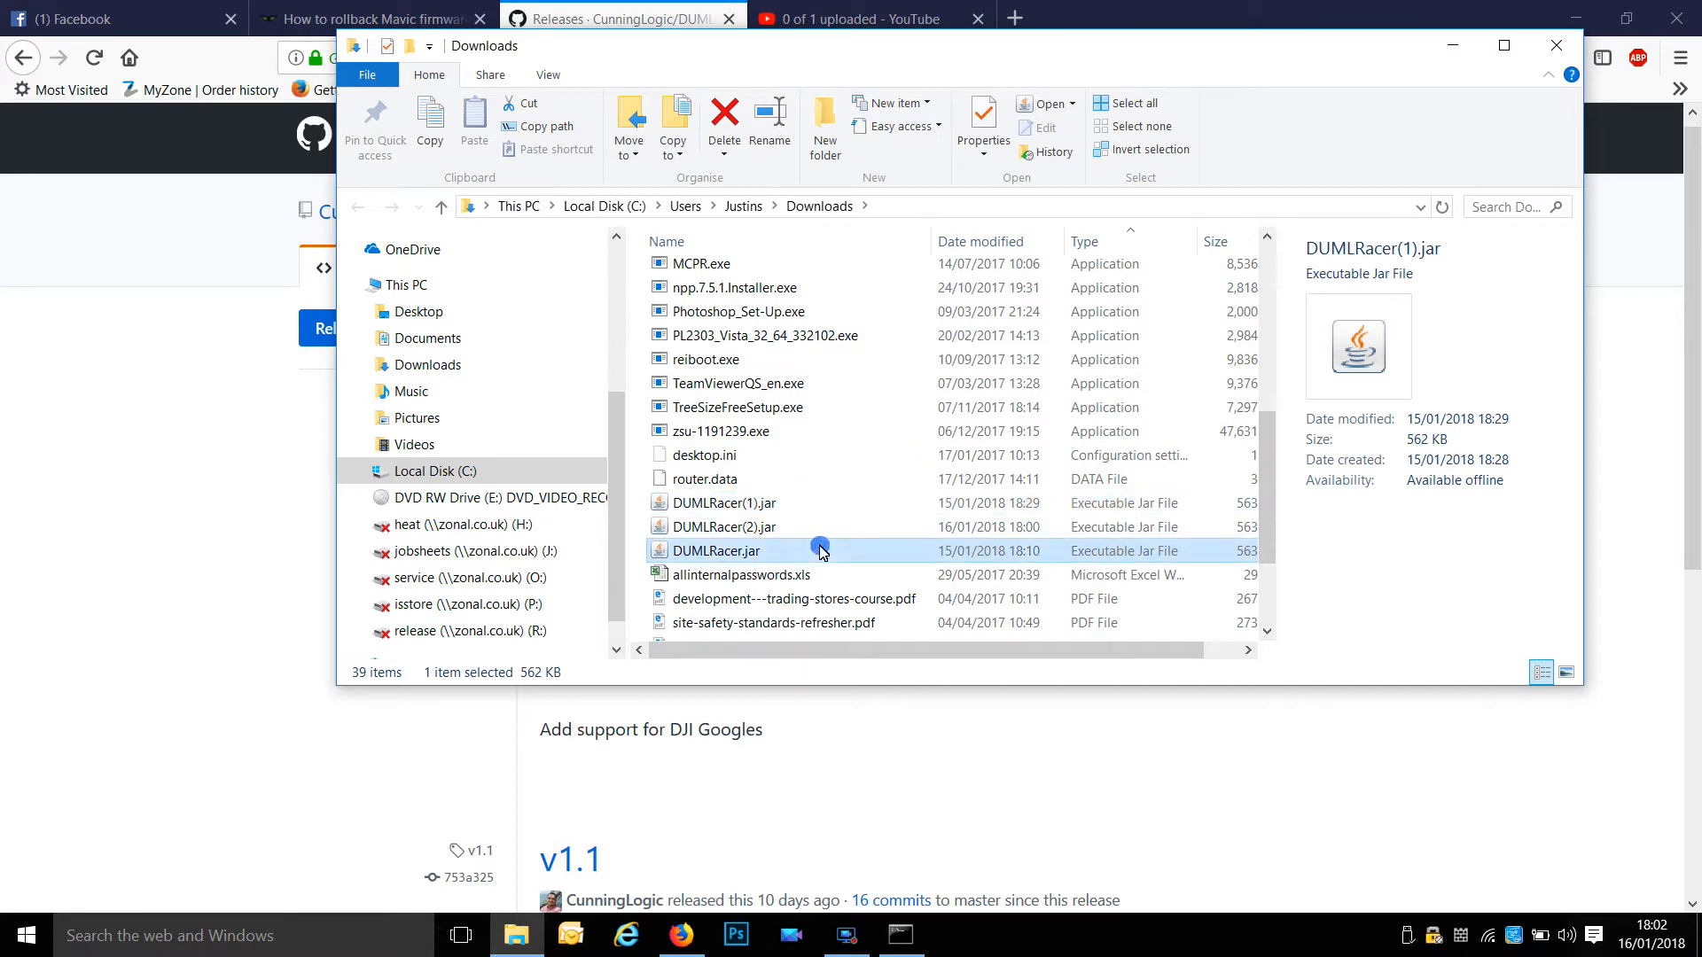
{"action": "left_click", "coordinate": [715, 551]}
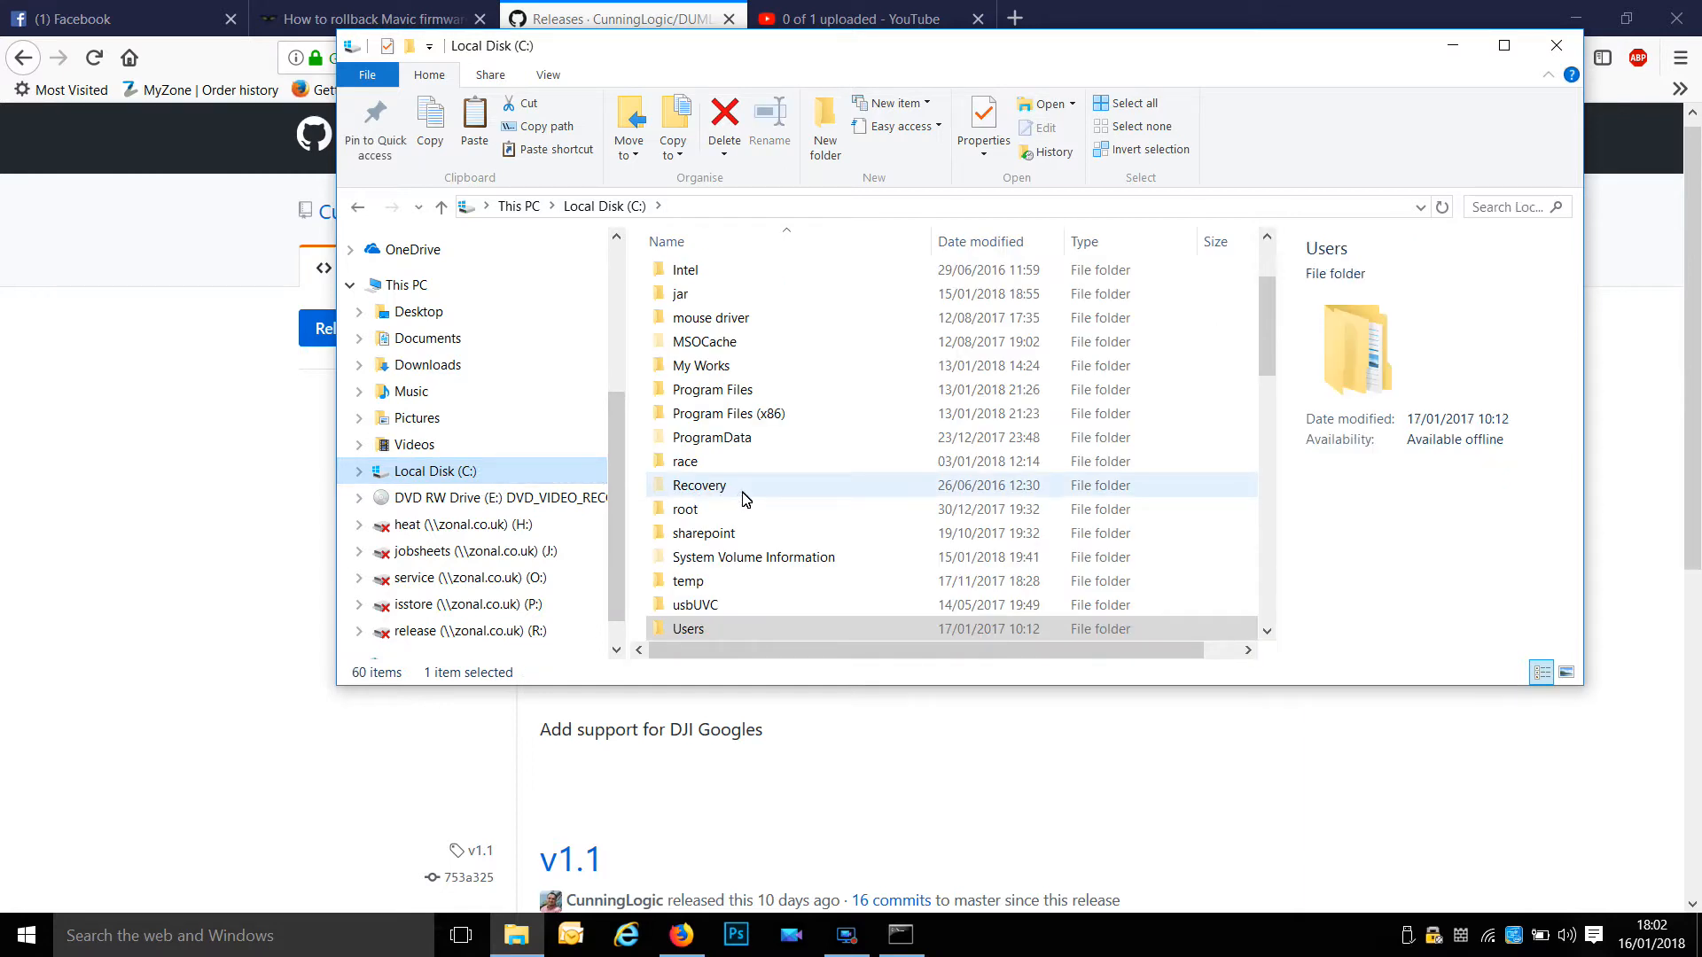
{"action": "mouse_move", "coordinate": [740, 446]}
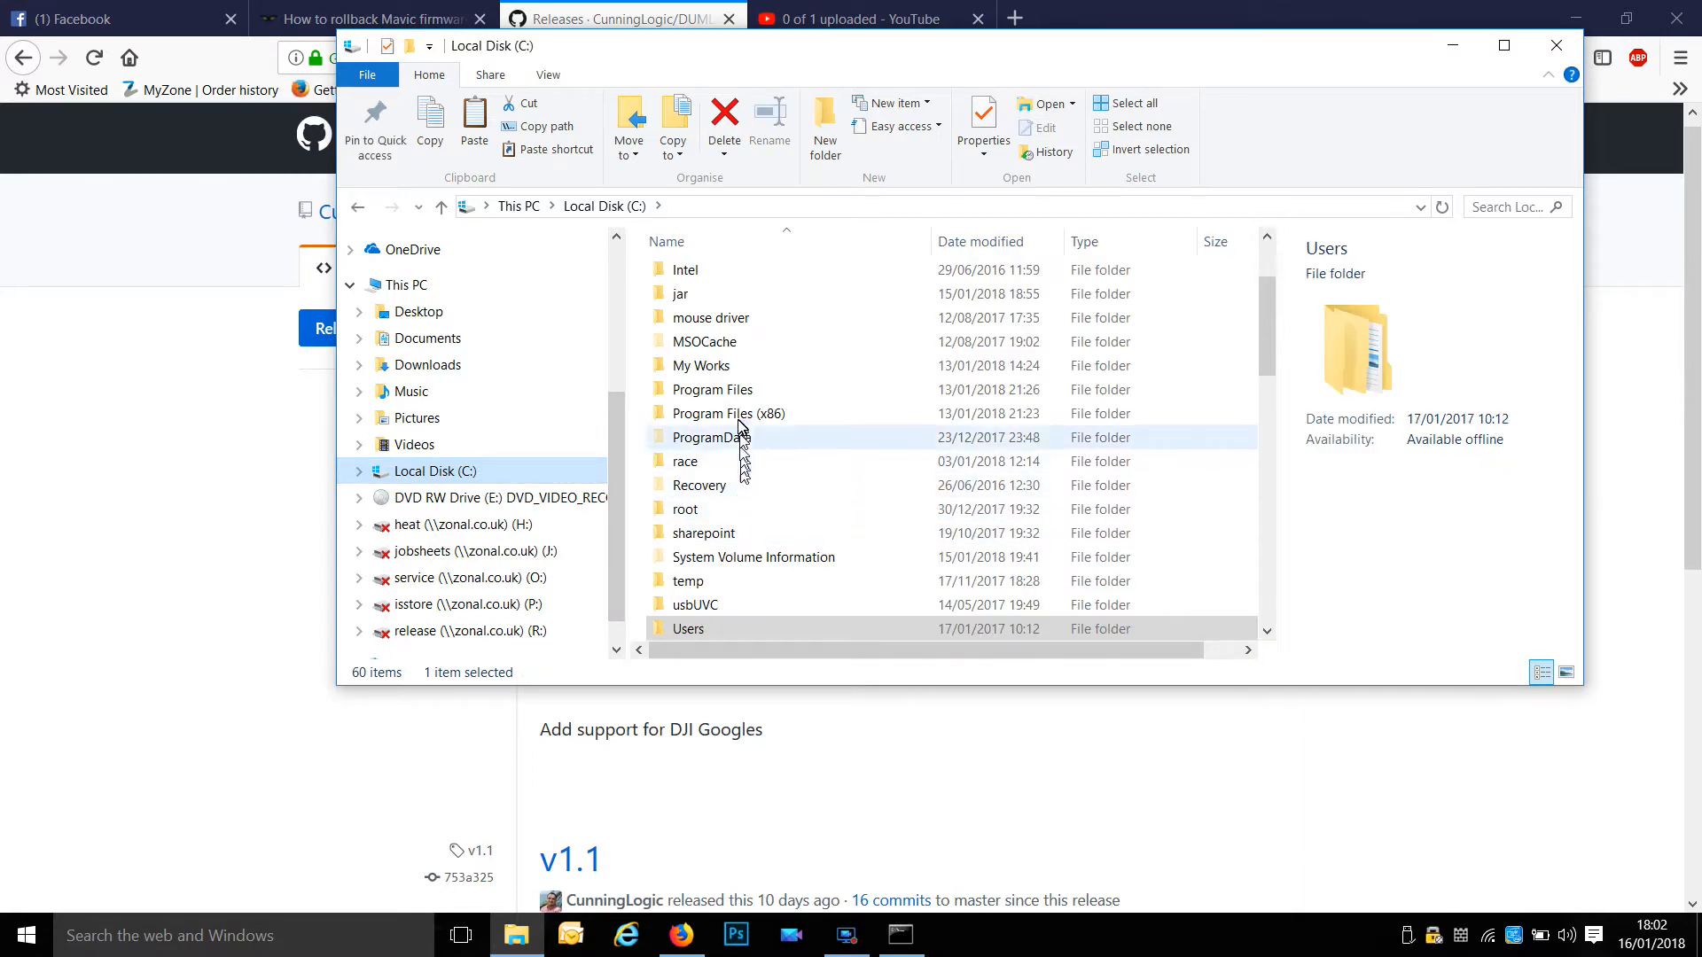
Scroll to the flashjar folder on C: and open it.
{"action": "scroll", "scroll_direction": "down", "scroll_amount": 3}
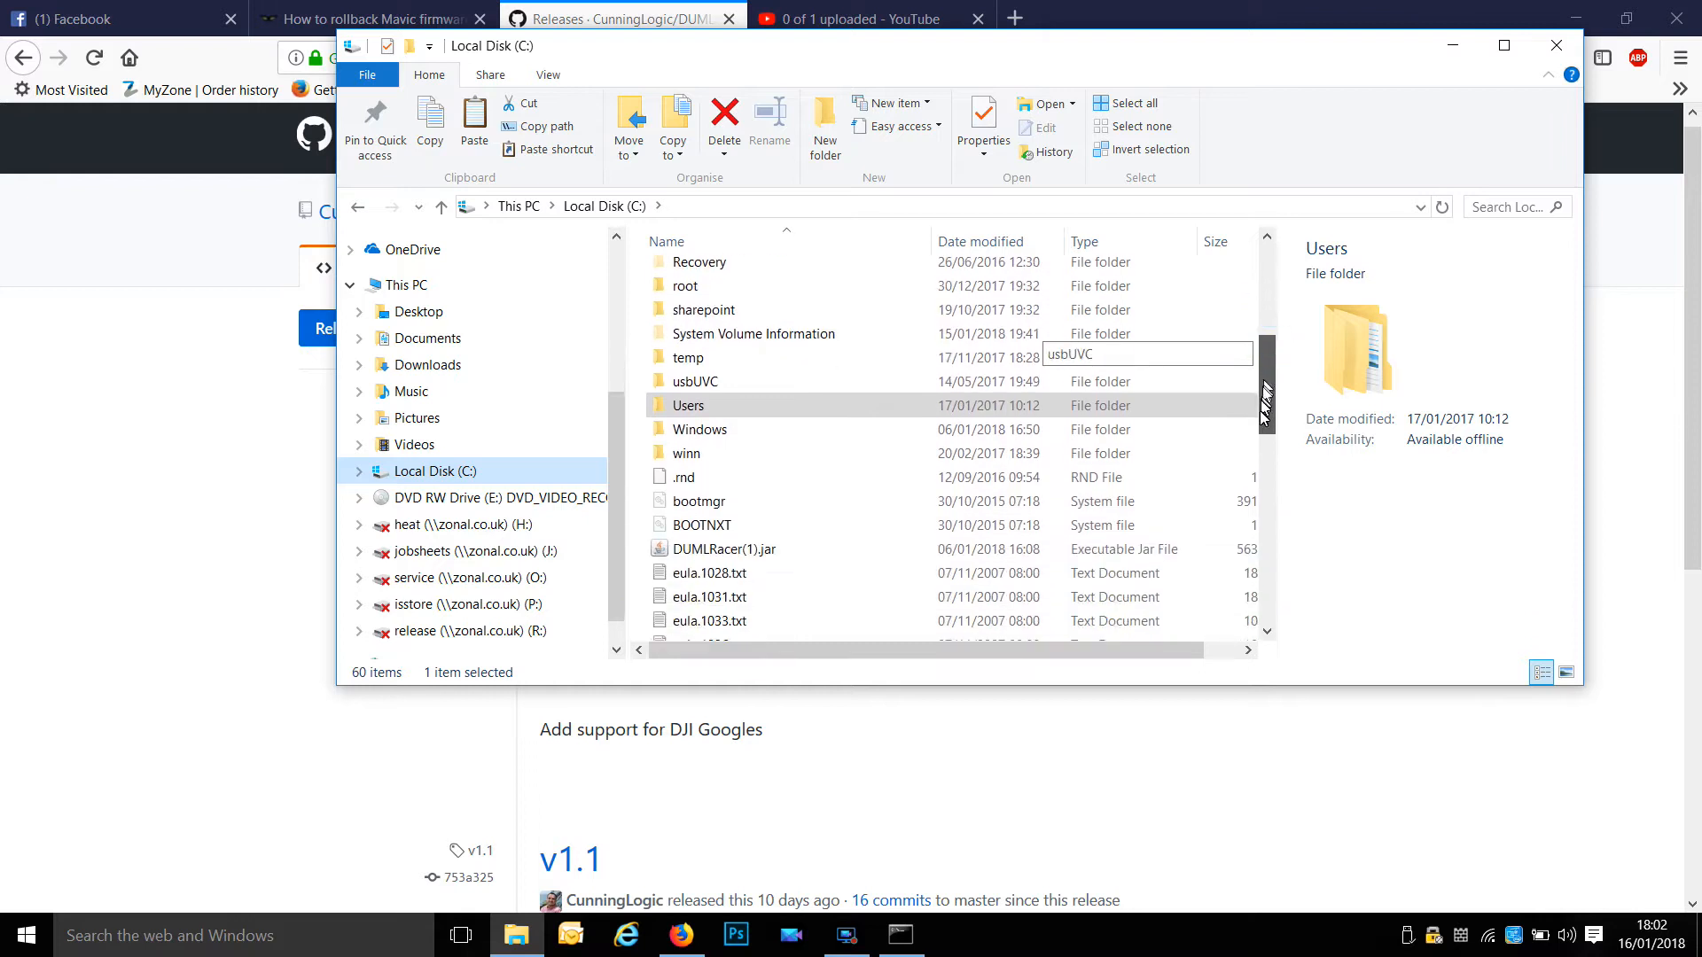
{"action": "scroll", "scroll_direction": "down", "scroll_amount": 3}
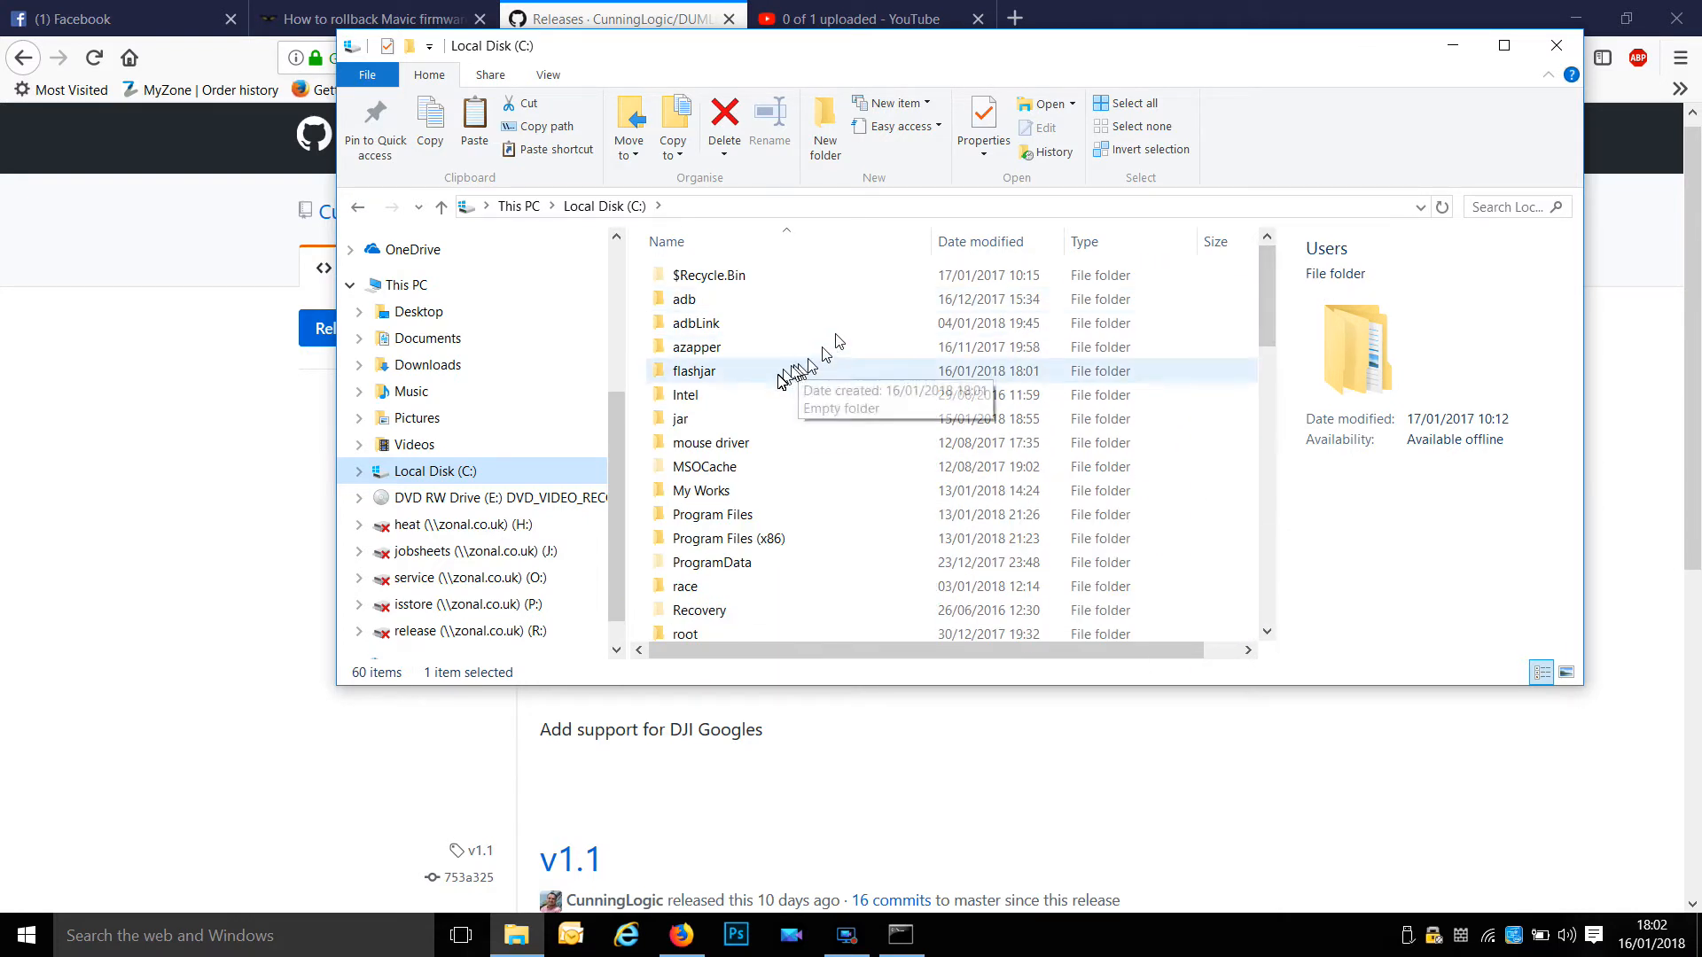
{"action": "double_click", "coordinate": [694, 370]}
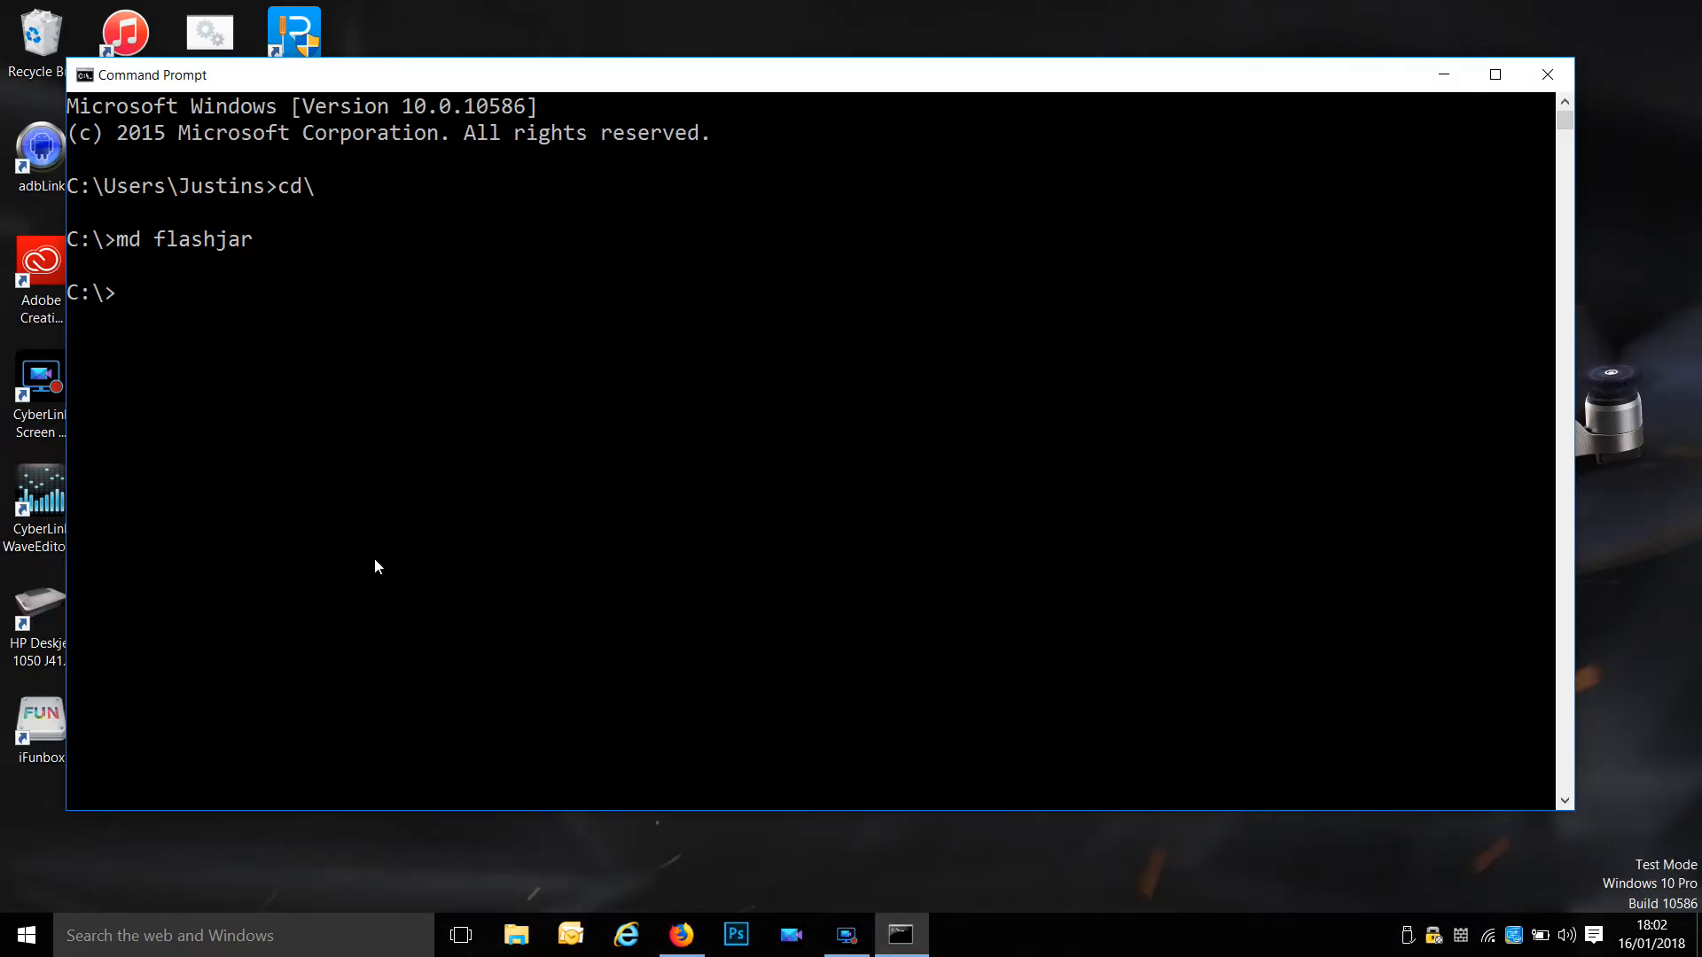
Enter C:\flashjar with cd flashjar and list its contents with dir.
{"action": "type", "text": "cd"}
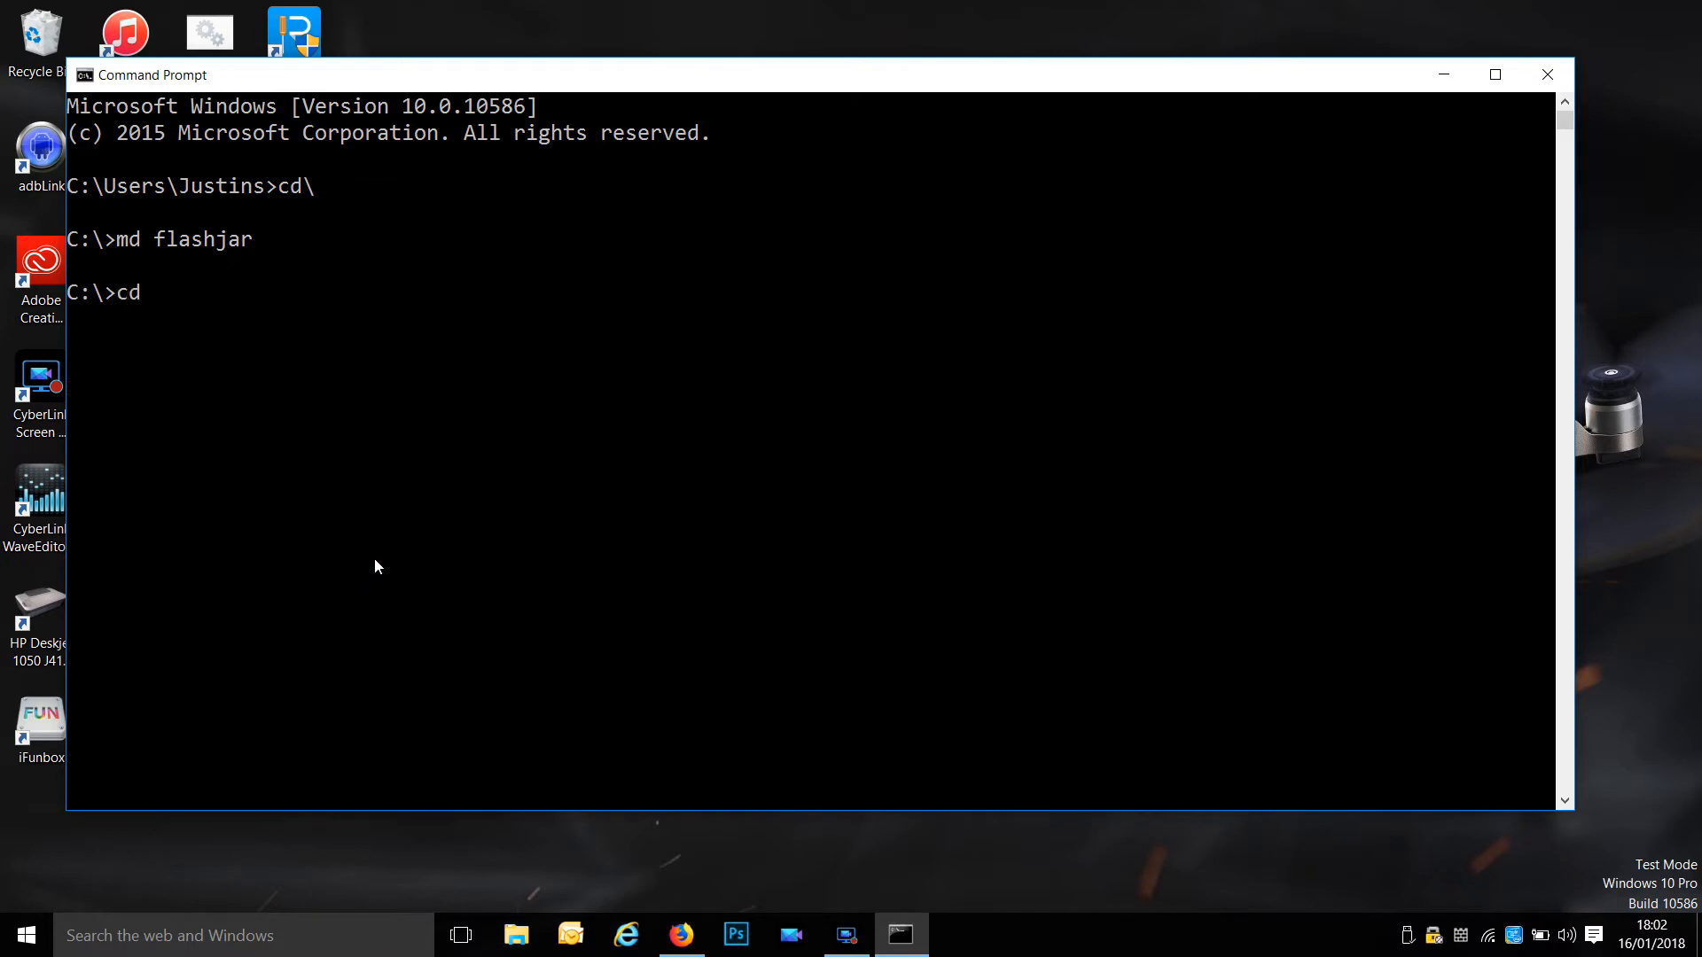
{"action": "type", "text": "flashjar"}
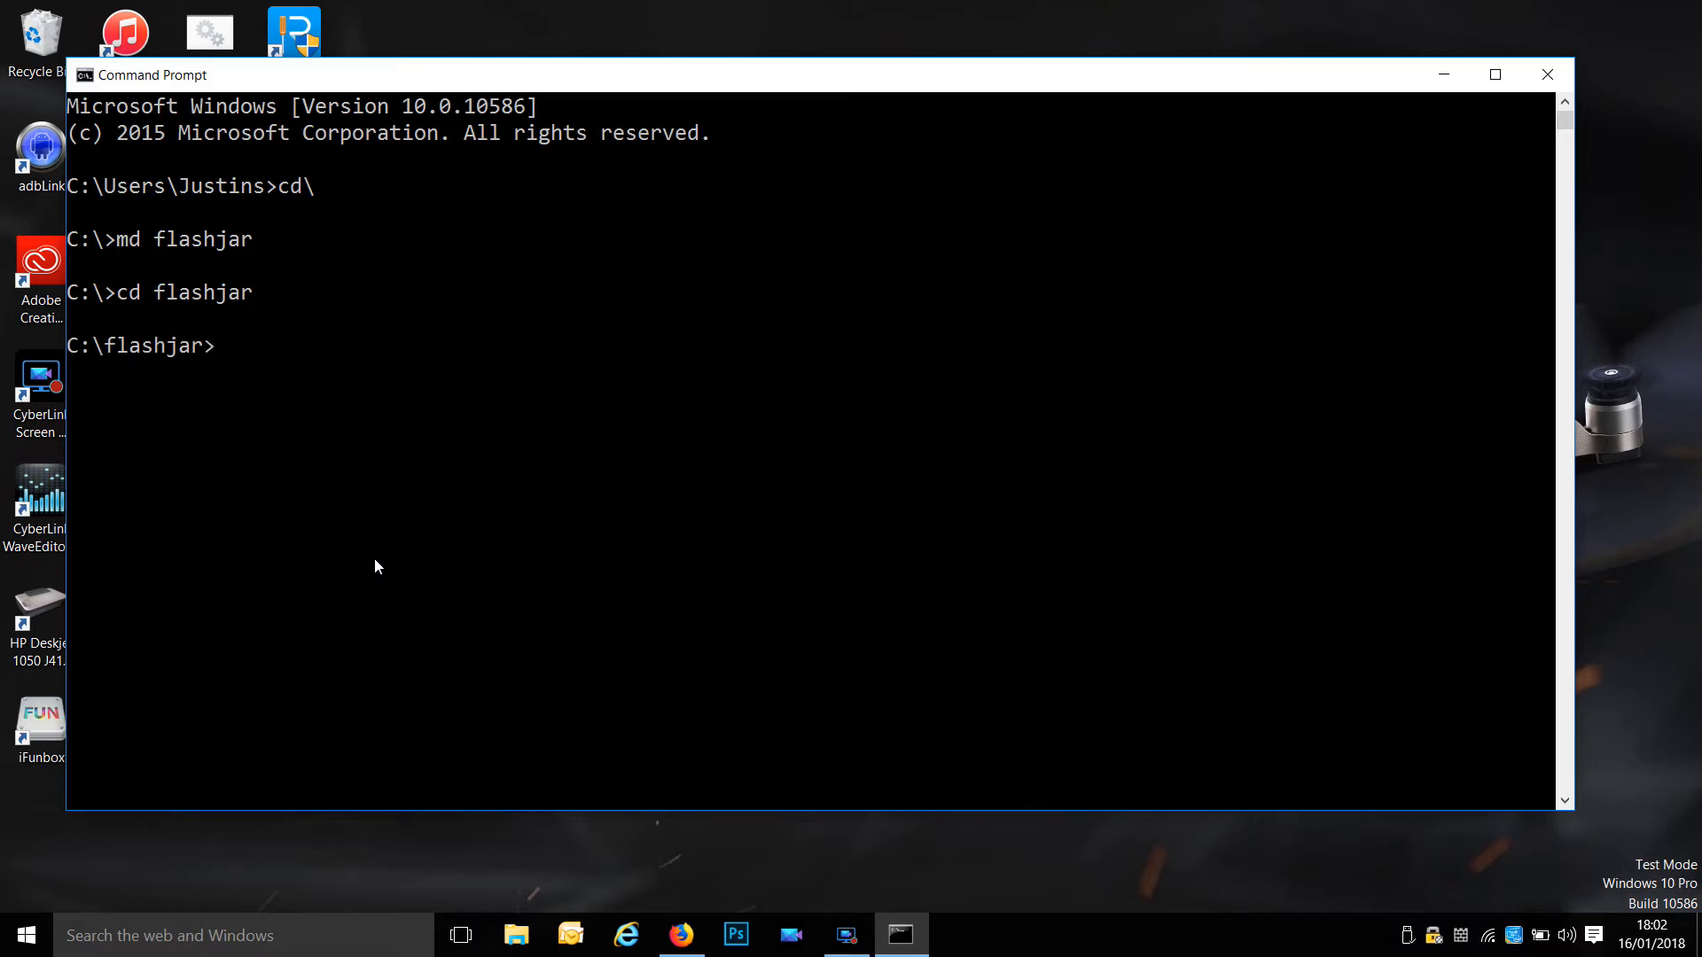
{"action": "type", "text": "dir"}
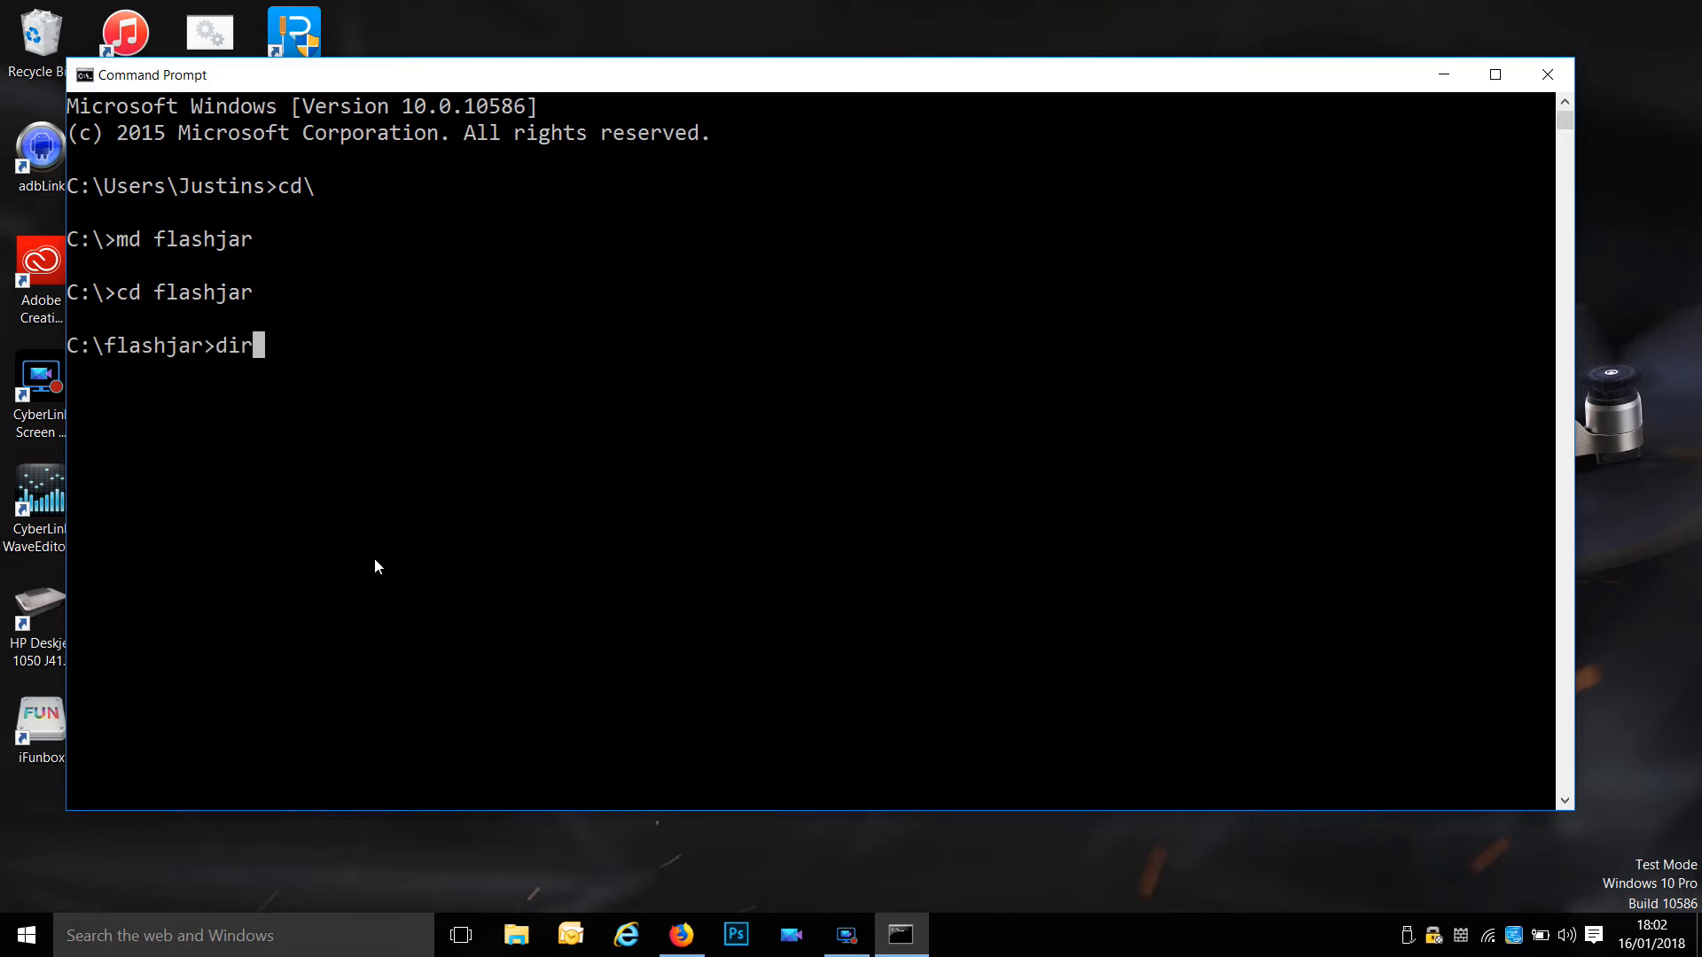
{"action": "key", "text": "Enter"}
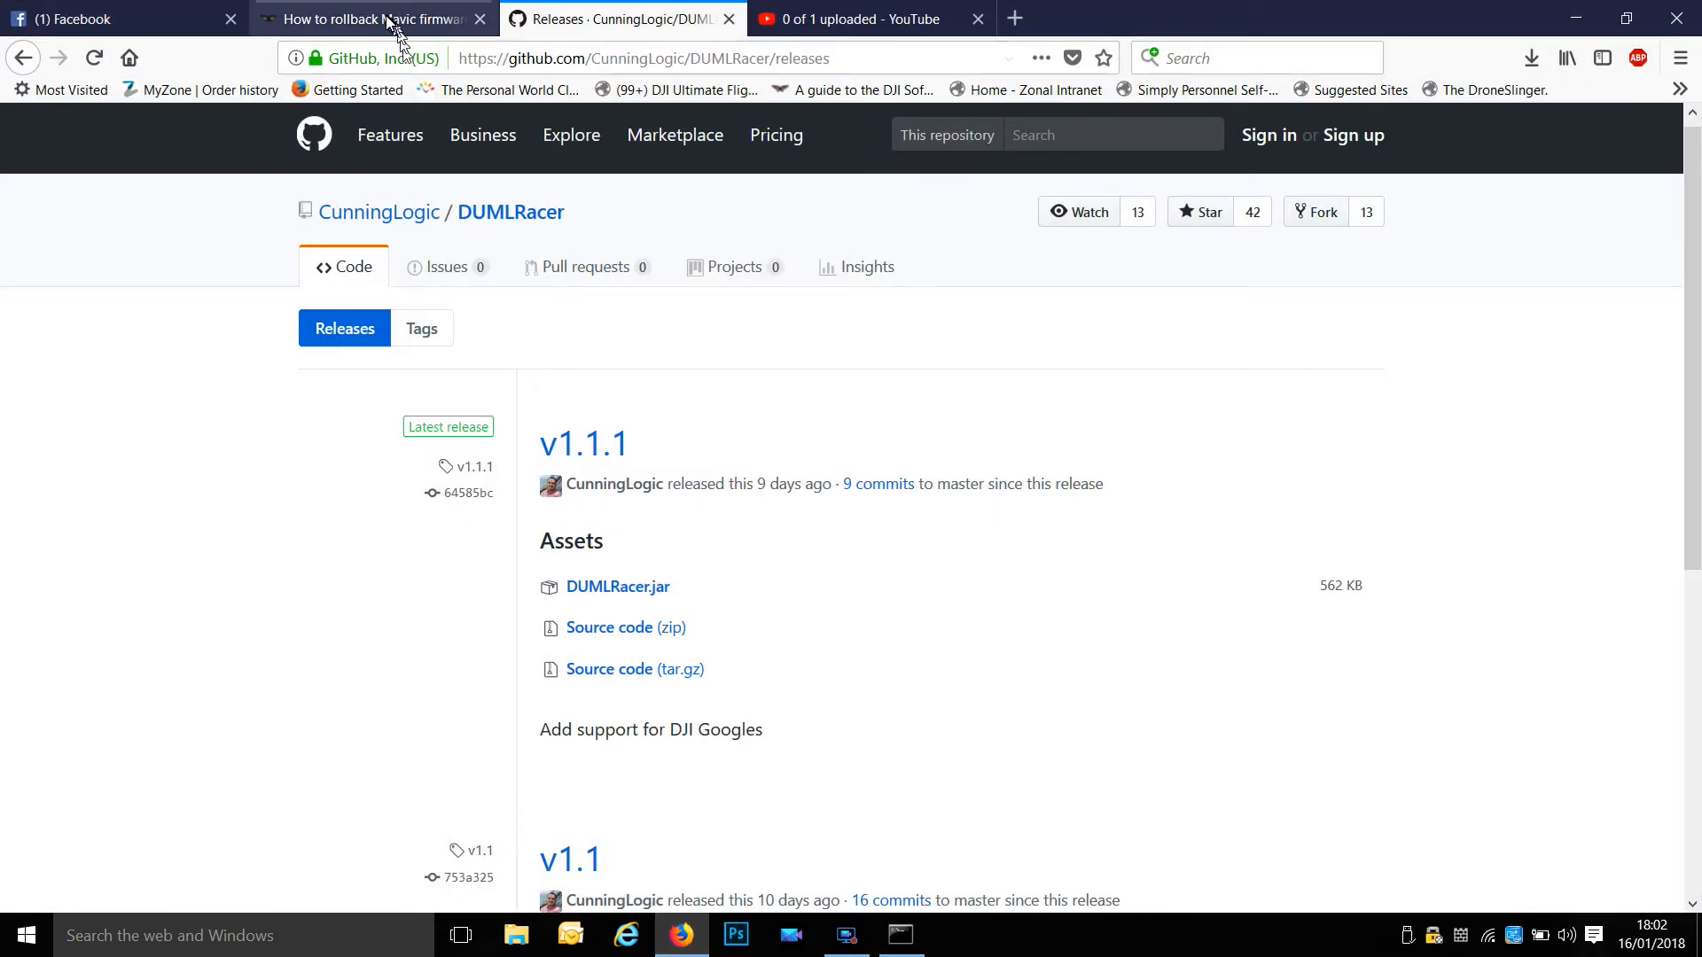
Copy the 'java -jar DUMLRacer.jar AC' line from the quoted MavicPilots forum post.
{"action": "left_click", "coordinate": [381, 18]}
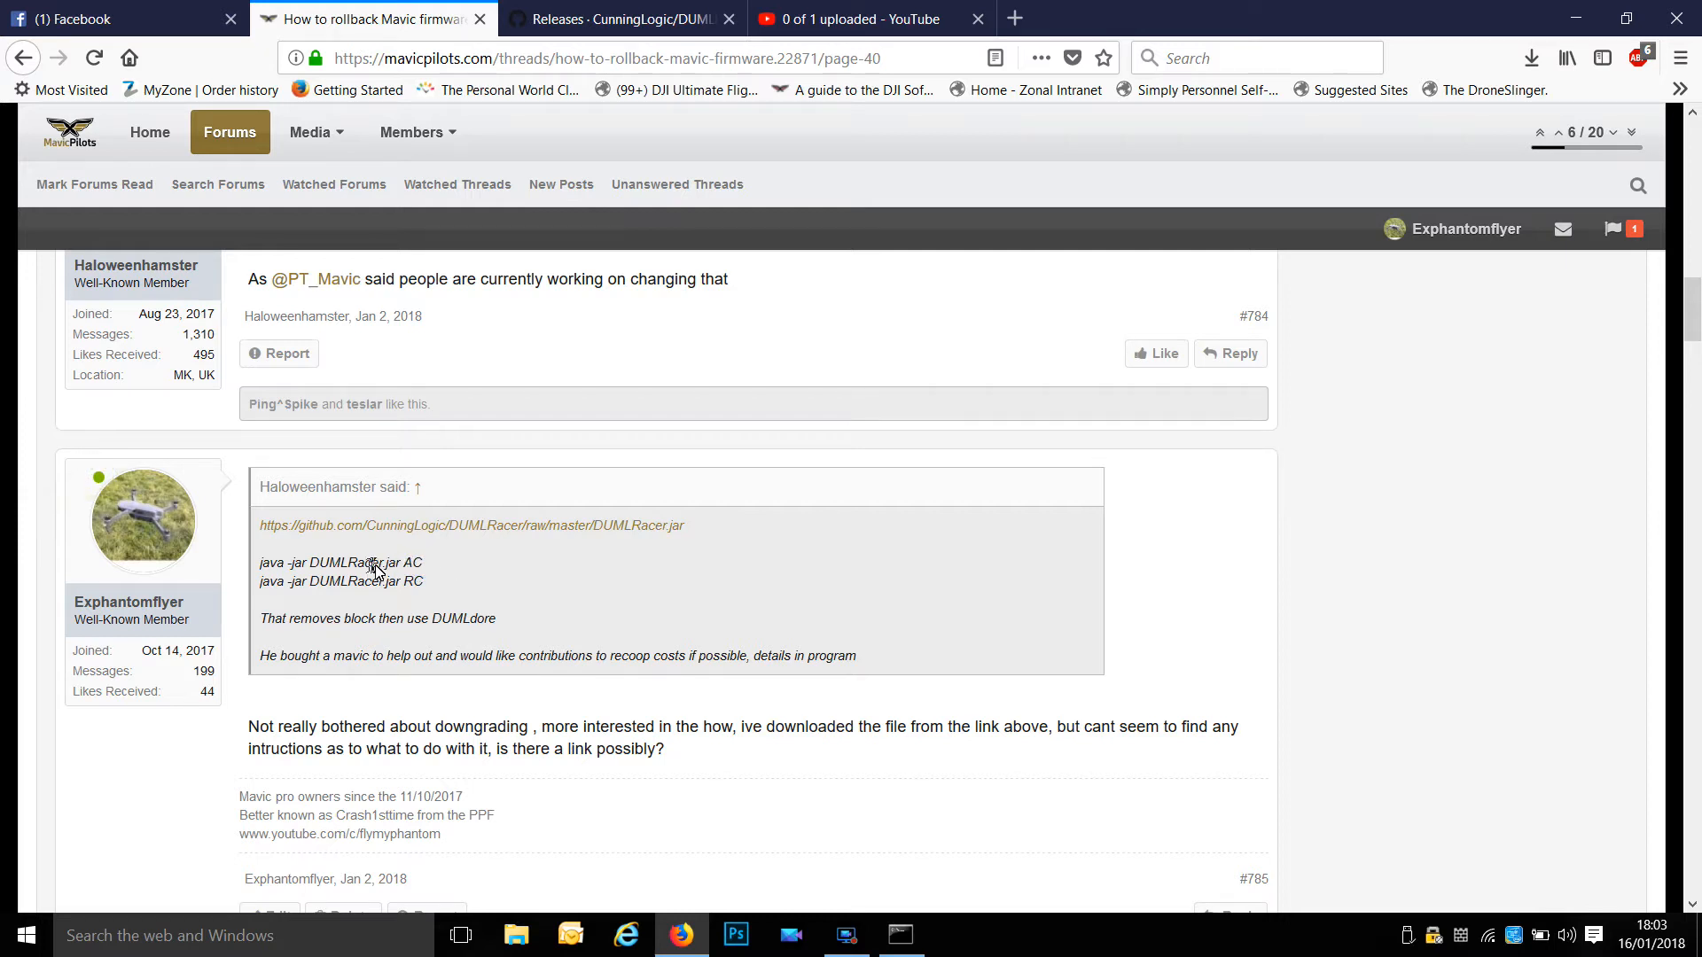
{"action": "double_click", "coordinate": [403, 563]}
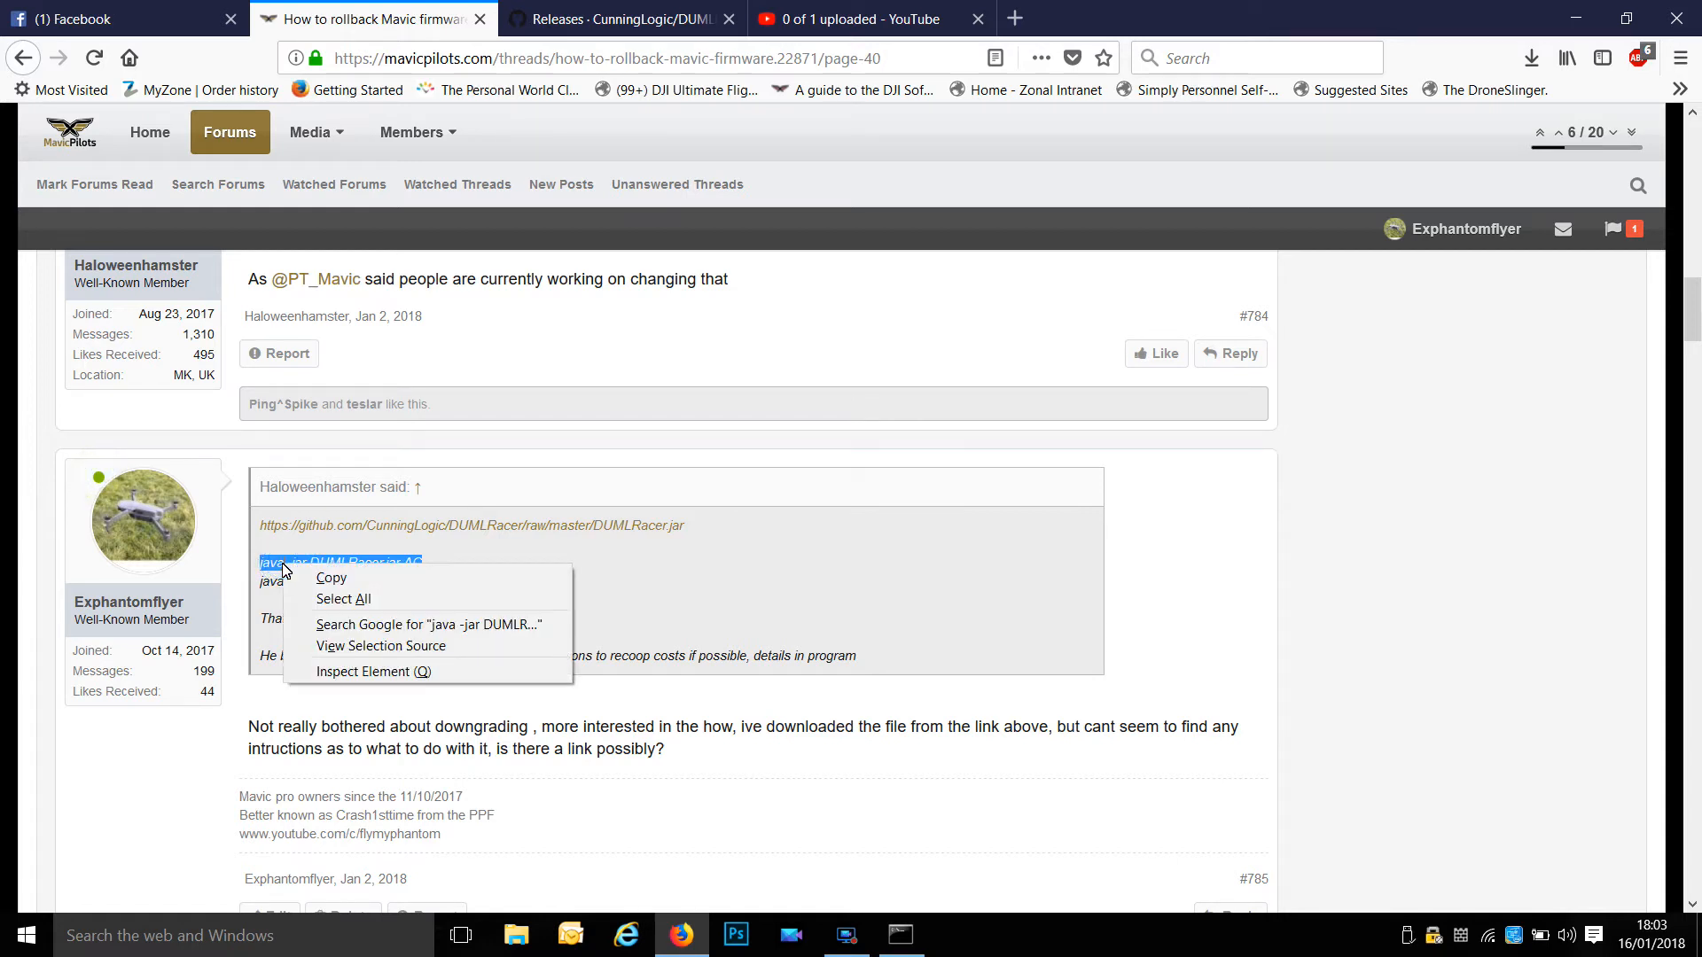
{"action": "left_click", "coordinate": [490, 602]}
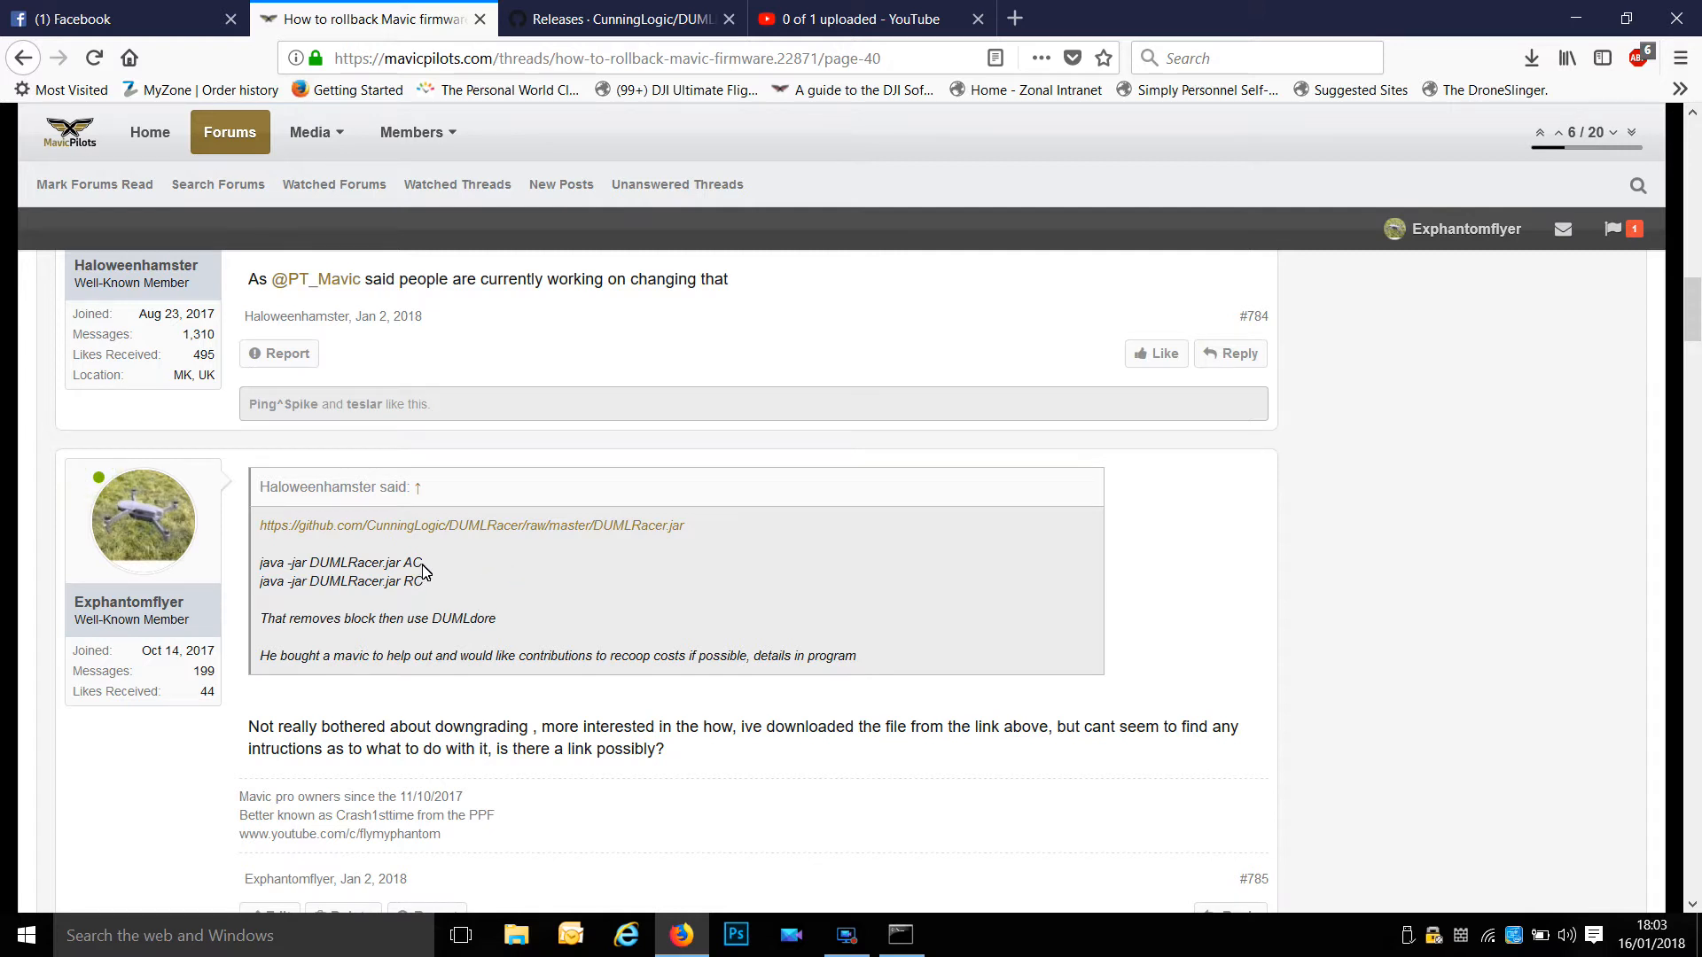
{"action": "double_click", "coordinate": [413, 563]}
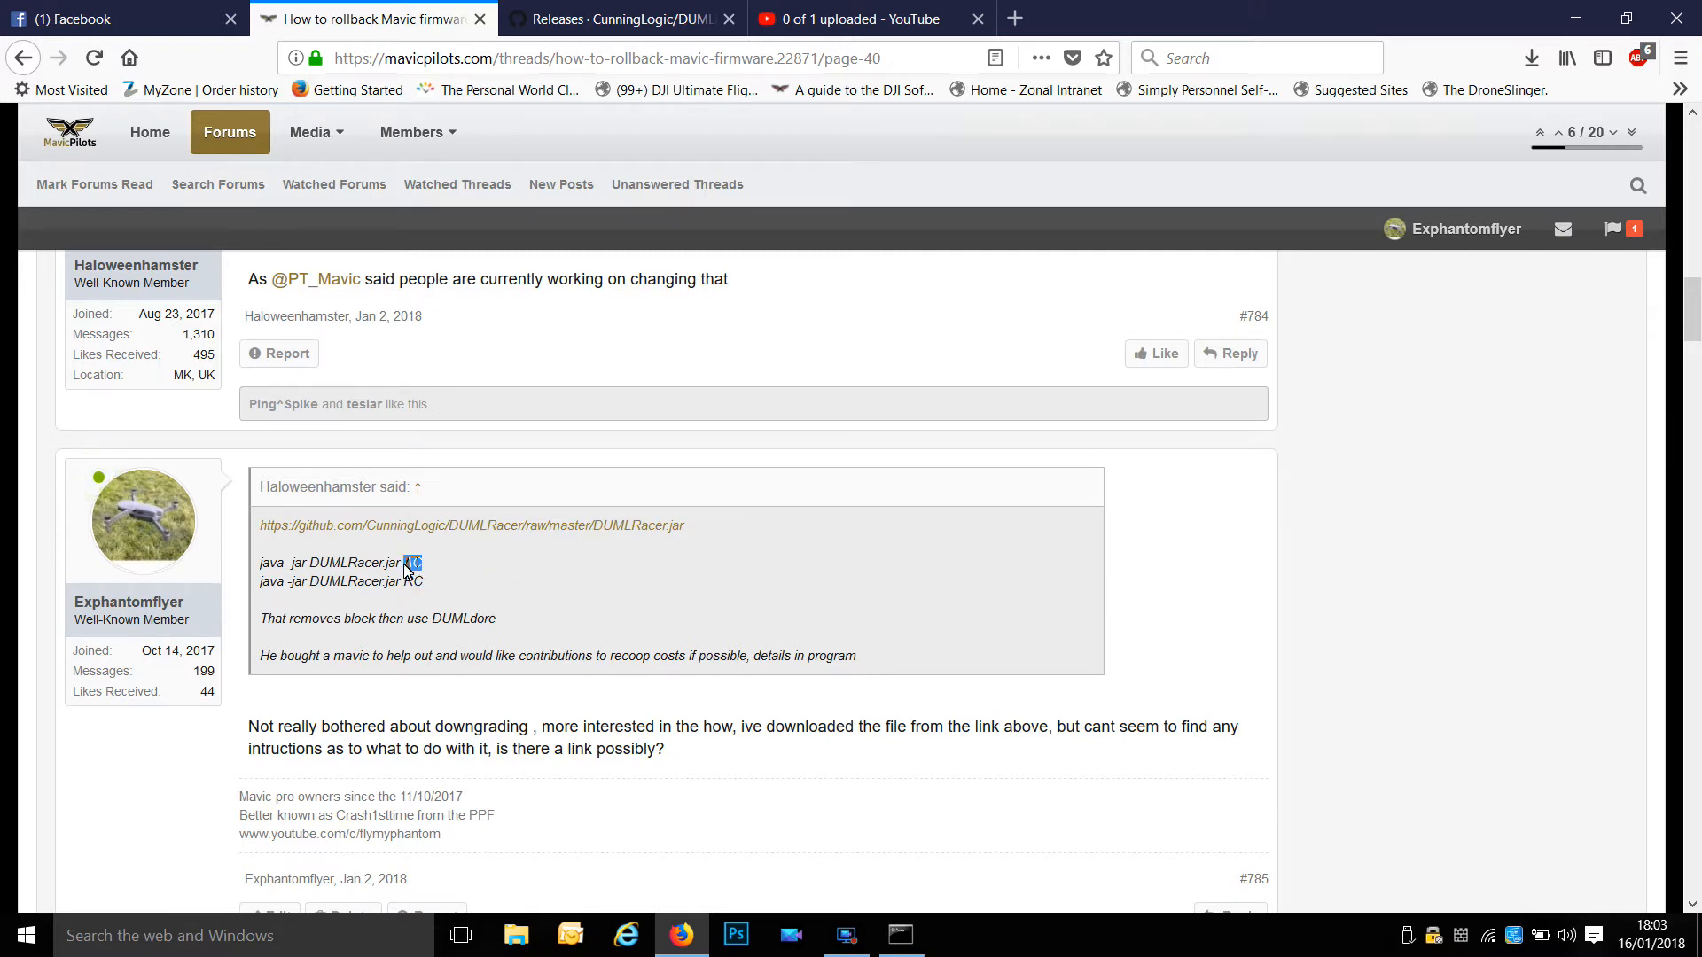
{"action": "left_click_drag", "start_coordinate": [424, 562], "coordinate": [258, 562]}
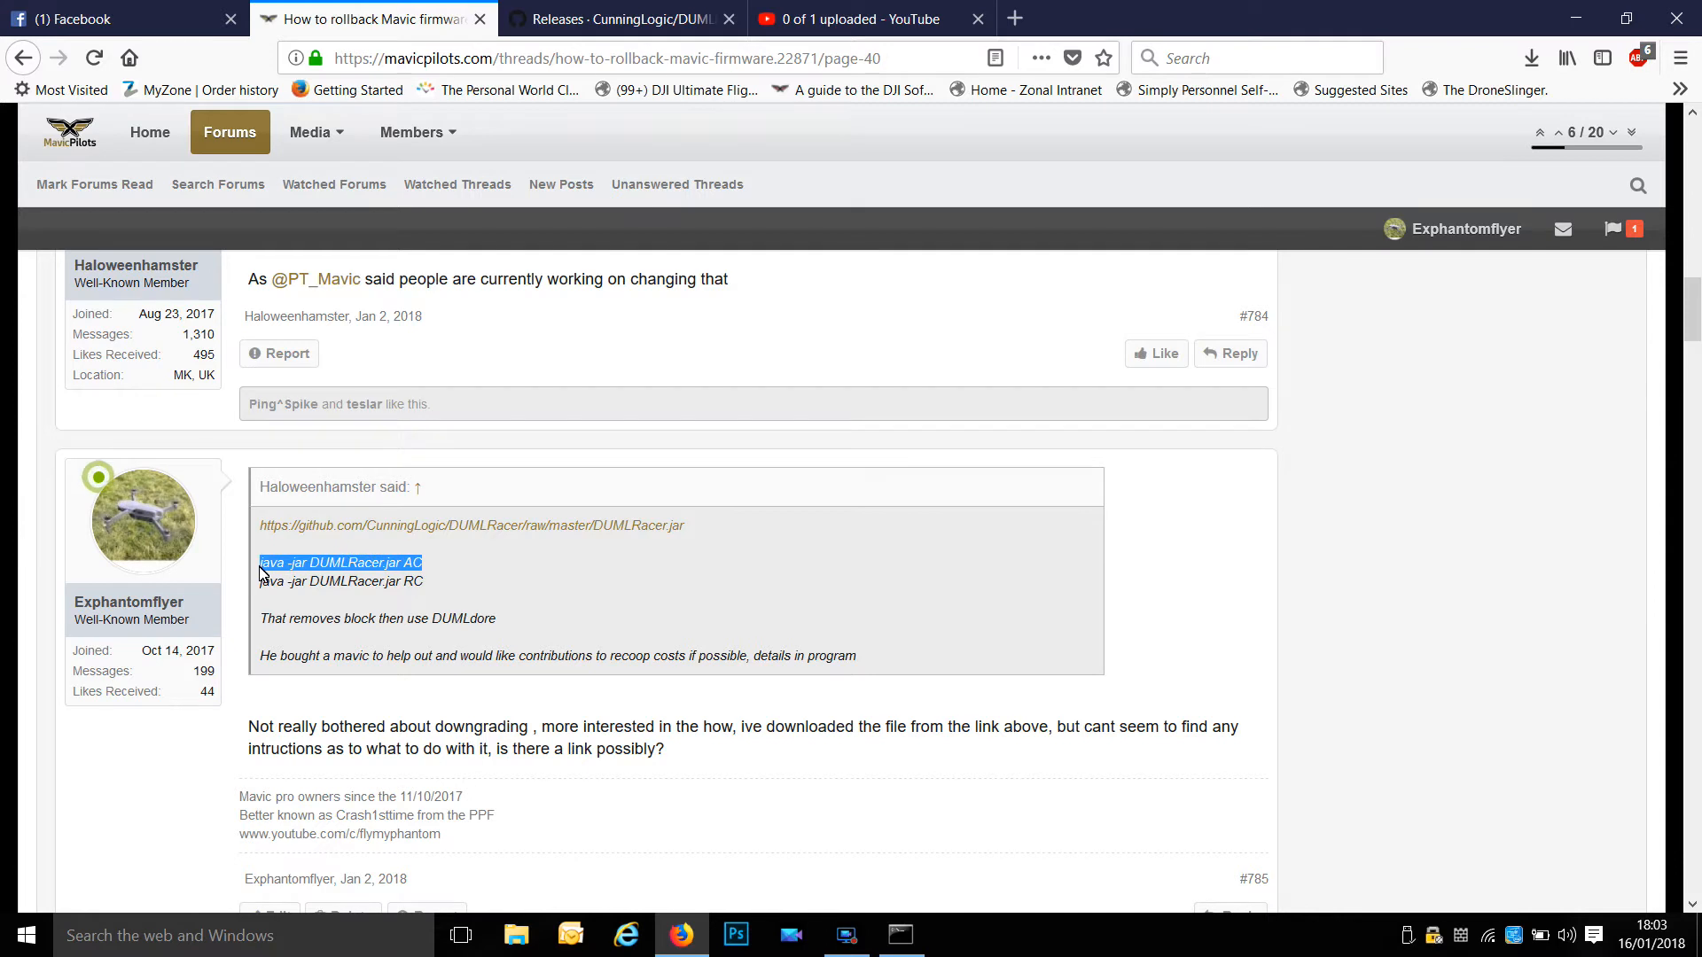
{"action": "right_click", "coordinate": [294, 562]}
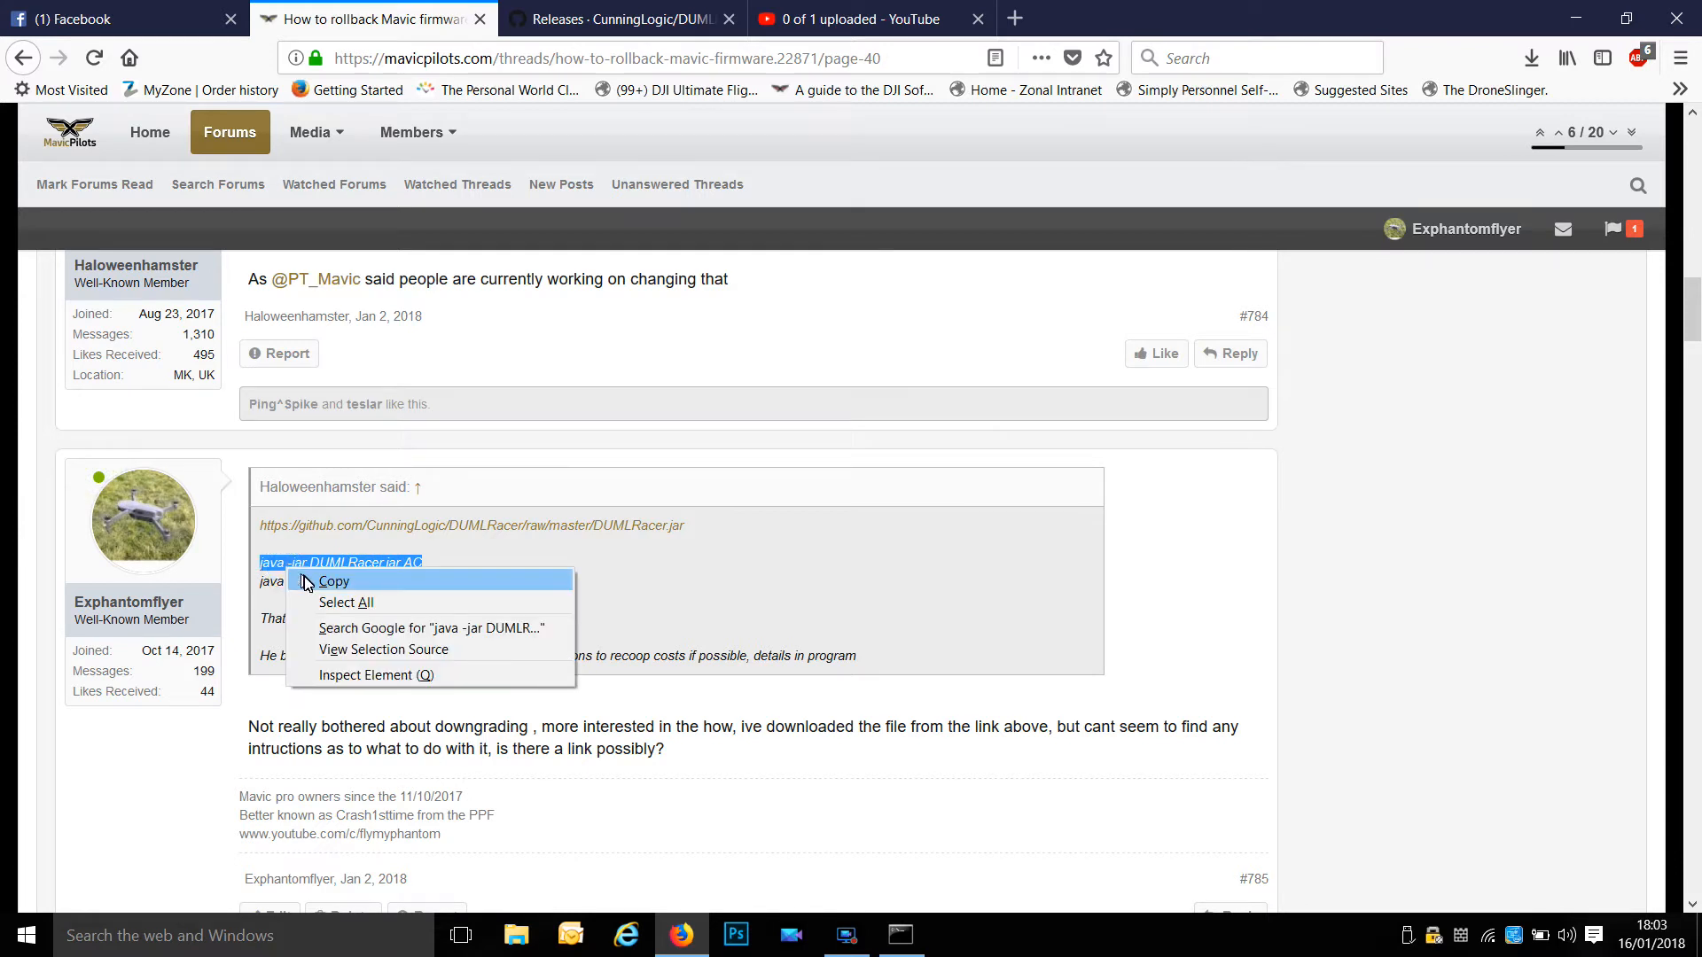
{"action": "left_click", "coordinate": [335, 582]}
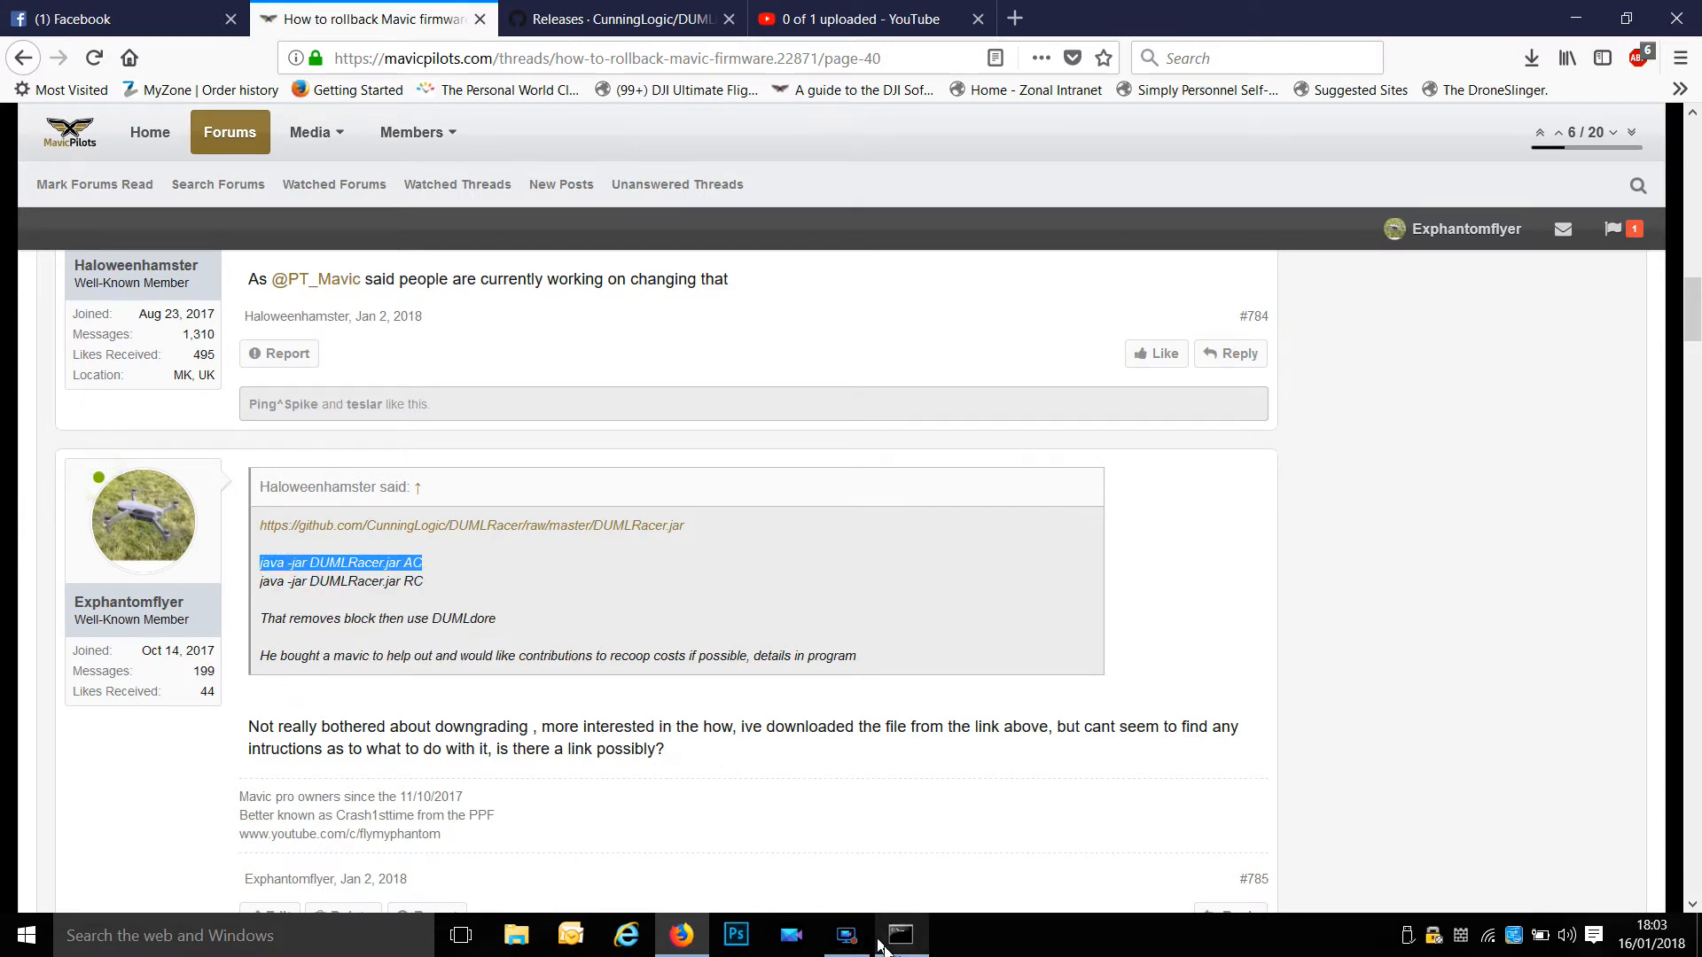
{"action": "left_click", "coordinate": [901, 936]}
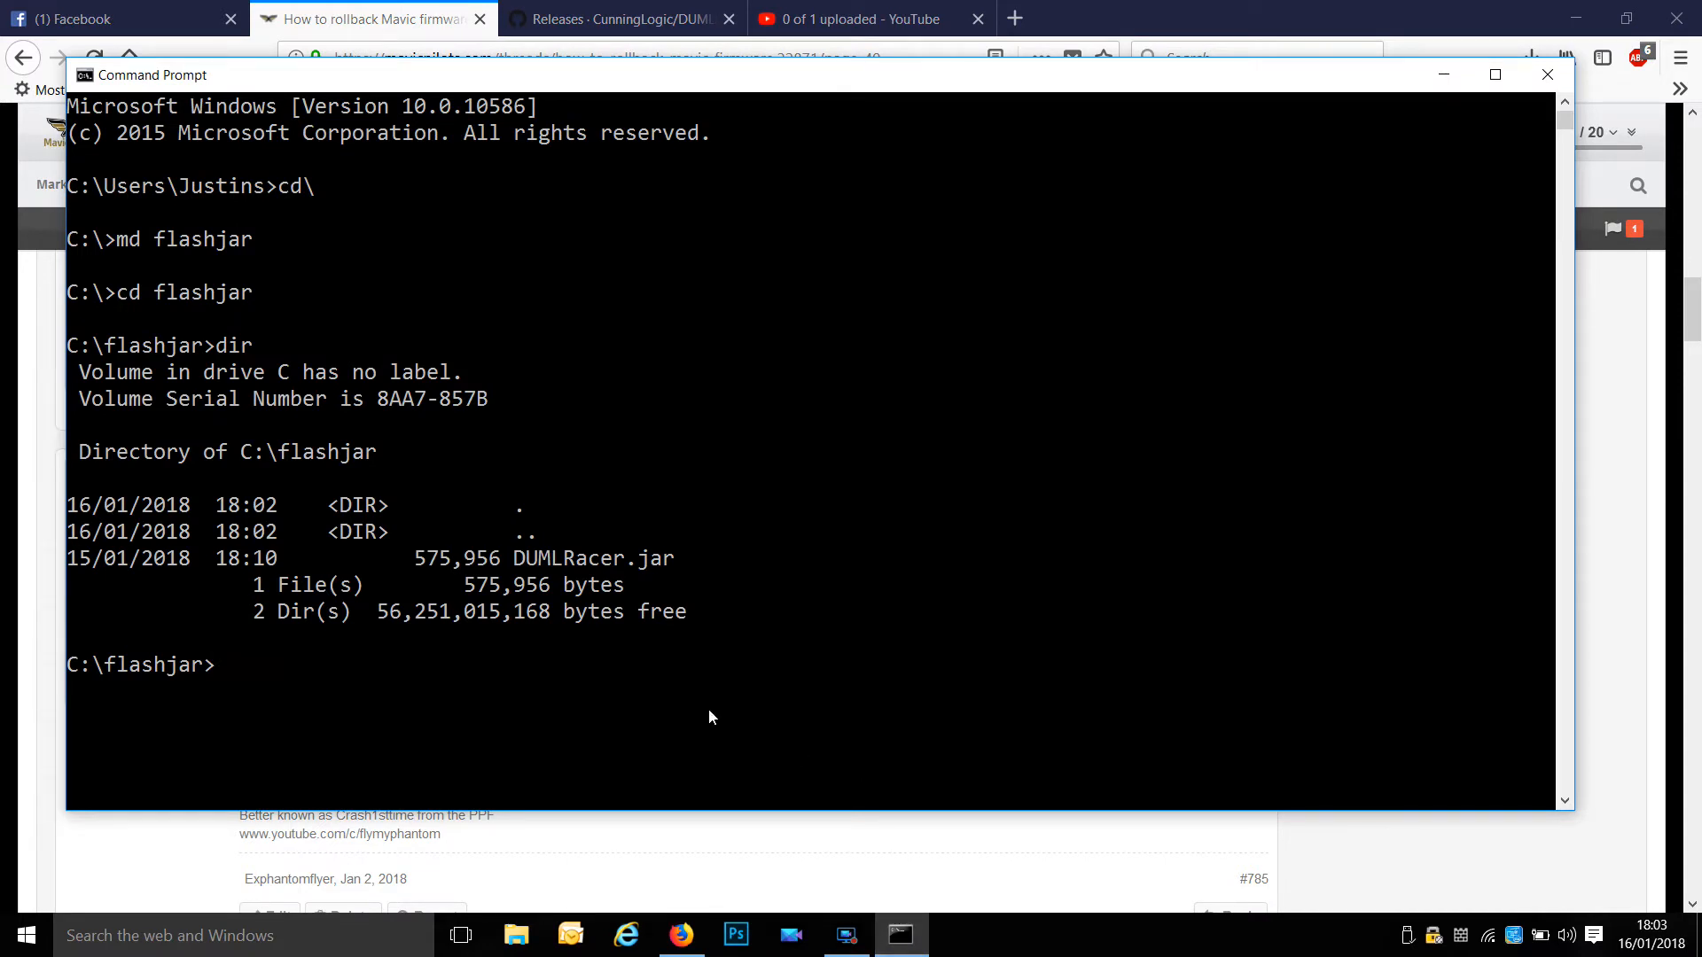
Paste and run 'java -jar DUMLRacer.jar AC' in the flashjar folder.
{"action": "type", "text": "java -jar DUMLRacer.jar A"}
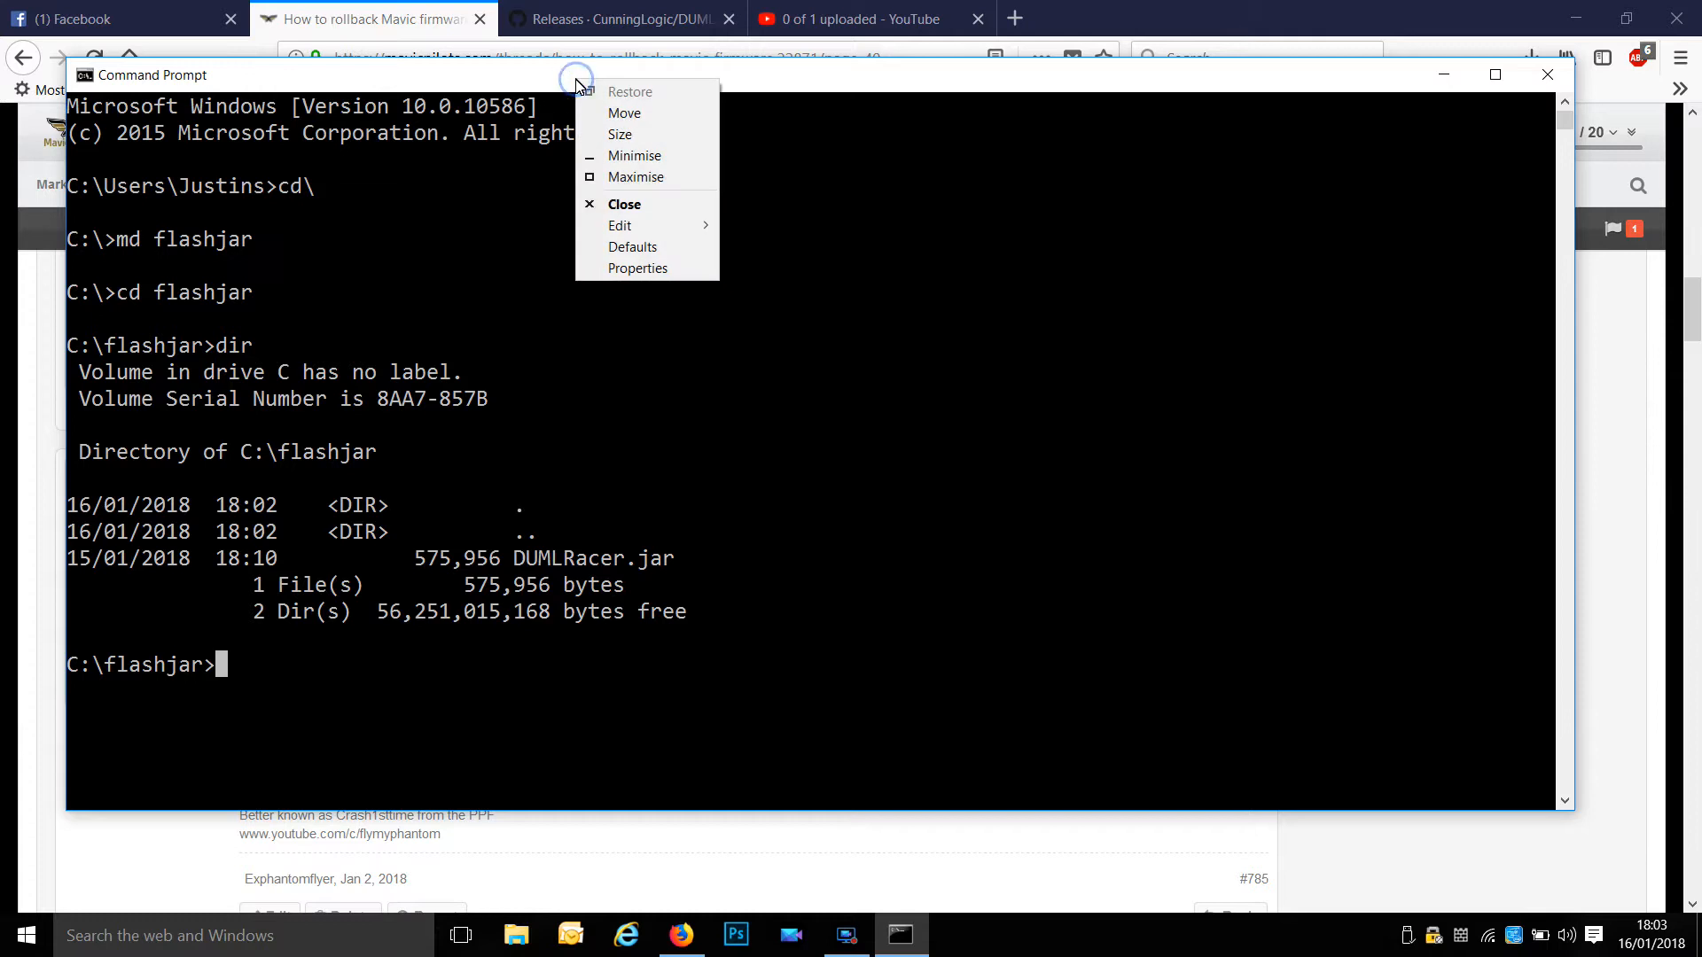
{"action": "left_click", "coordinate": [619, 225]}
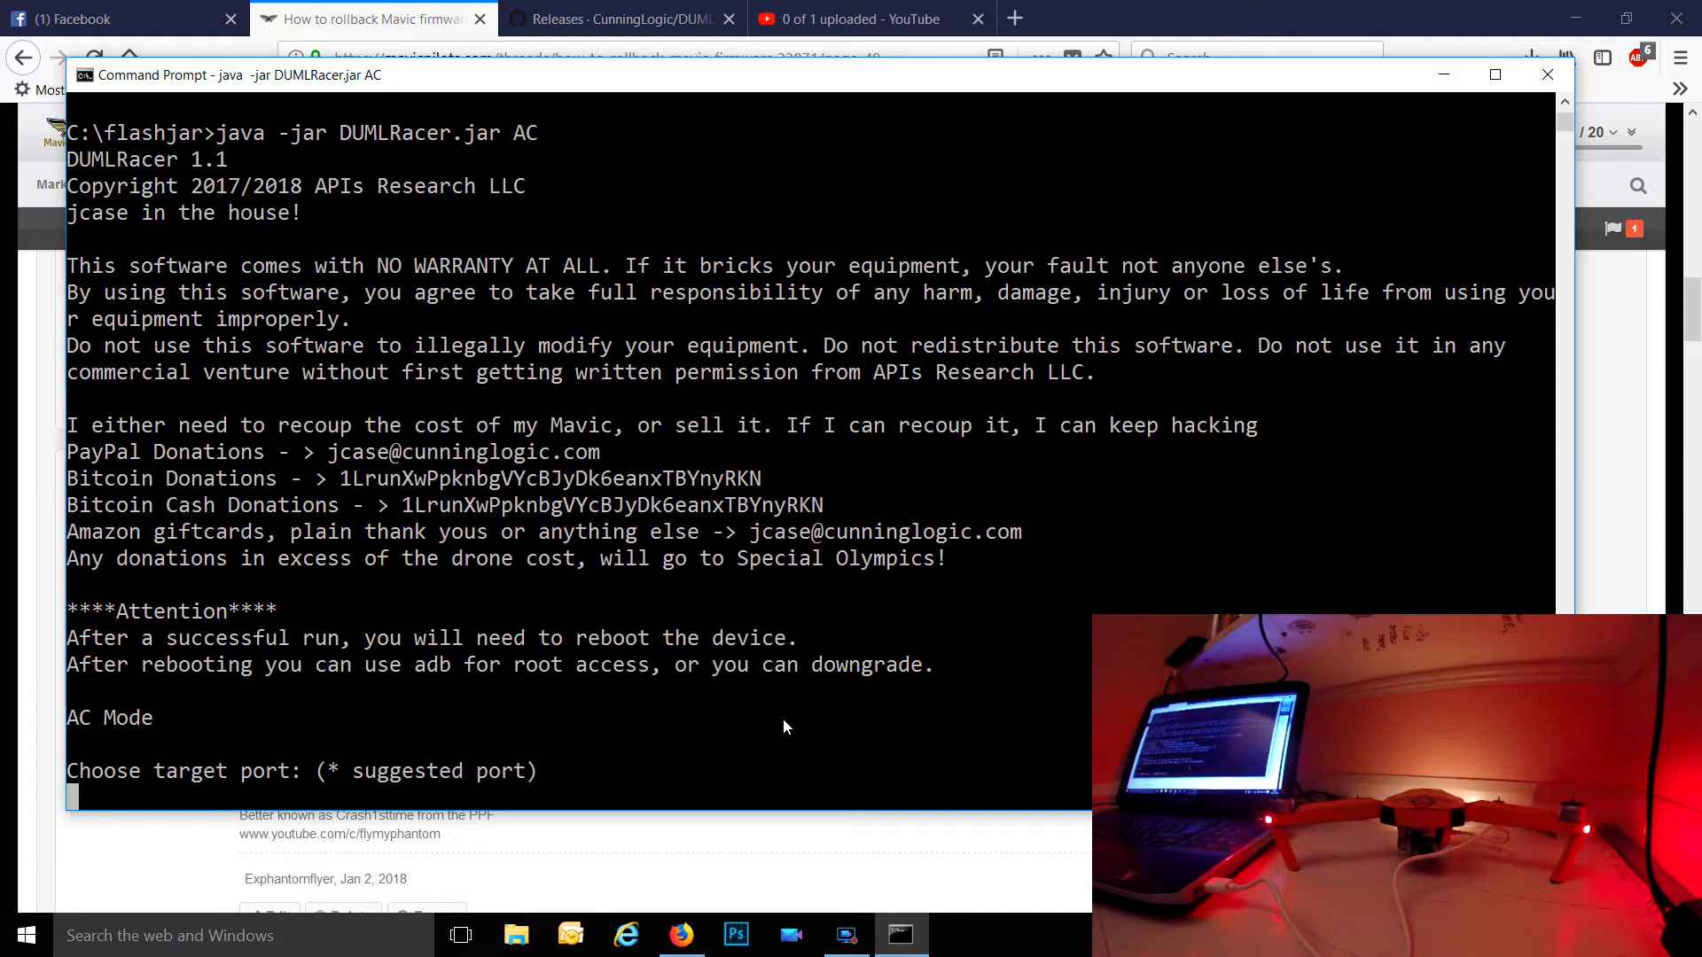
{"action": "mouse_move", "coordinate": [848, 756]}
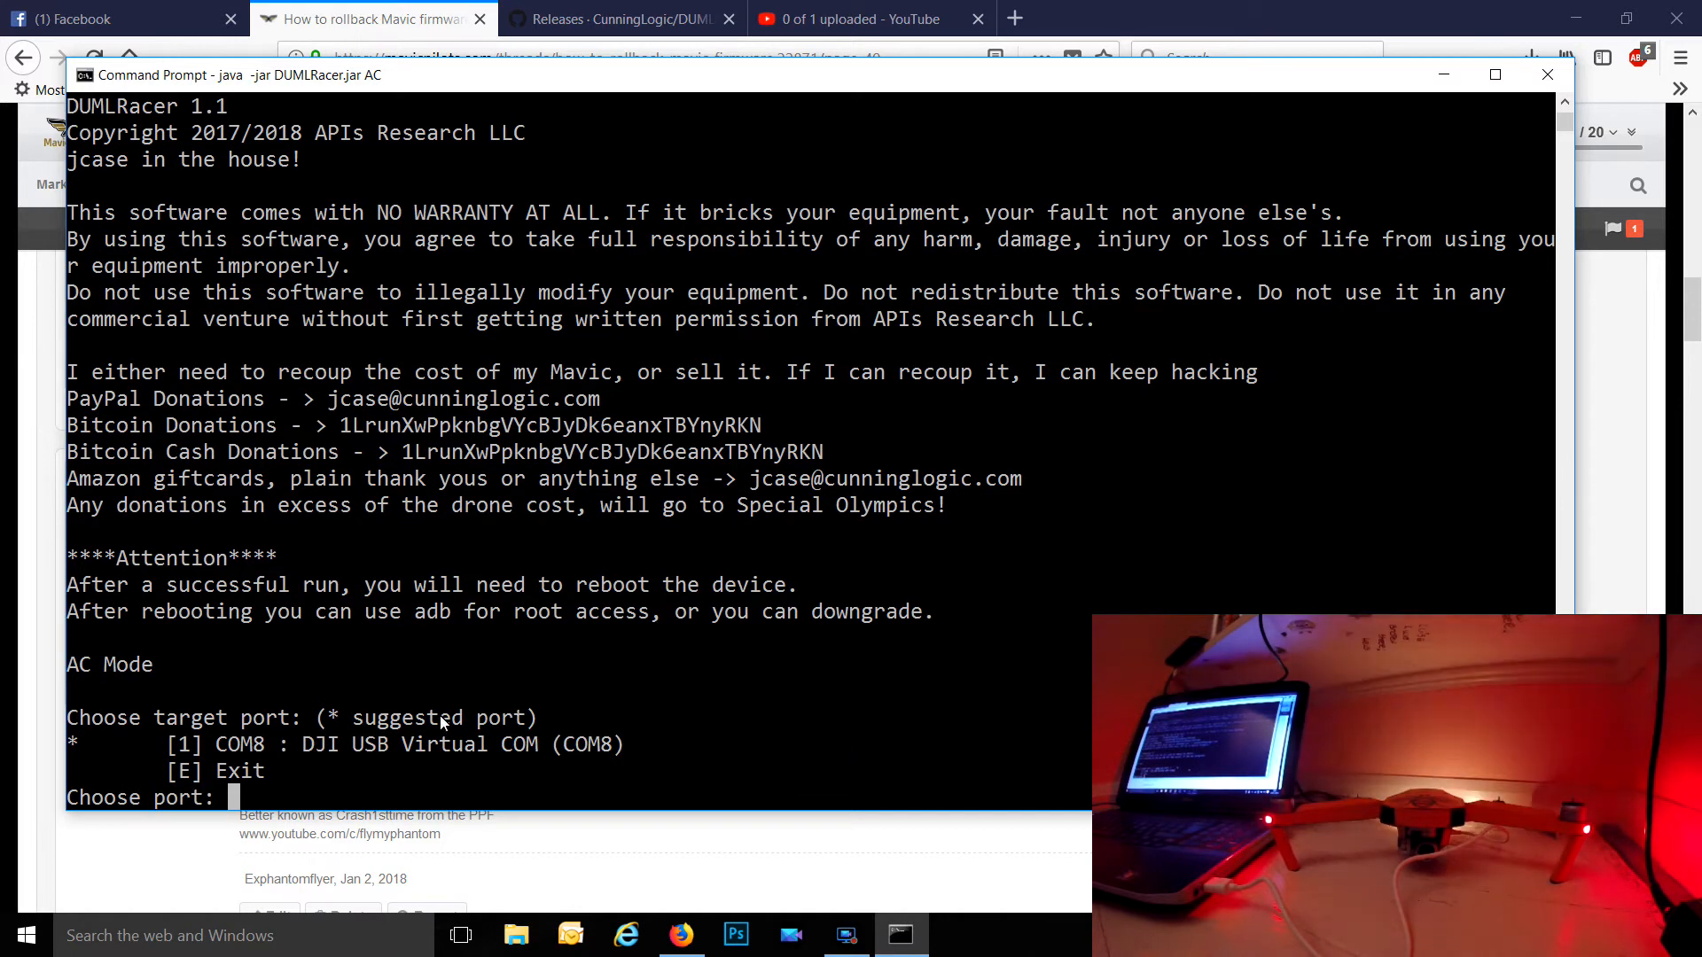
{"action": "mouse_move", "coordinate": [170, 751]}
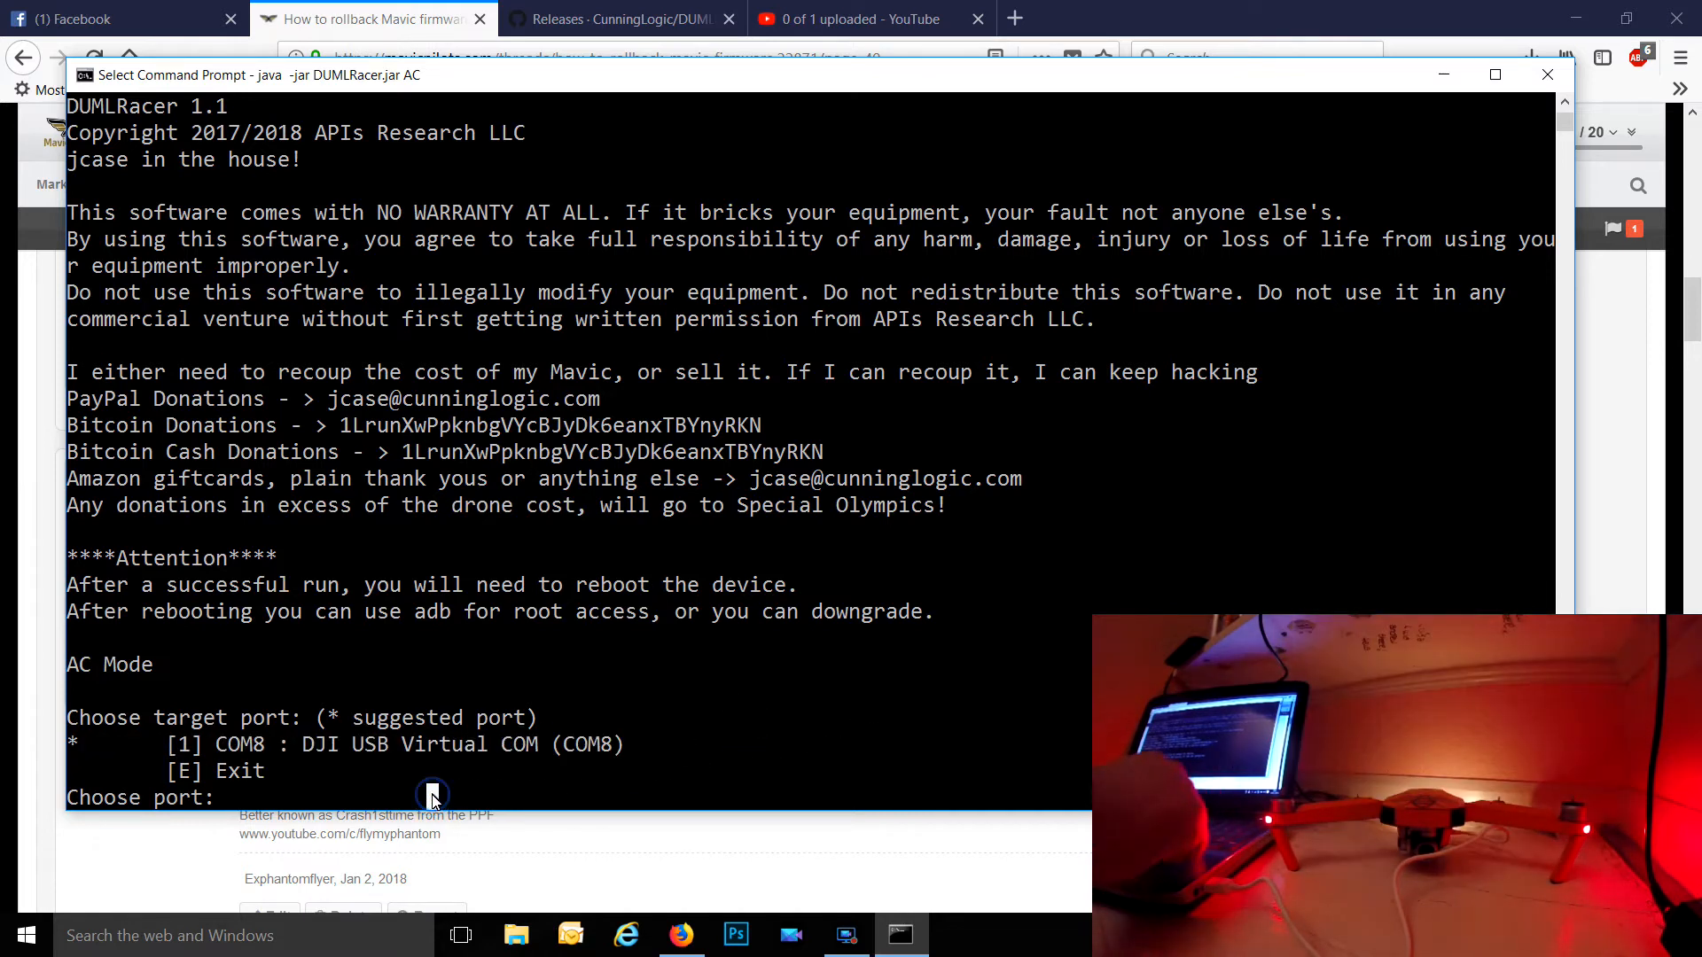
Choose port 1 (COM8) and let DUMLRacer run until it reports 'Looks like you won!'.
{"action": "type", "text": "1"}
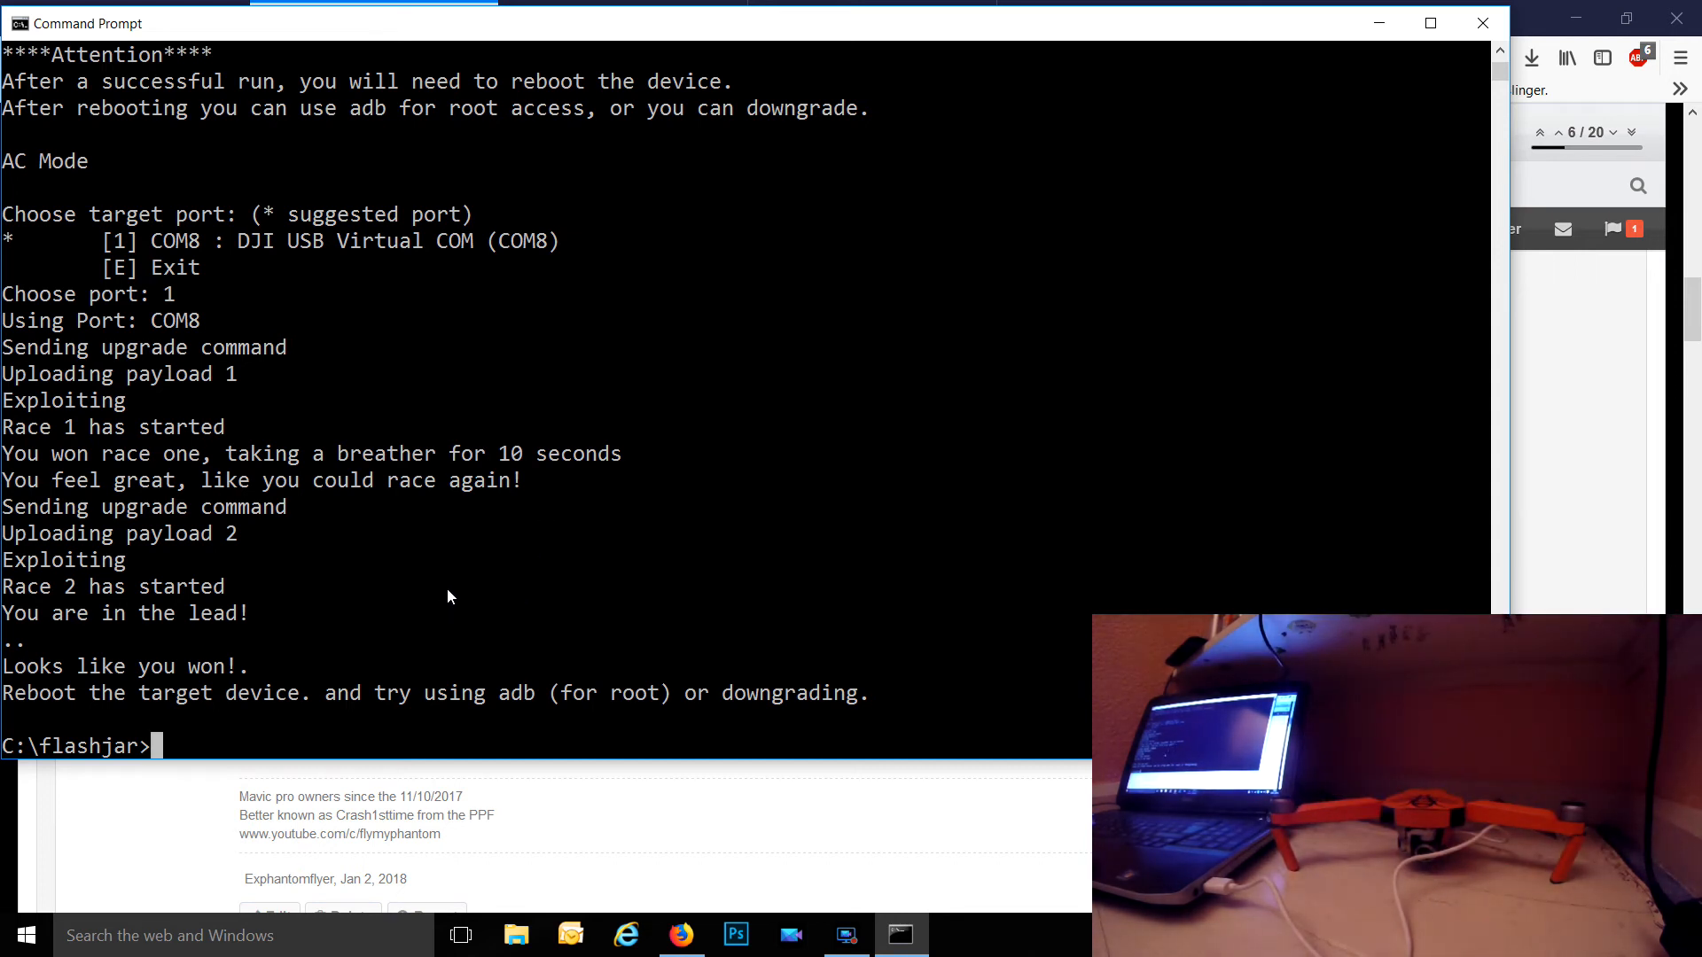
{"action": "mouse_move", "coordinate": [1477, 23]}
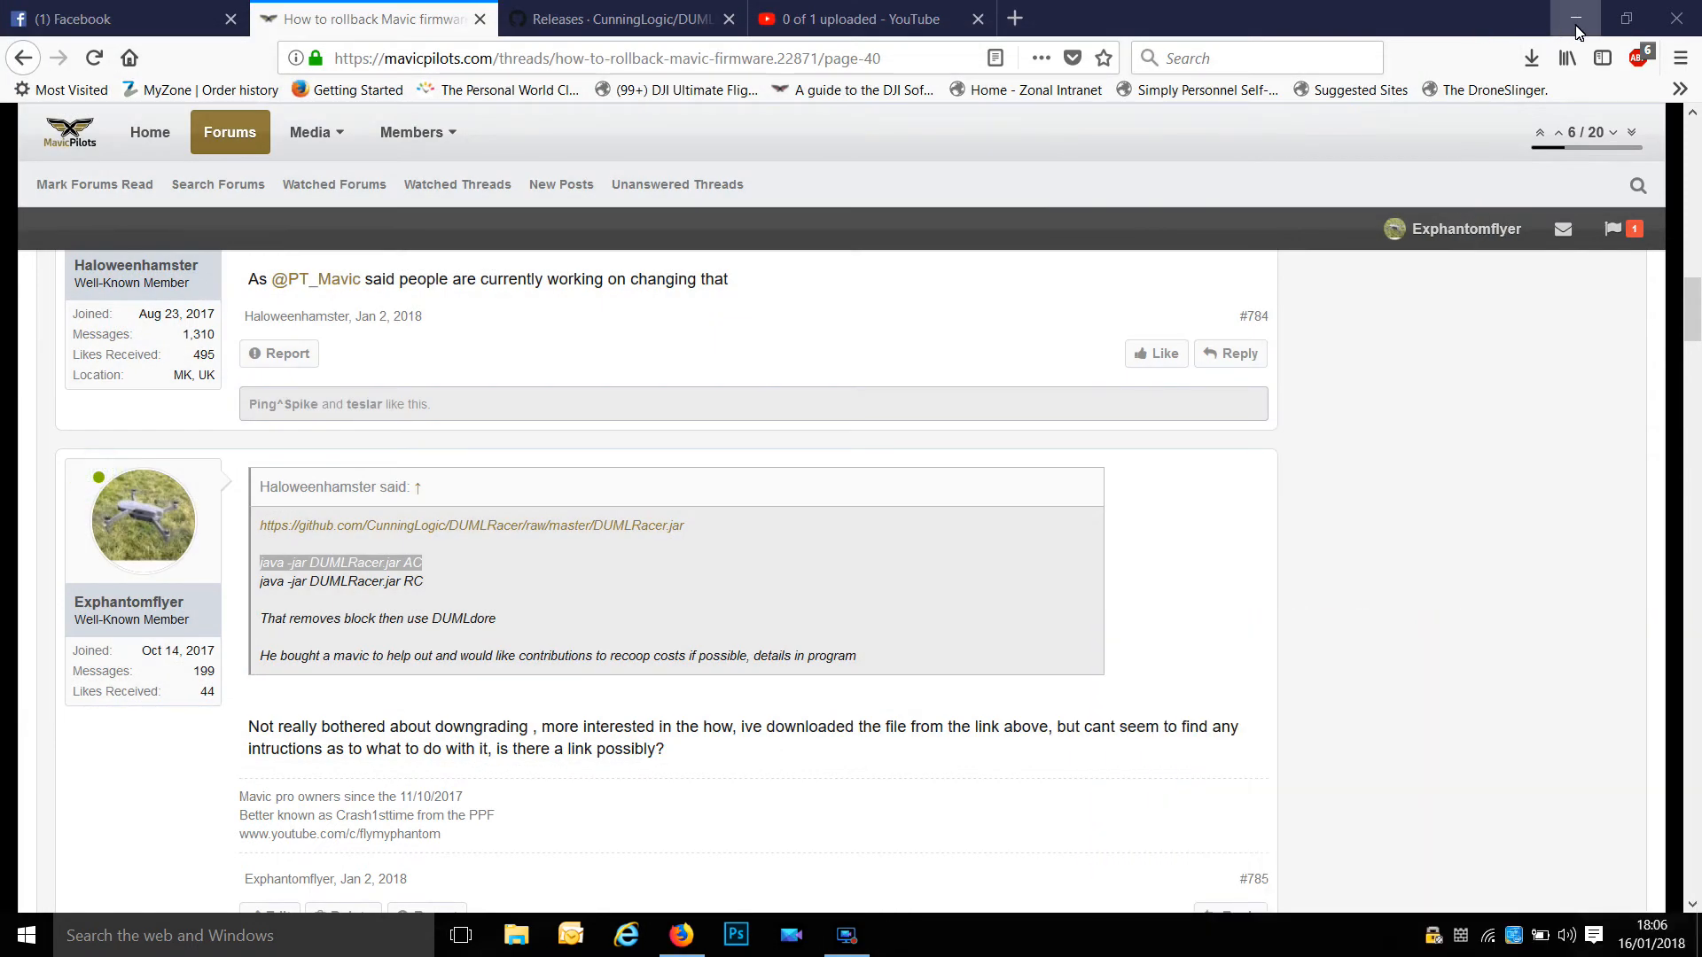
Minimise Firefox and open the Quad Stuff folder on the desktop.
{"action": "left_click", "coordinate": [1571, 18]}
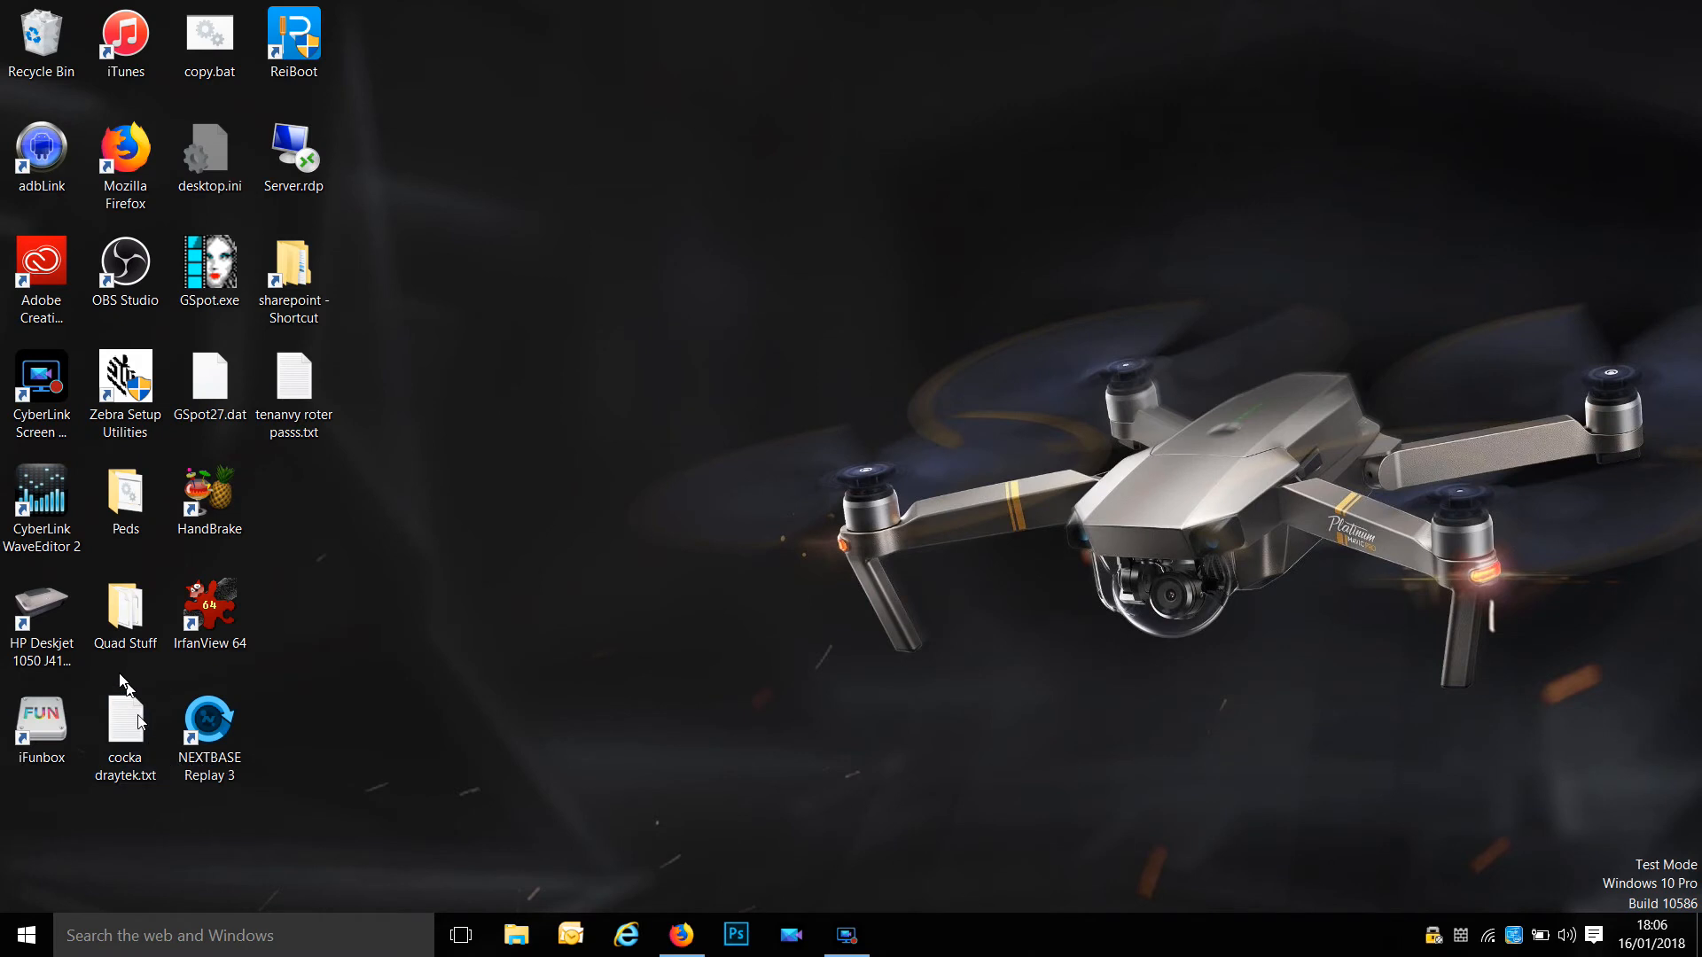
{"action": "double_click", "coordinate": [125, 607]}
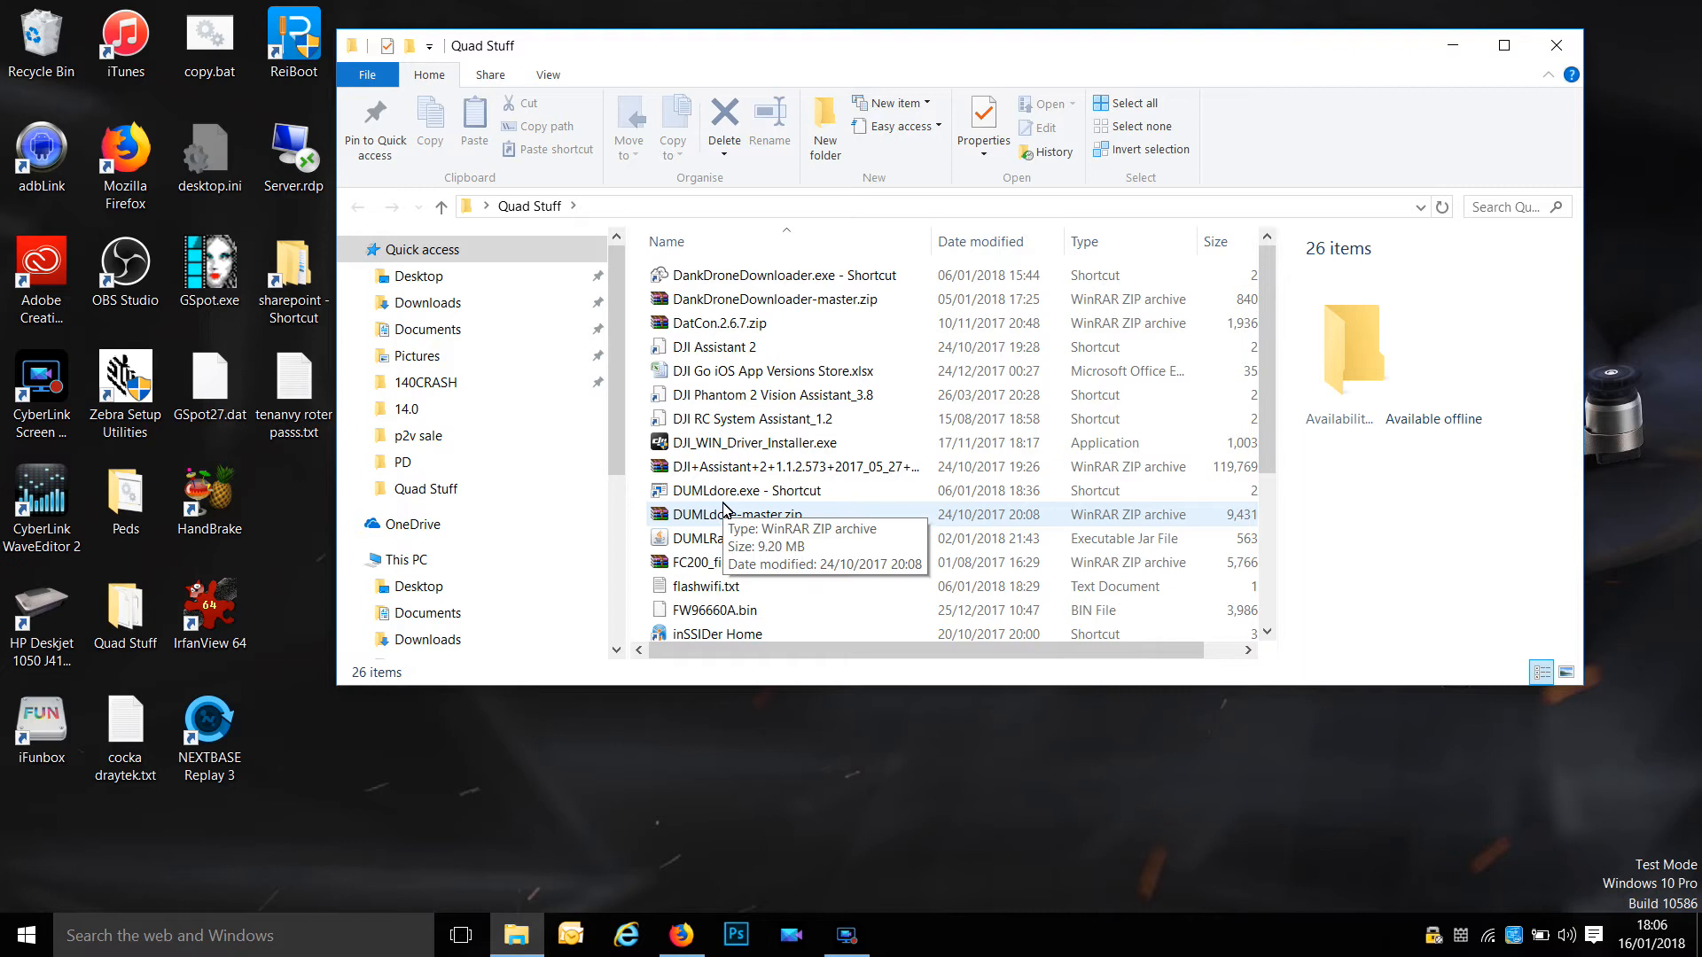
{"action": "mouse_move", "coordinate": [749, 562]}
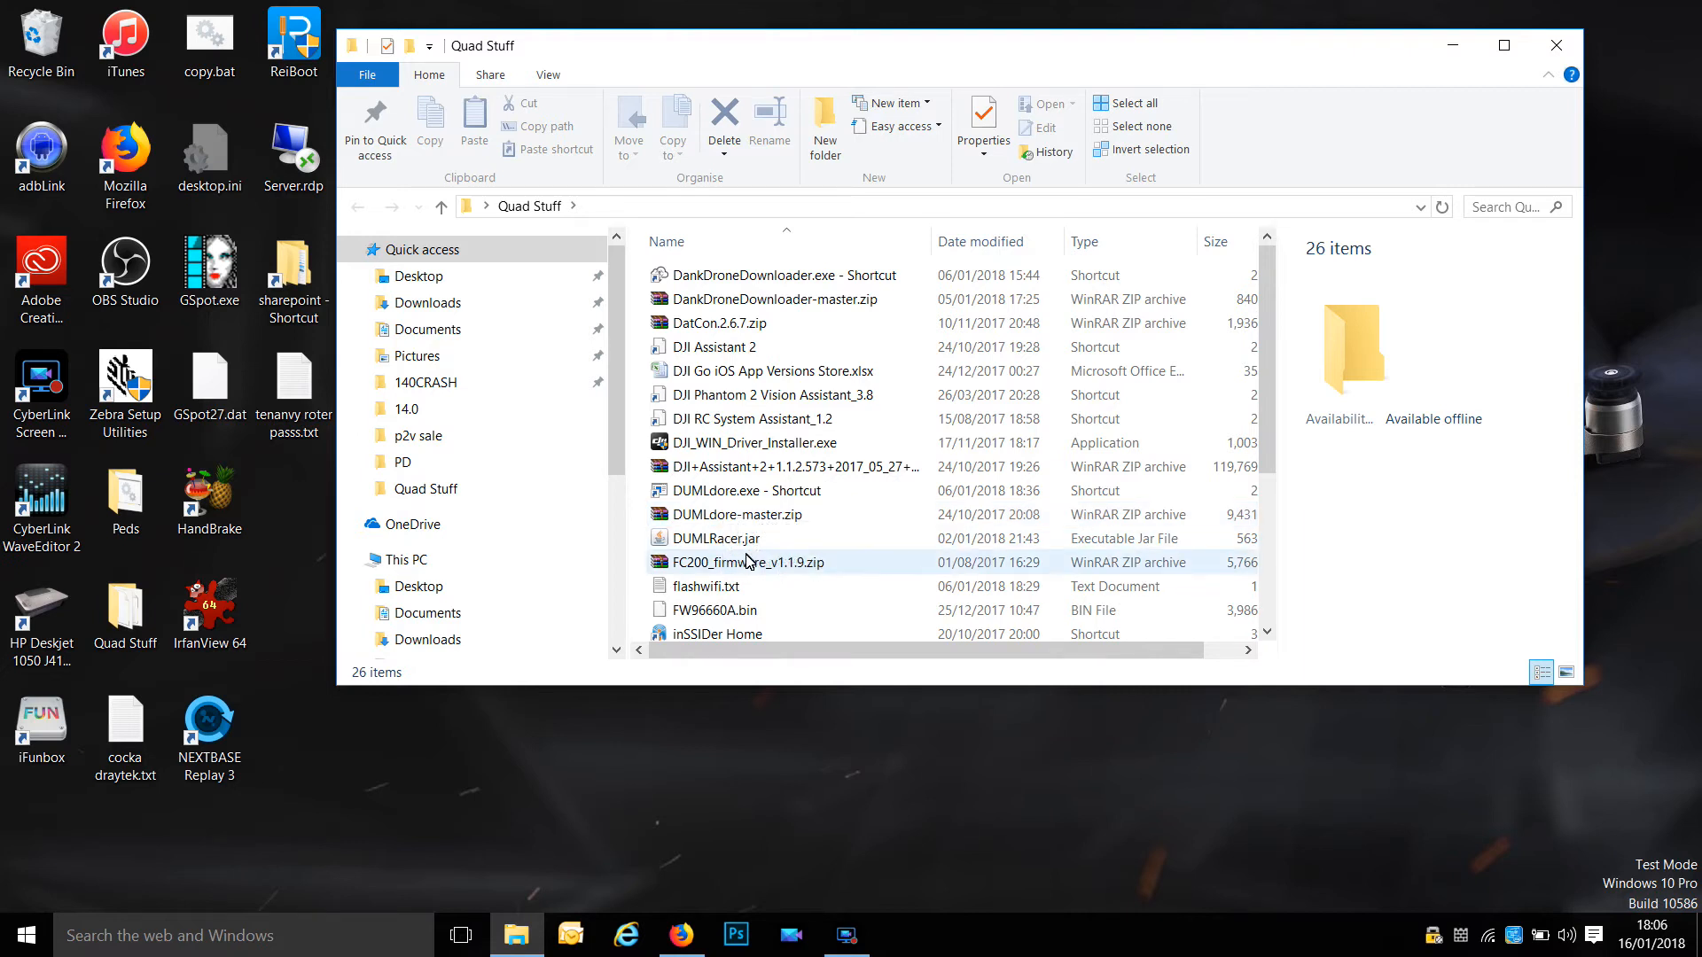
{"action": "mouse_move", "coordinate": [748, 558]}
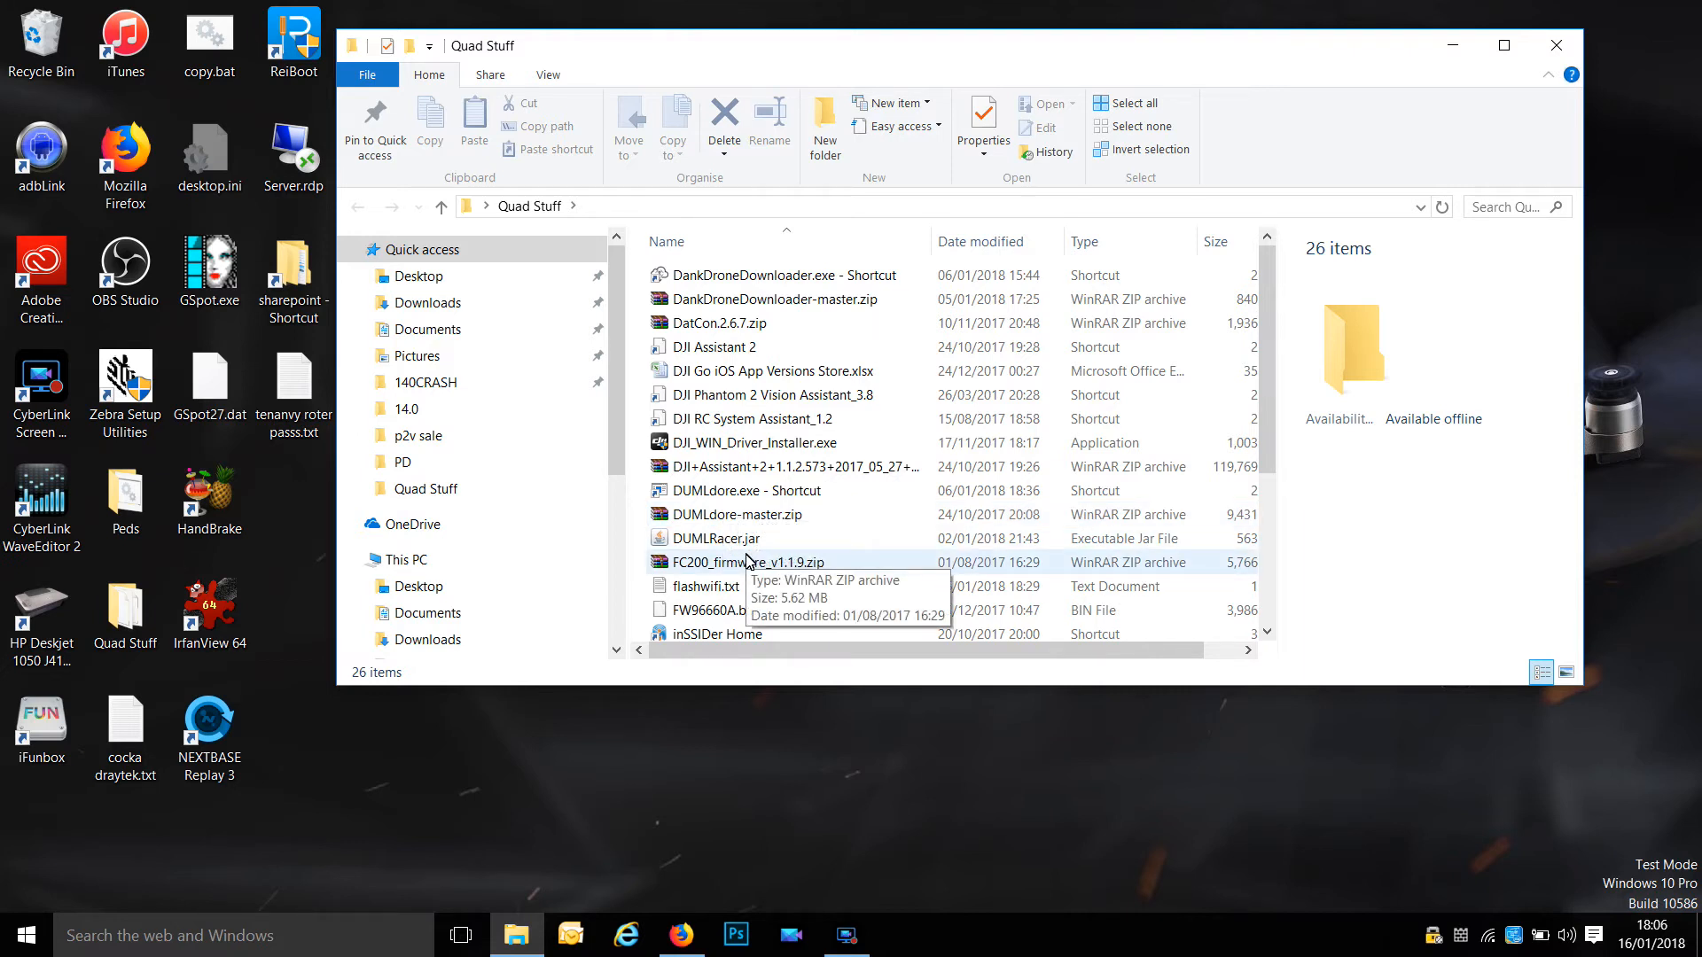
{"action": "mouse_move", "coordinate": [749, 587]}
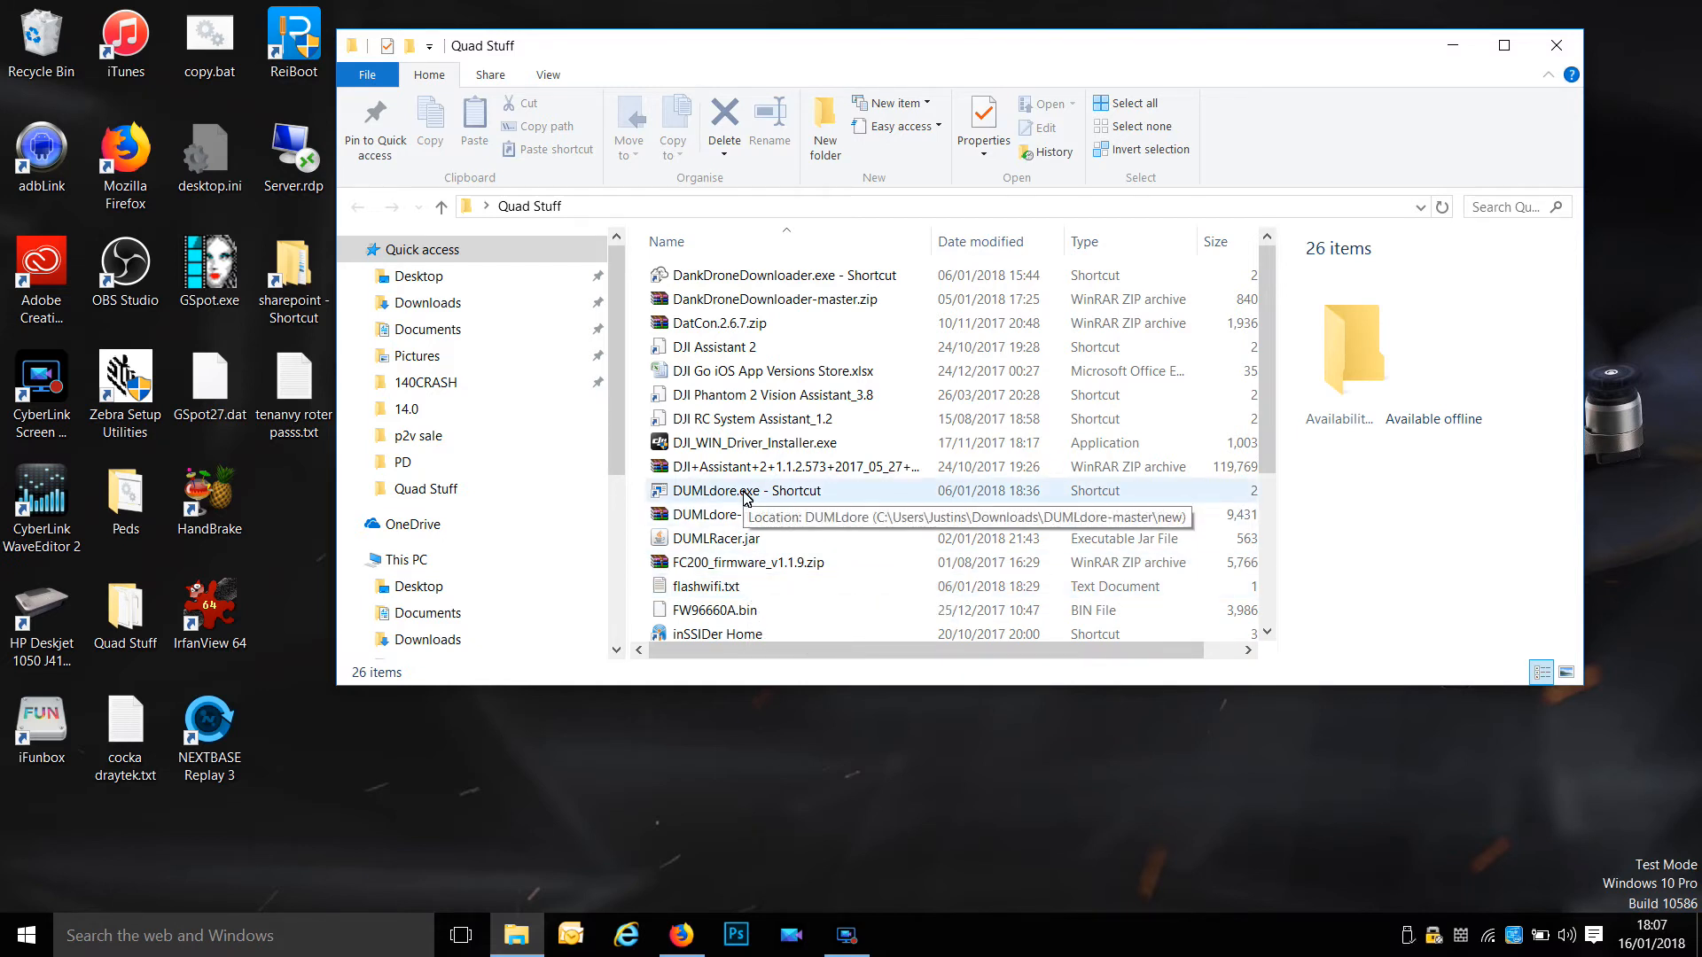
Launch DUMLdore and load the V01.04.0000_Mavic_dji_system.bin firmware file.
{"action": "double_click", "coordinate": [746, 491]}
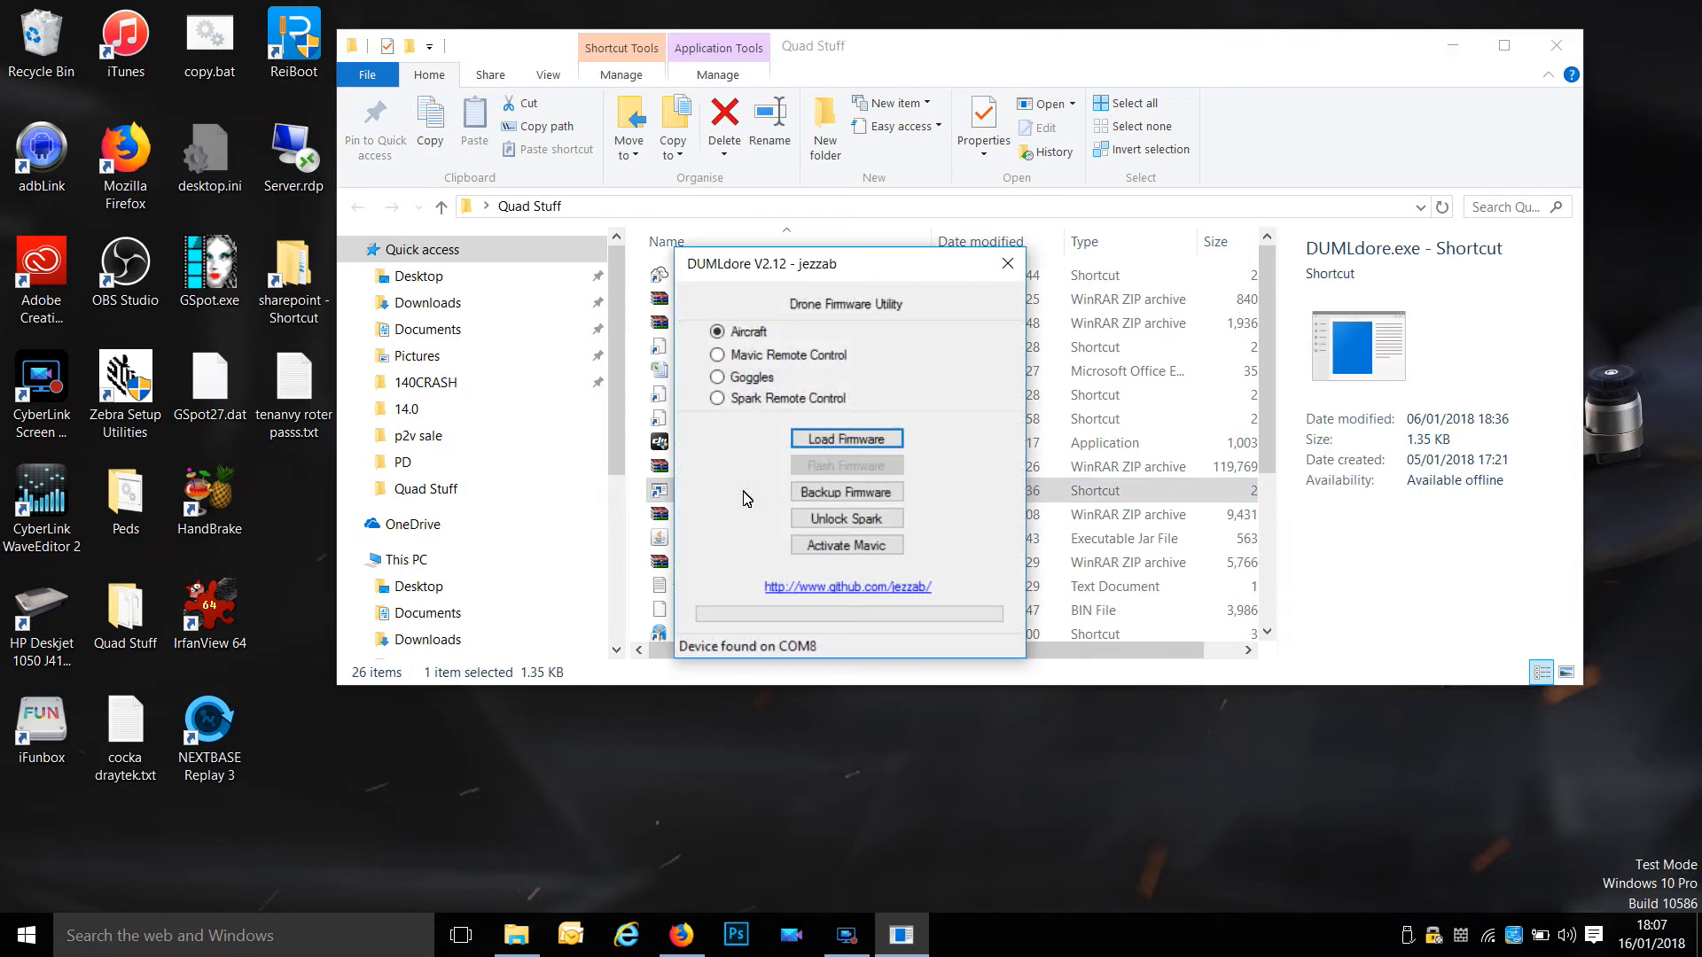
{"action": "mouse_move", "coordinate": [770, 293]}
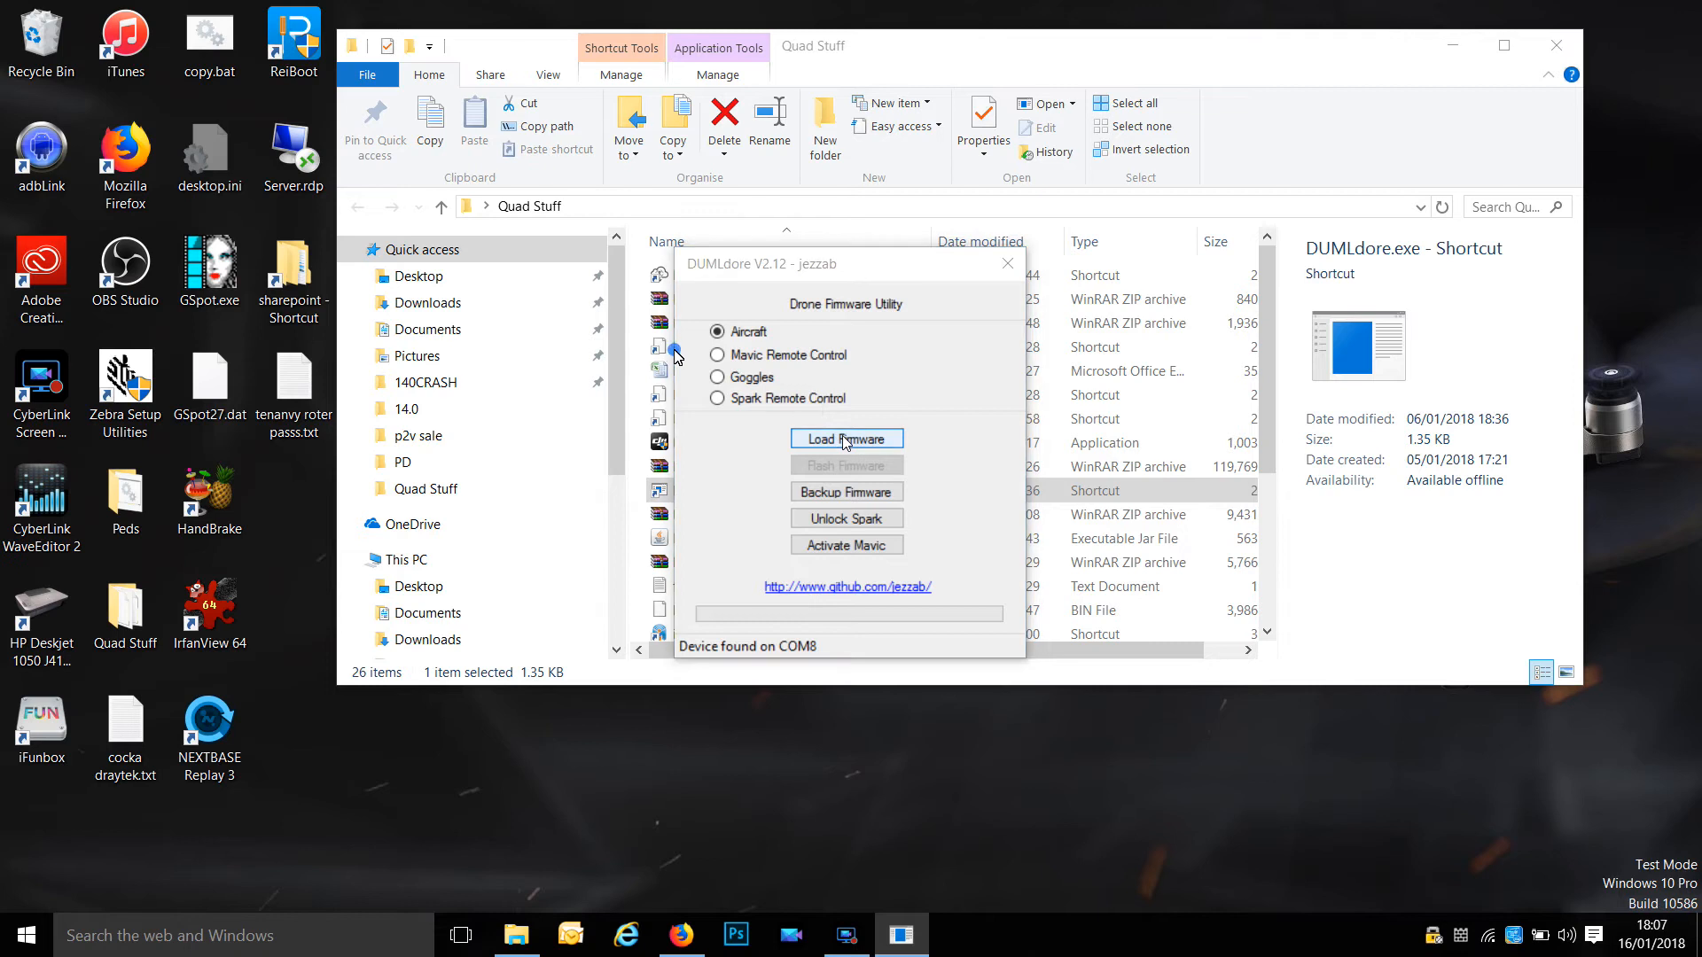
{"action": "left_click", "coordinate": [847, 439]}
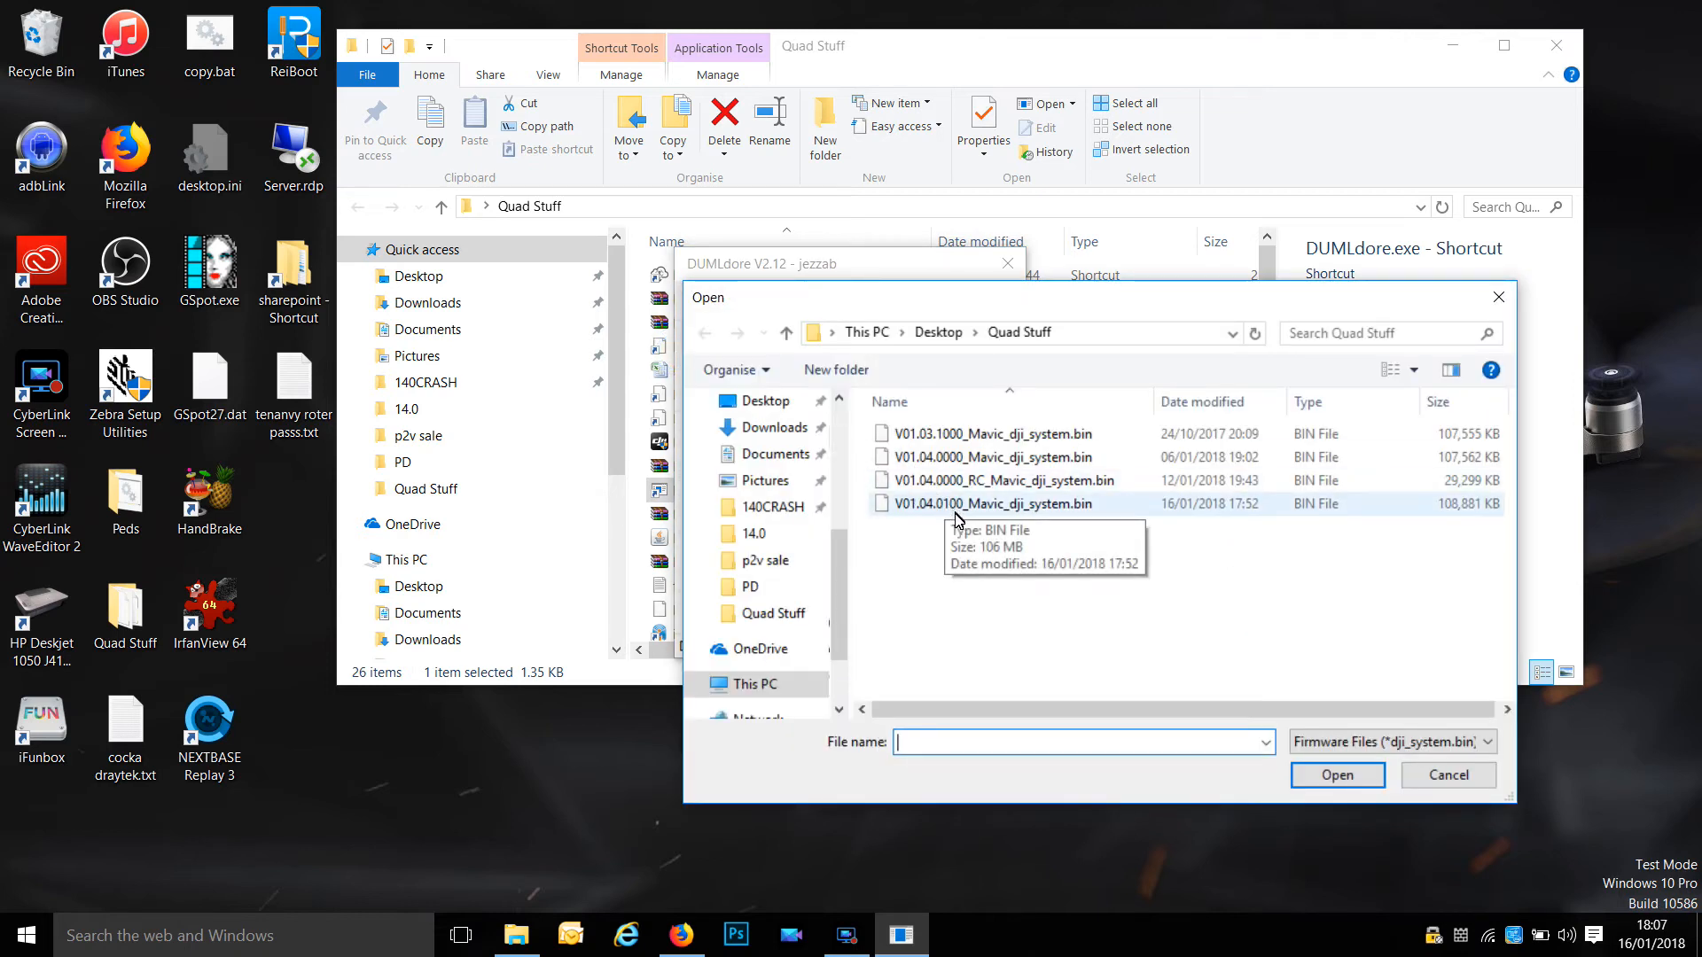
{"action": "left_click", "coordinate": [992, 503]}
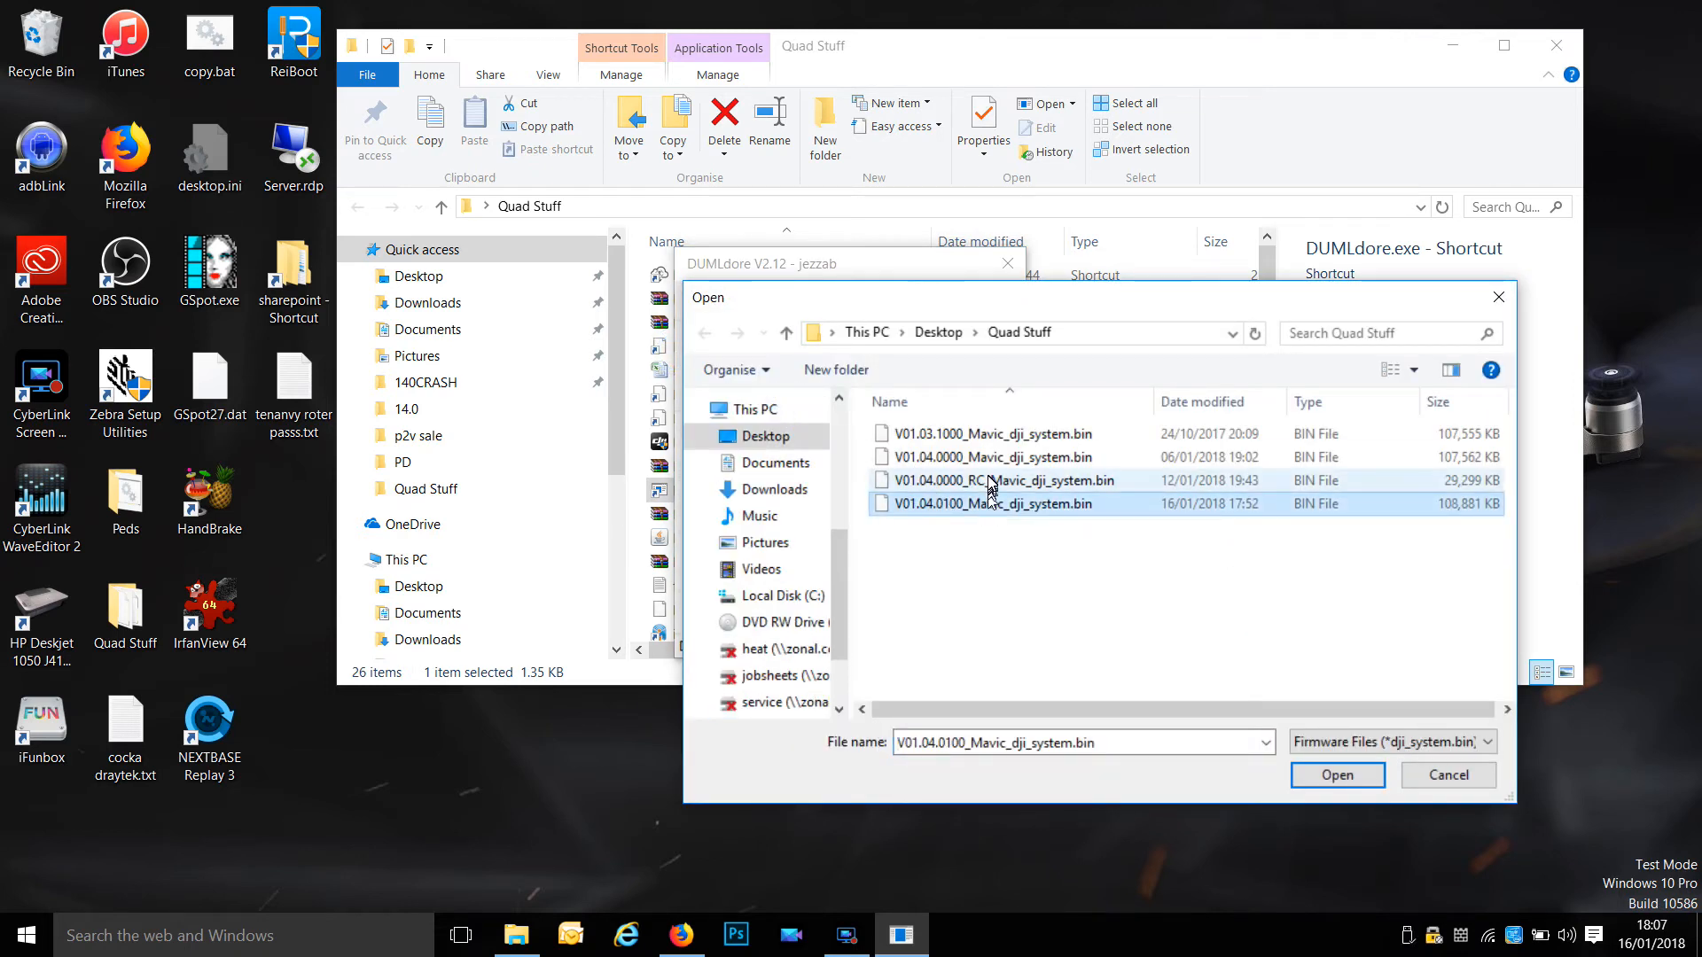
{"action": "left_click", "coordinate": [992, 458]}
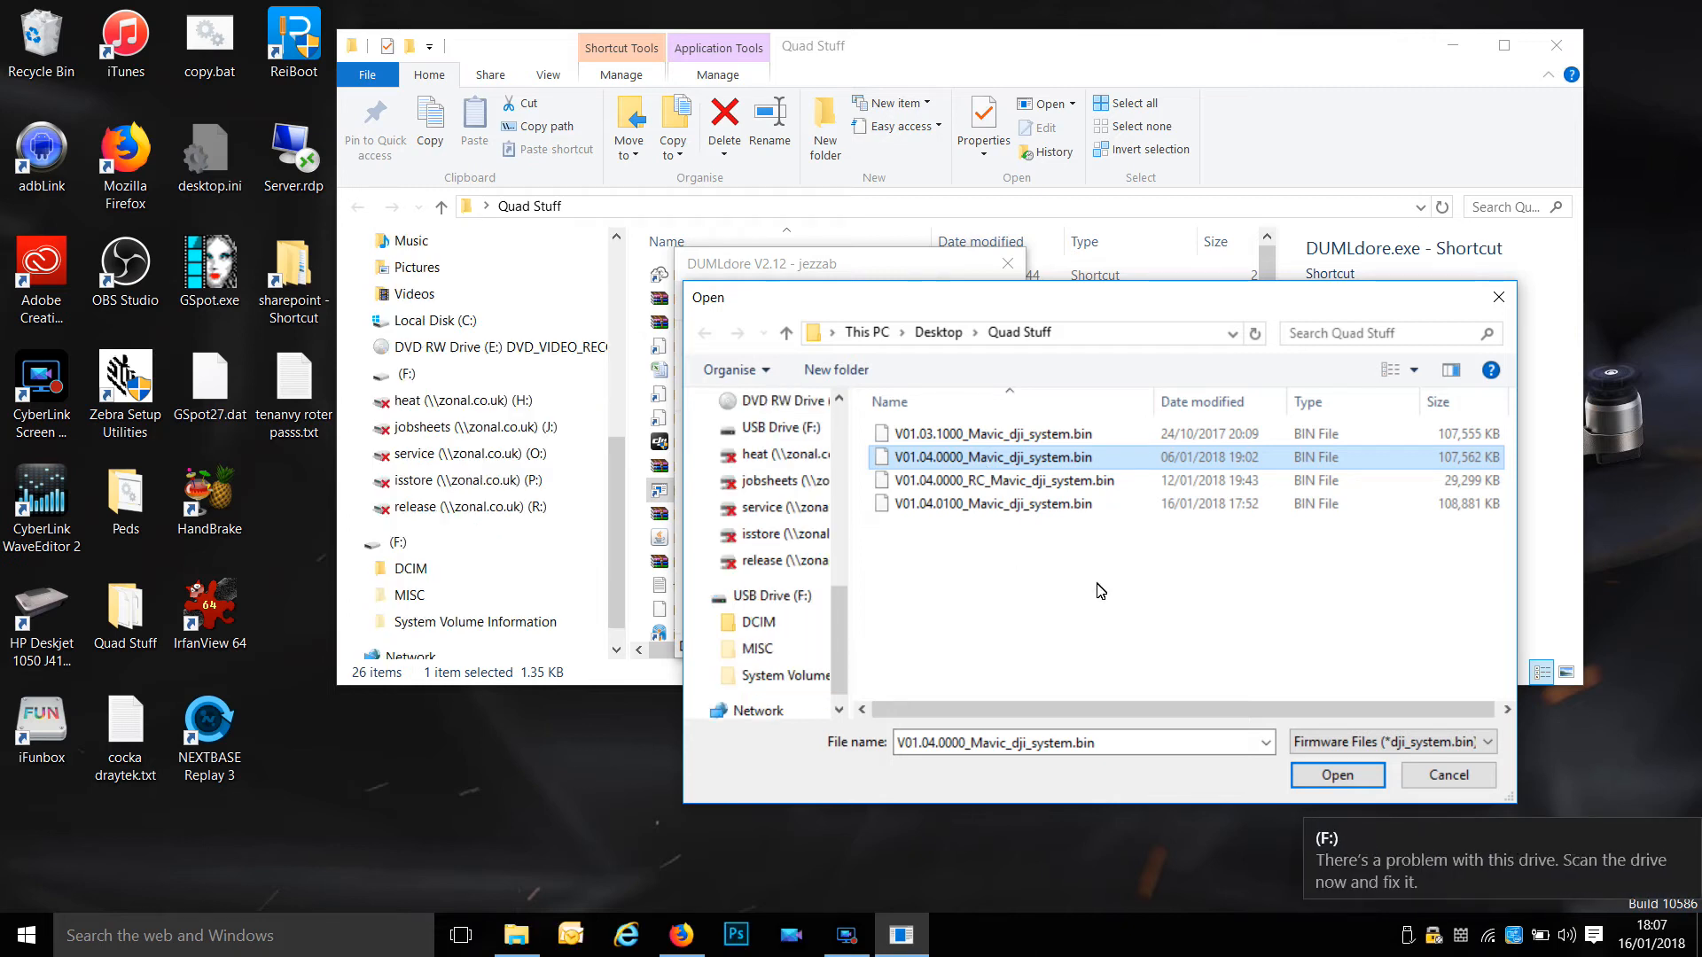
{"action": "left_click", "coordinate": [1337, 775]}
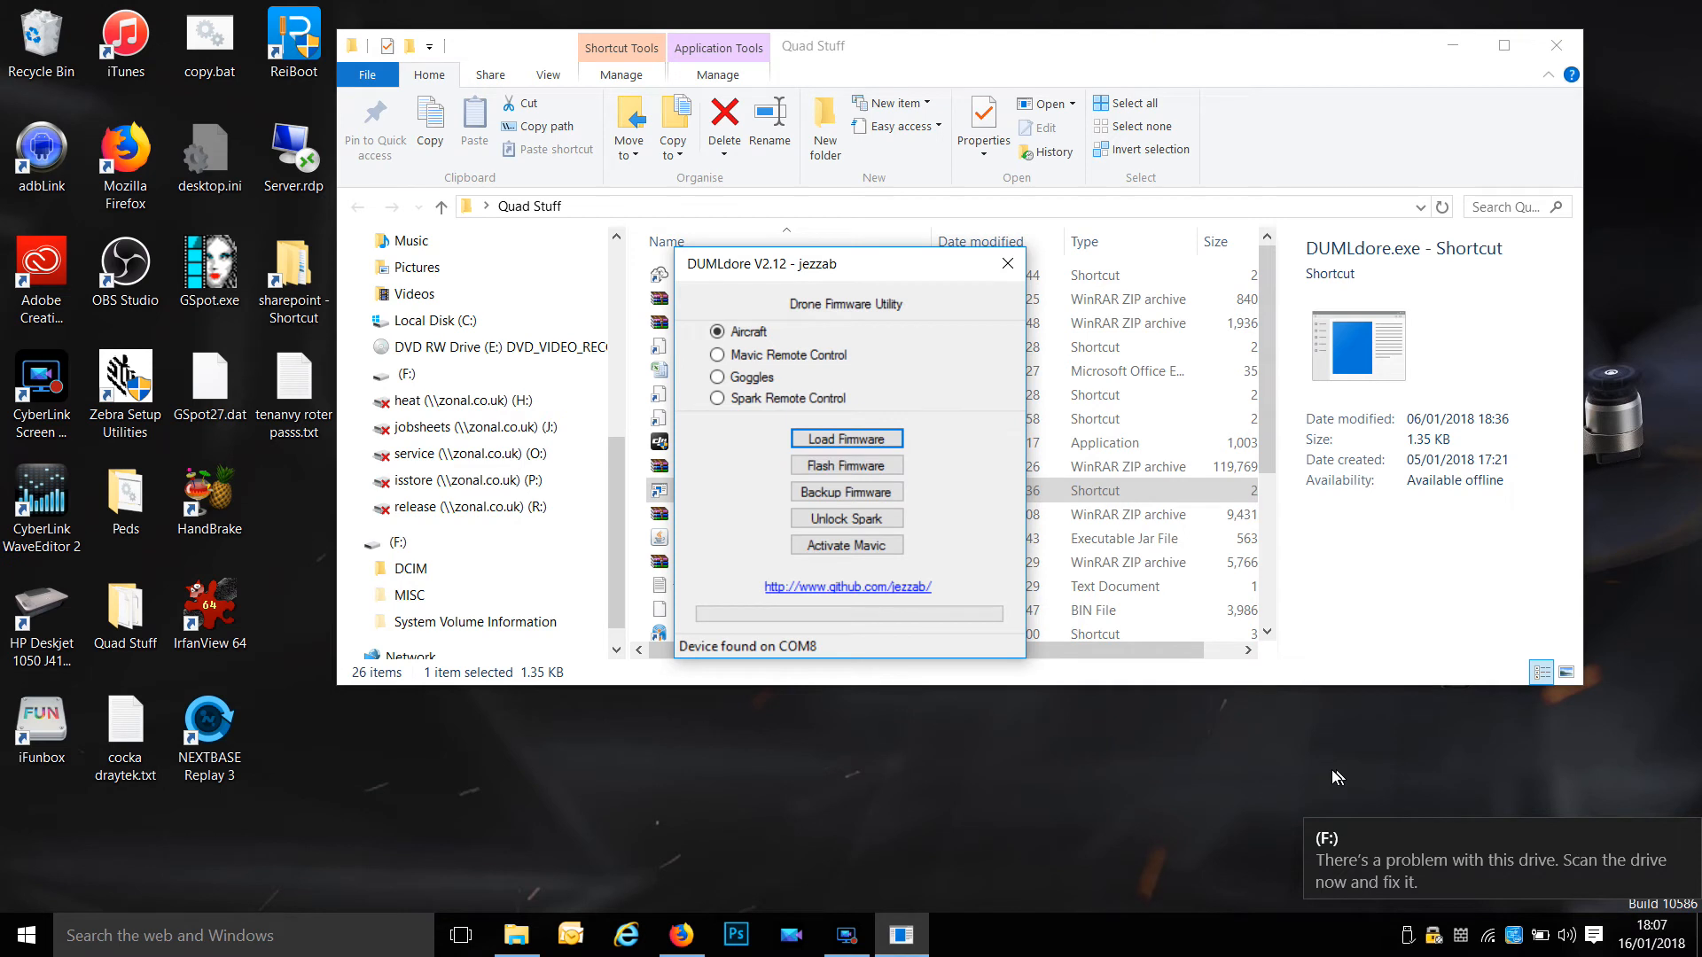
Flash the loaded firmware to the Mavic, declining anti-rollback and accepting the battery warning.
{"action": "left_click", "coordinate": [846, 438]}
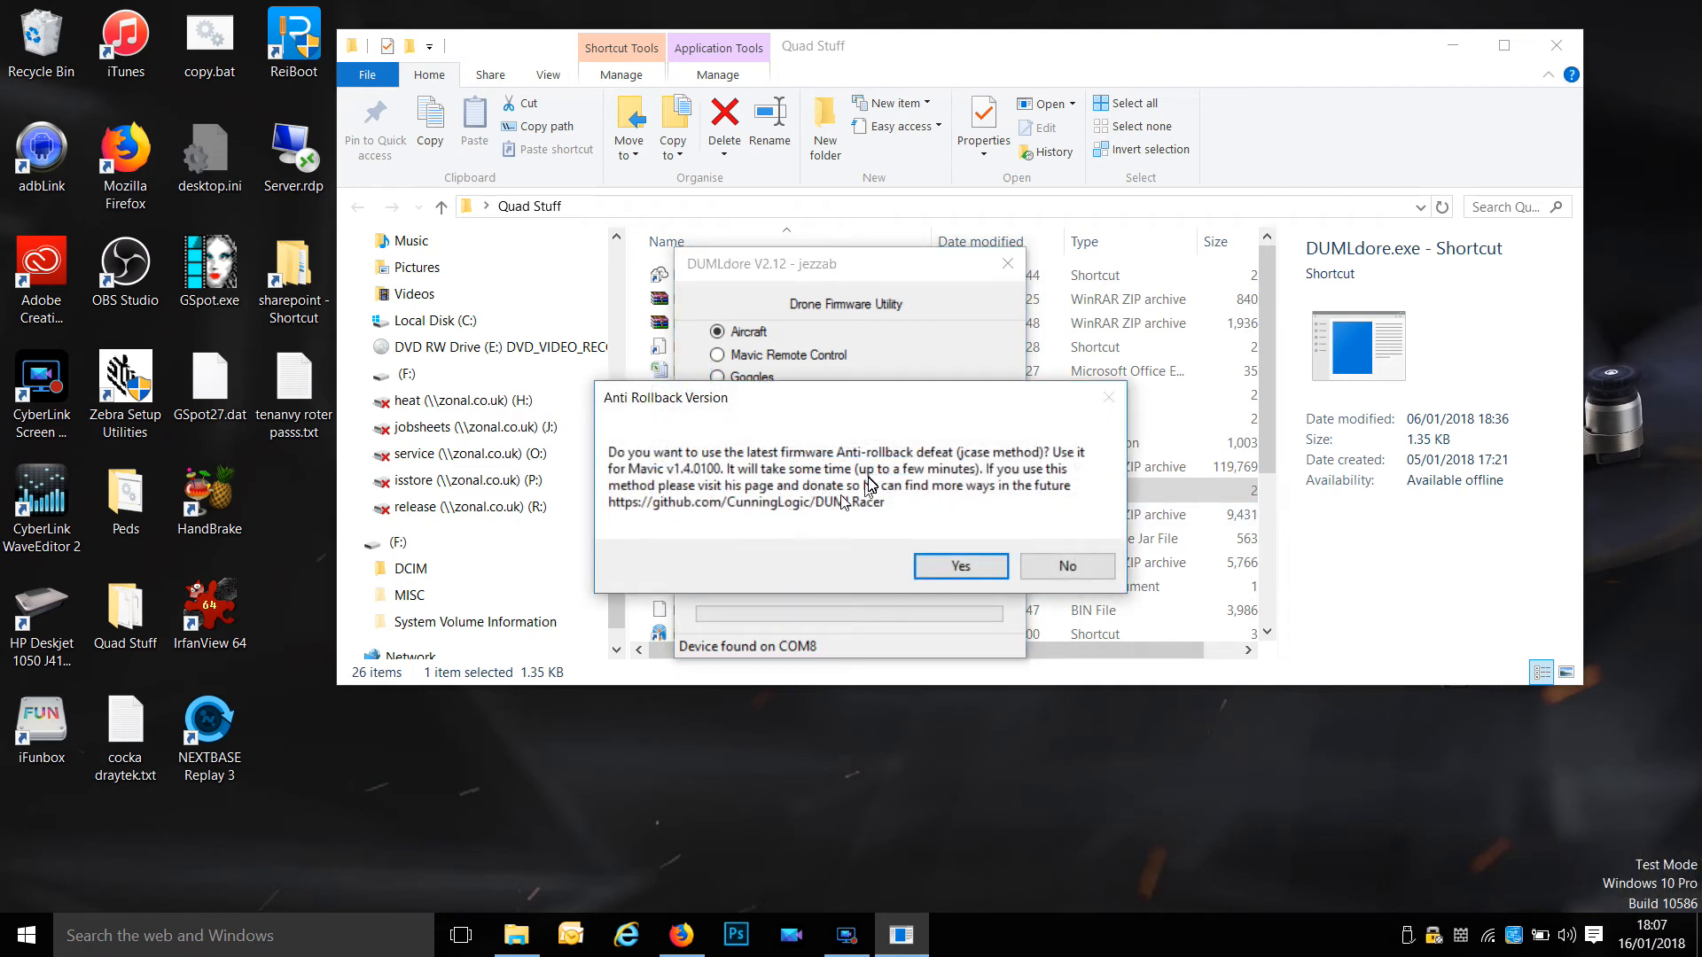
{"action": "mouse_move", "coordinate": [916, 501]}
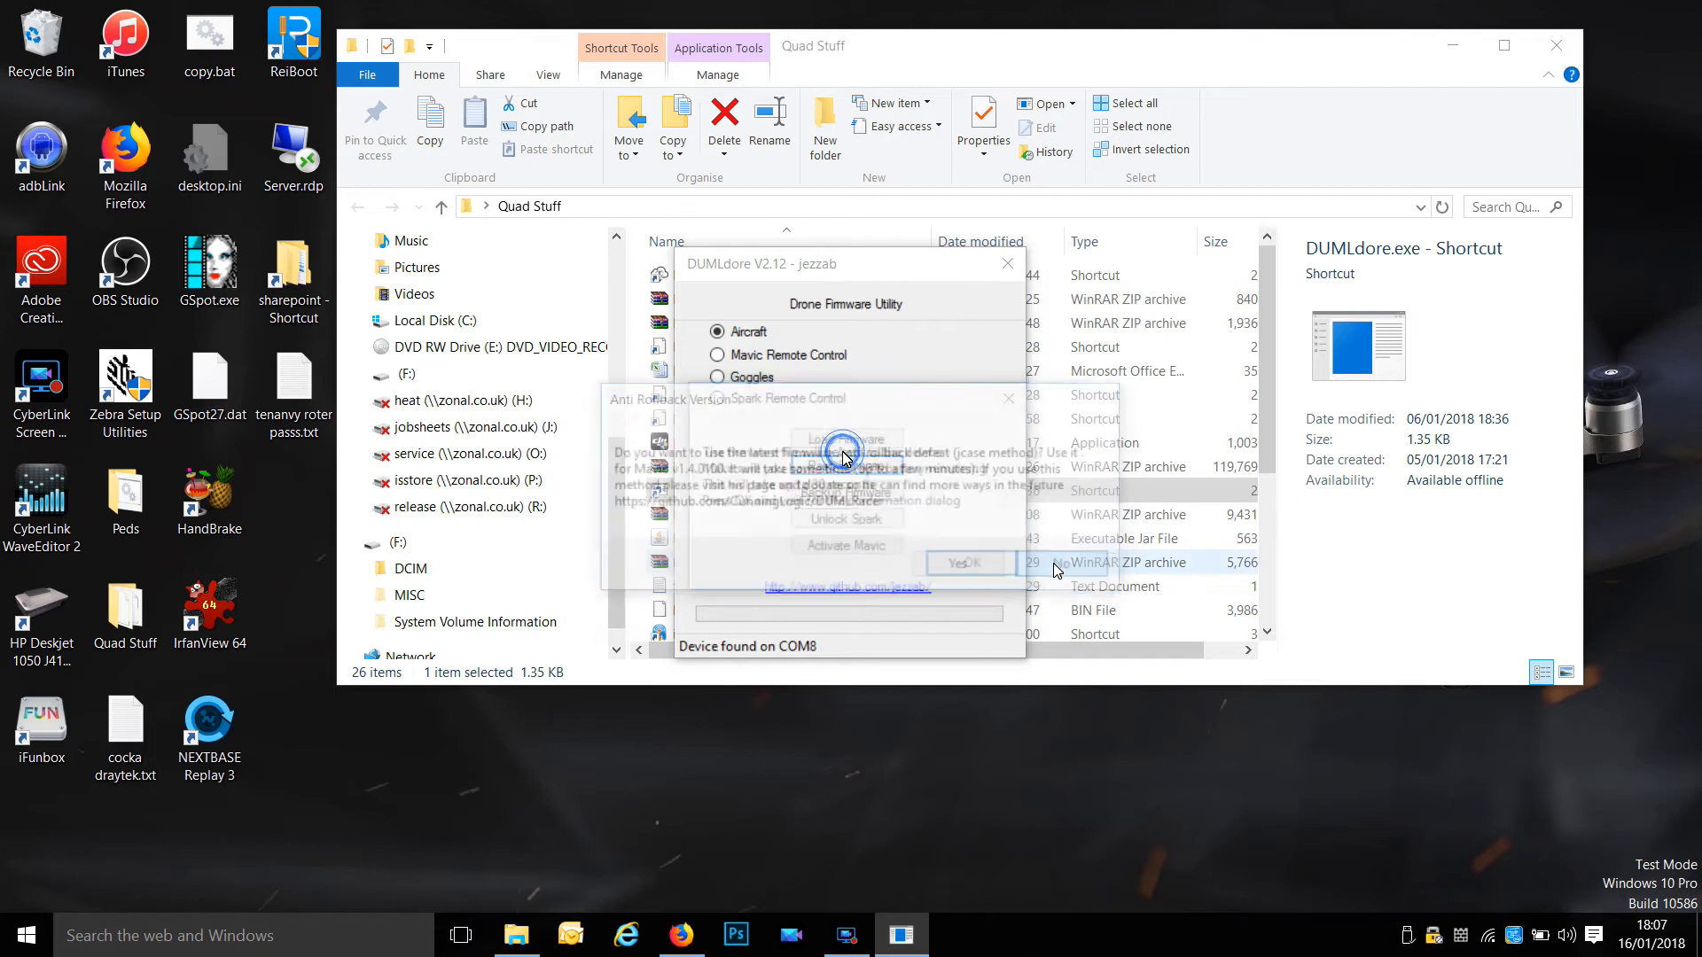
{"action": "left_click", "coordinate": [960, 563]}
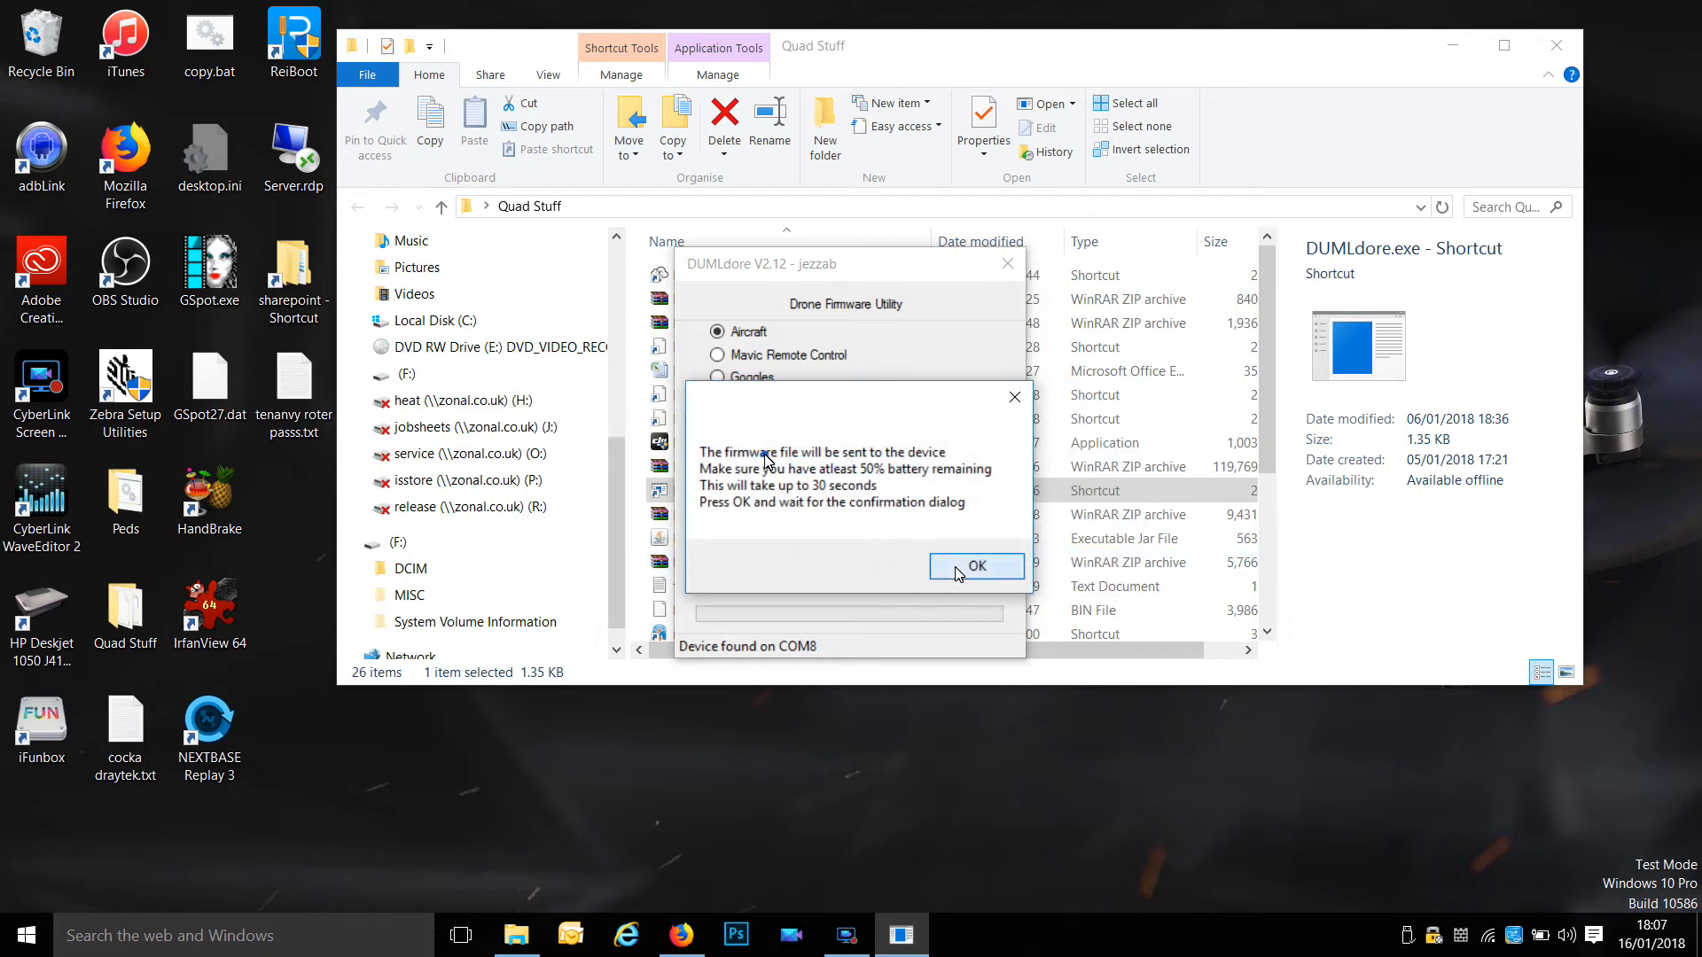
{"action": "left_click", "coordinate": [976, 567]}
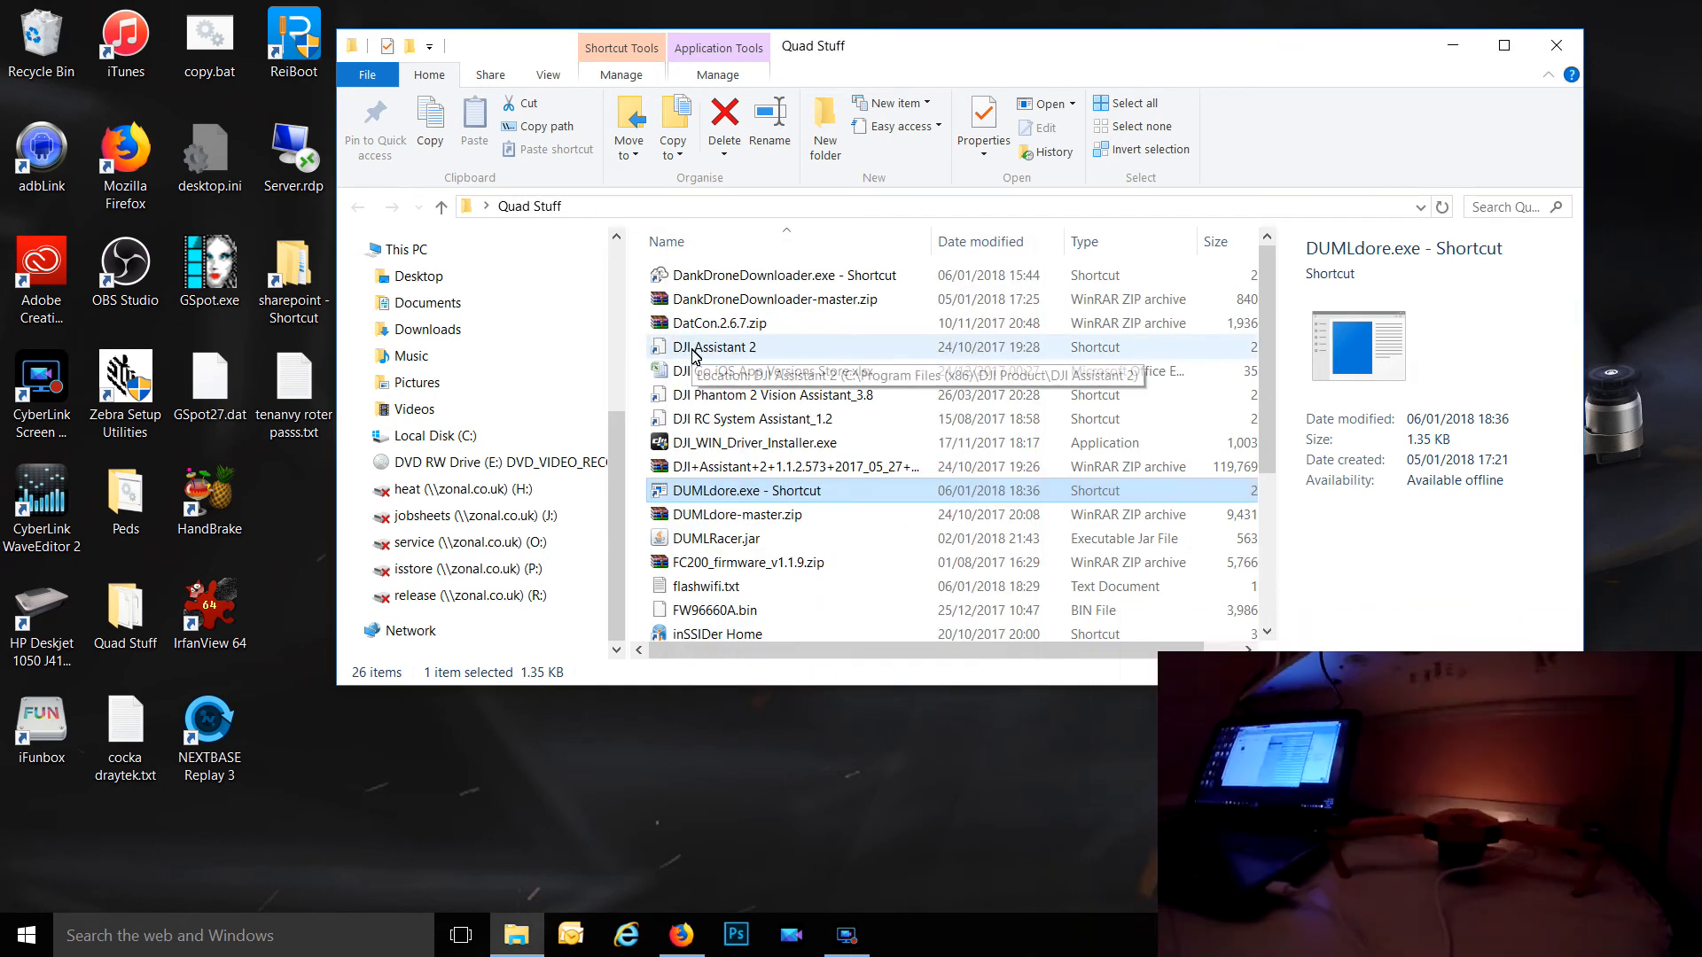
Watch DJI Assistant 2 reach Update Complete at V01.04.0100, then reopen the Mavic Pro.
{"action": "double_click", "coordinate": [714, 347]}
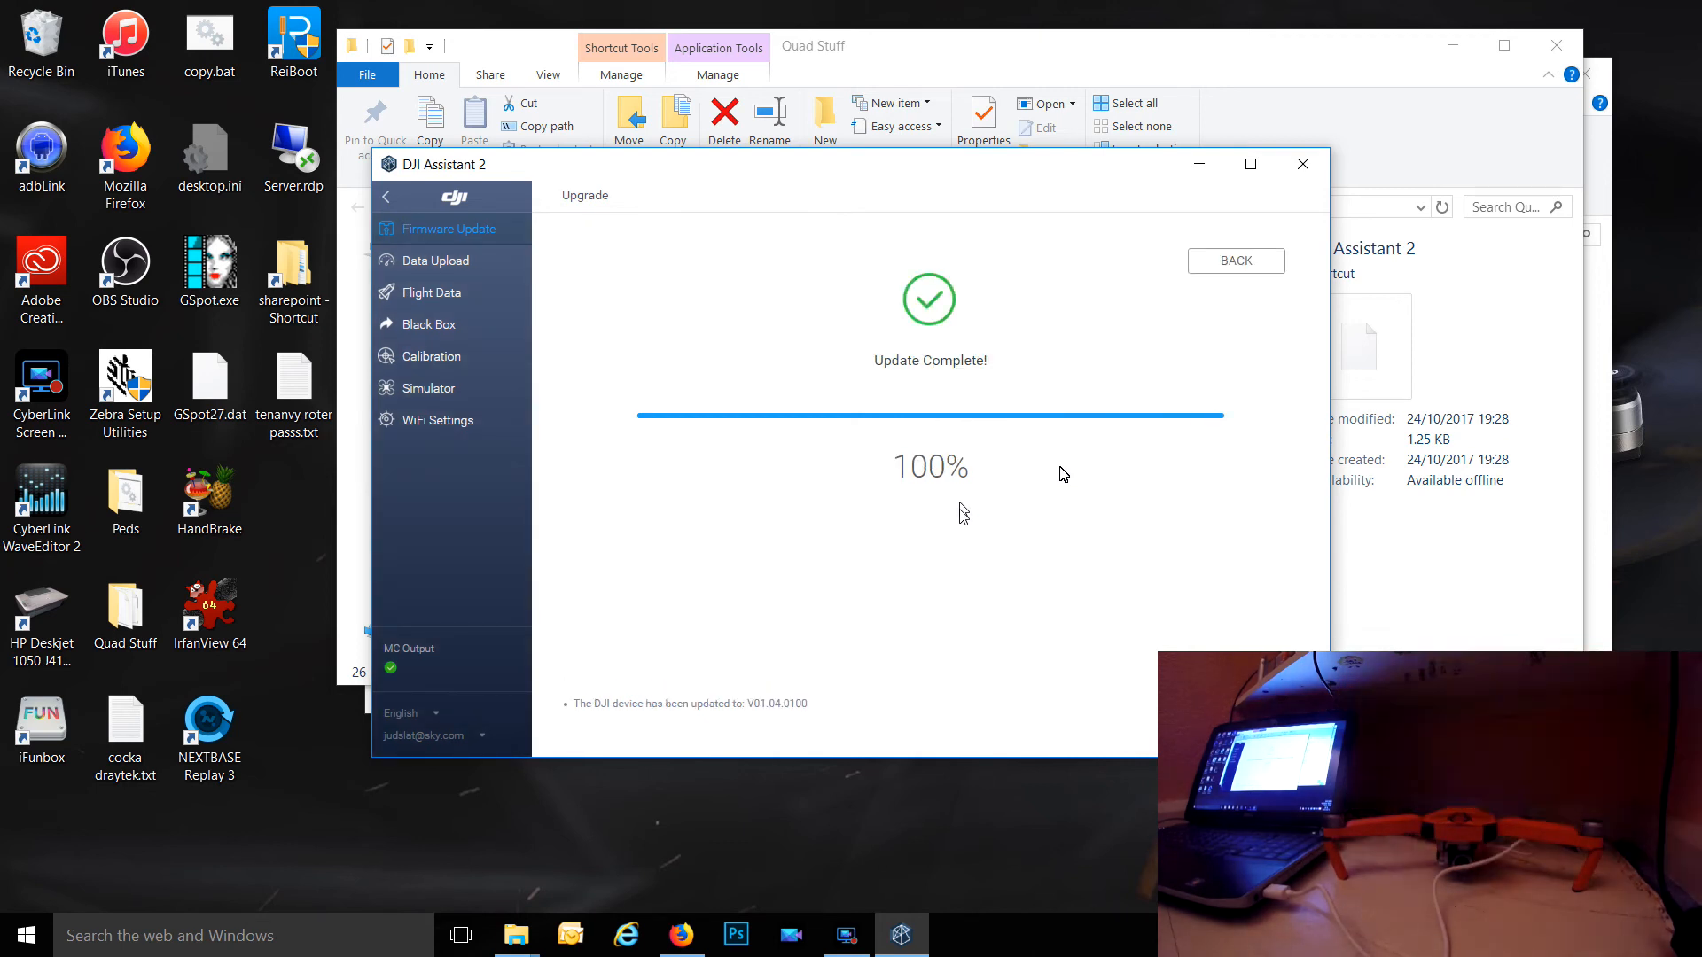
{"action": "left_click", "coordinate": [1236, 261]}
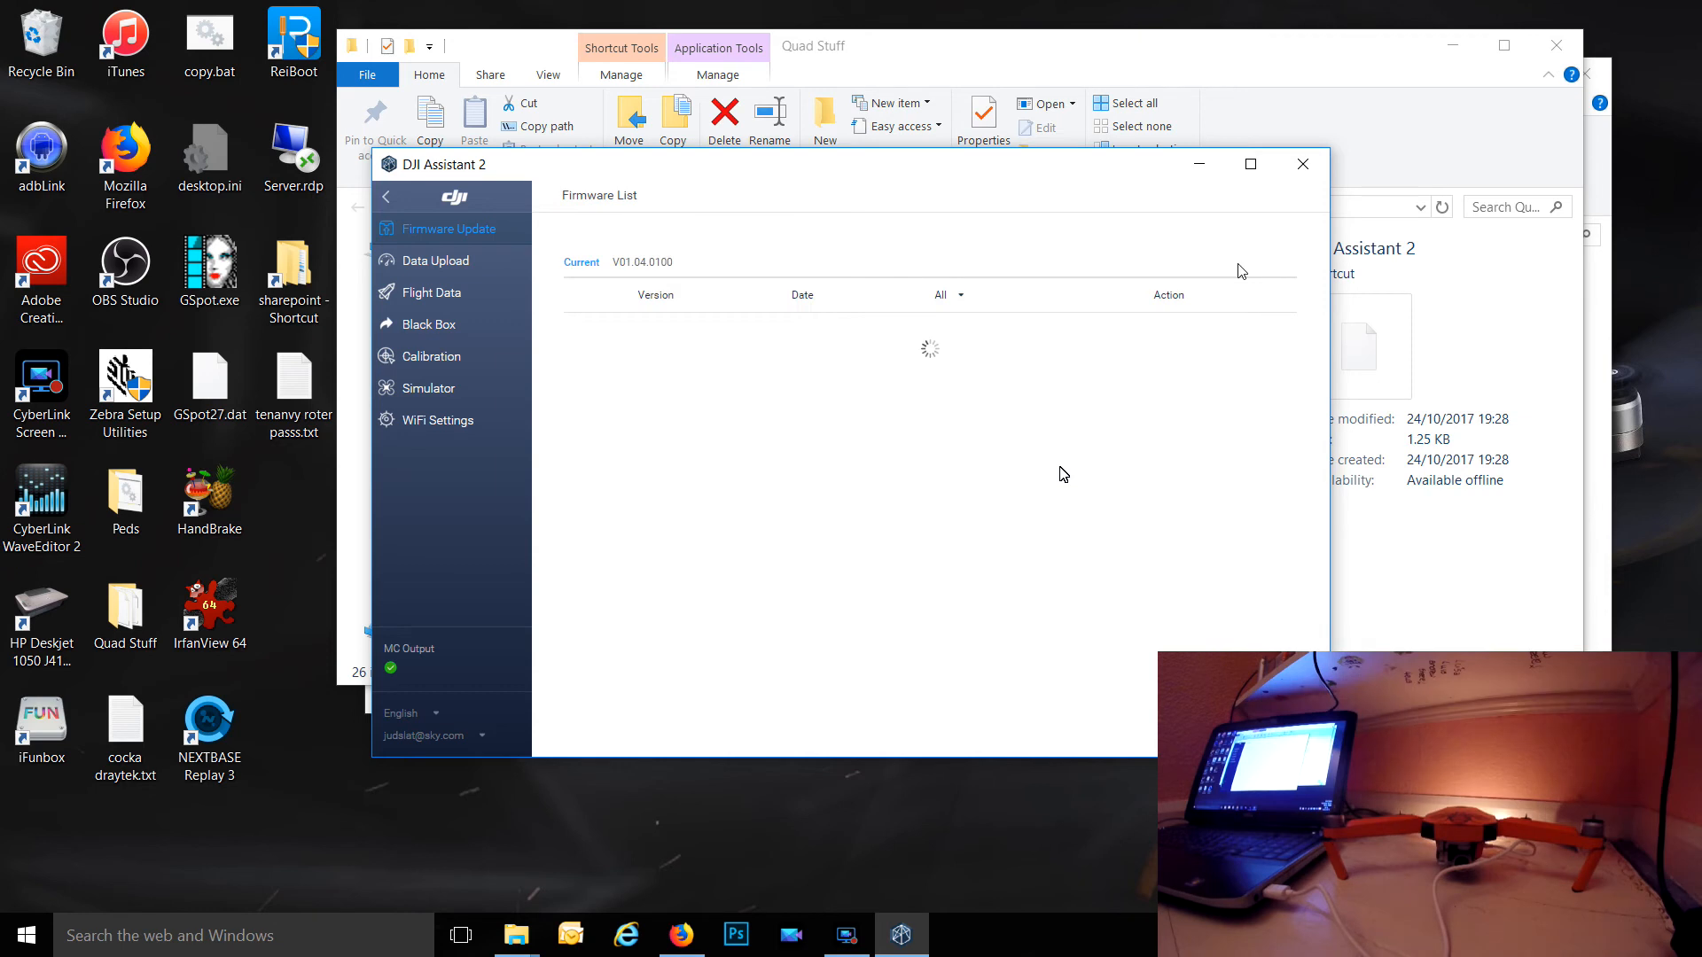
{"action": "mouse_move", "coordinate": [901, 589]}
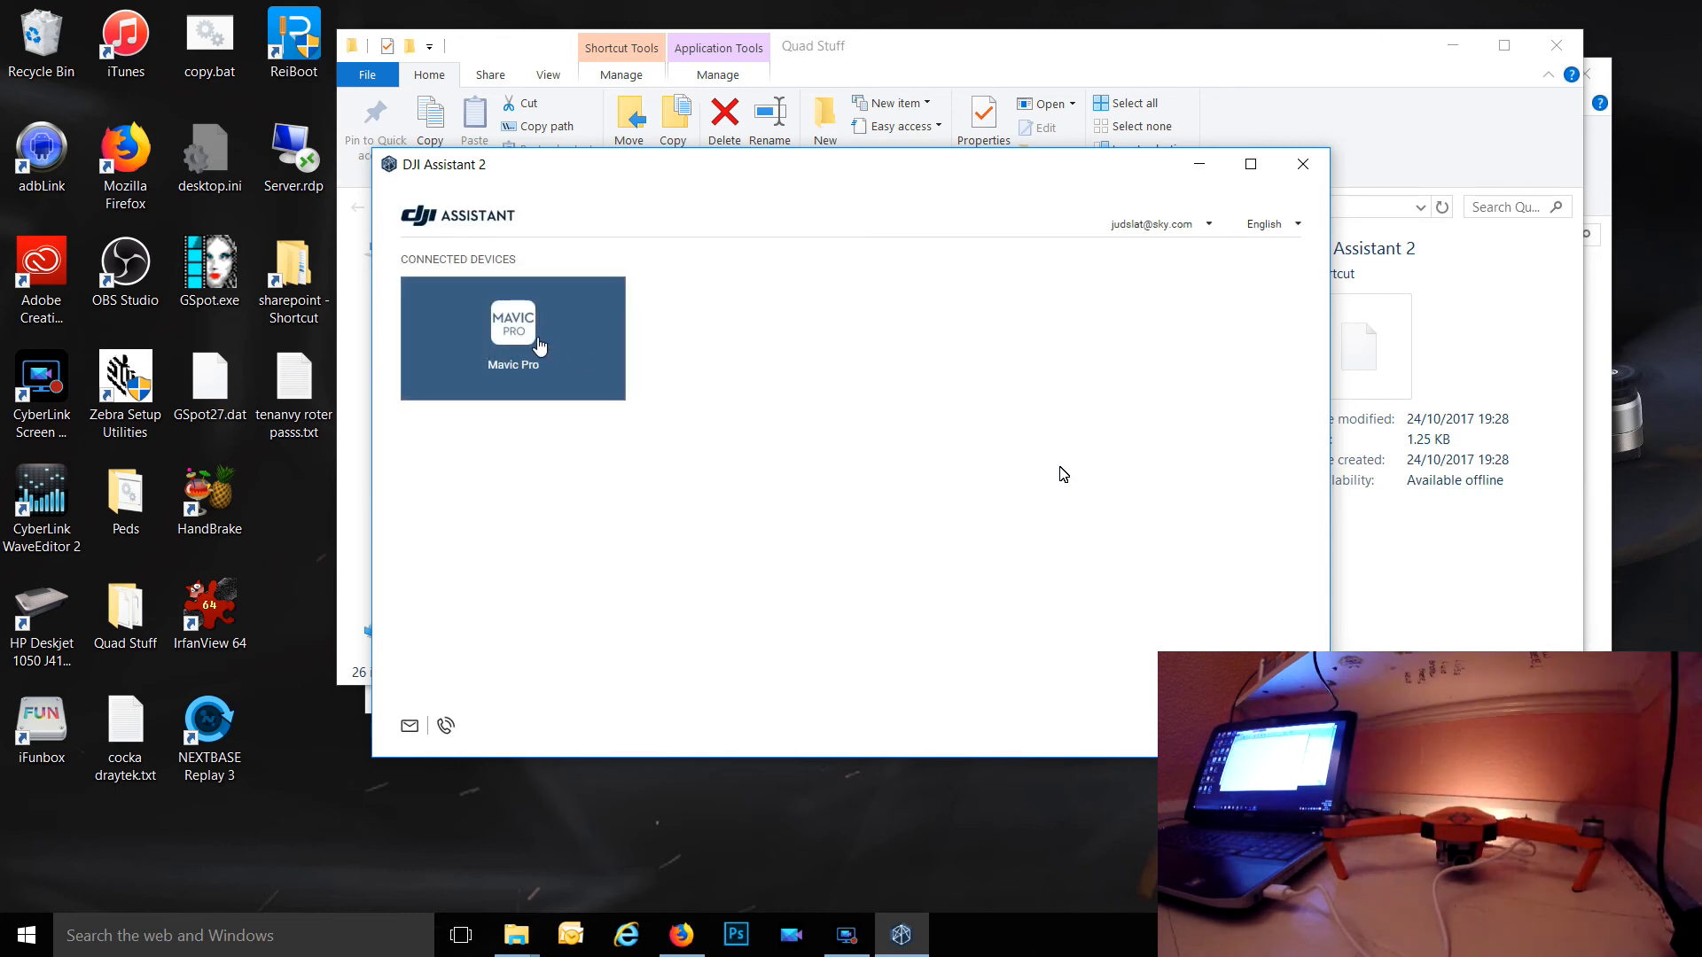
{"action": "left_click", "coordinate": [512, 337]}
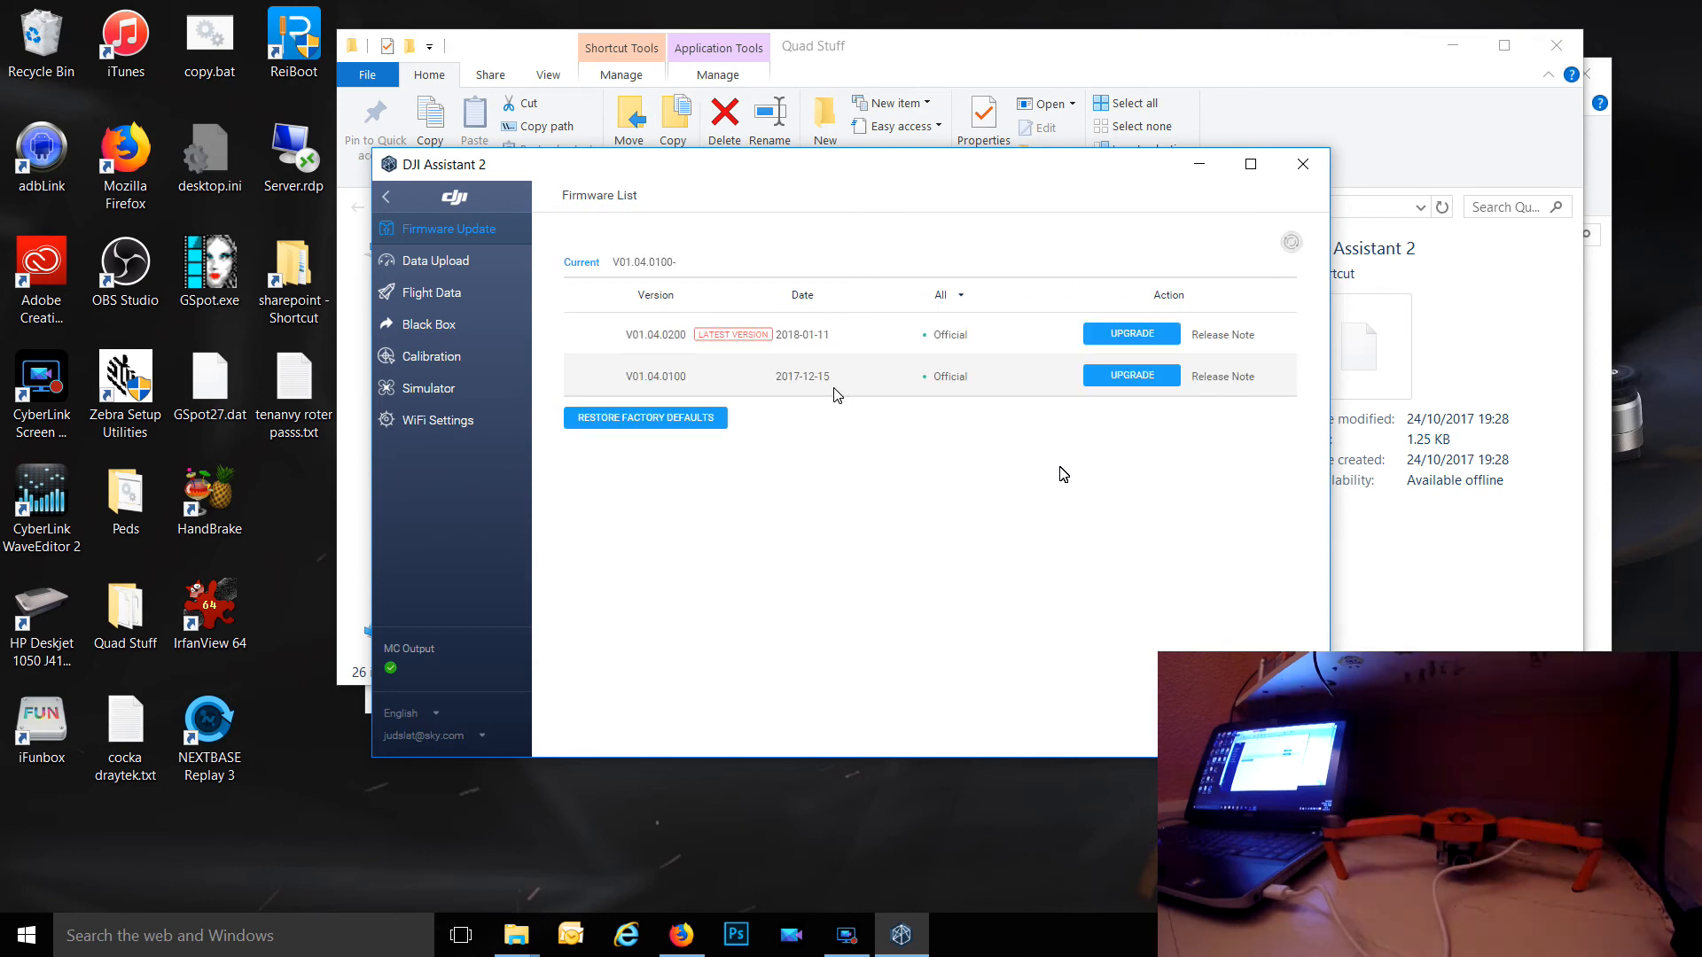
{"action": "mouse_move", "coordinate": [1302, 164]}
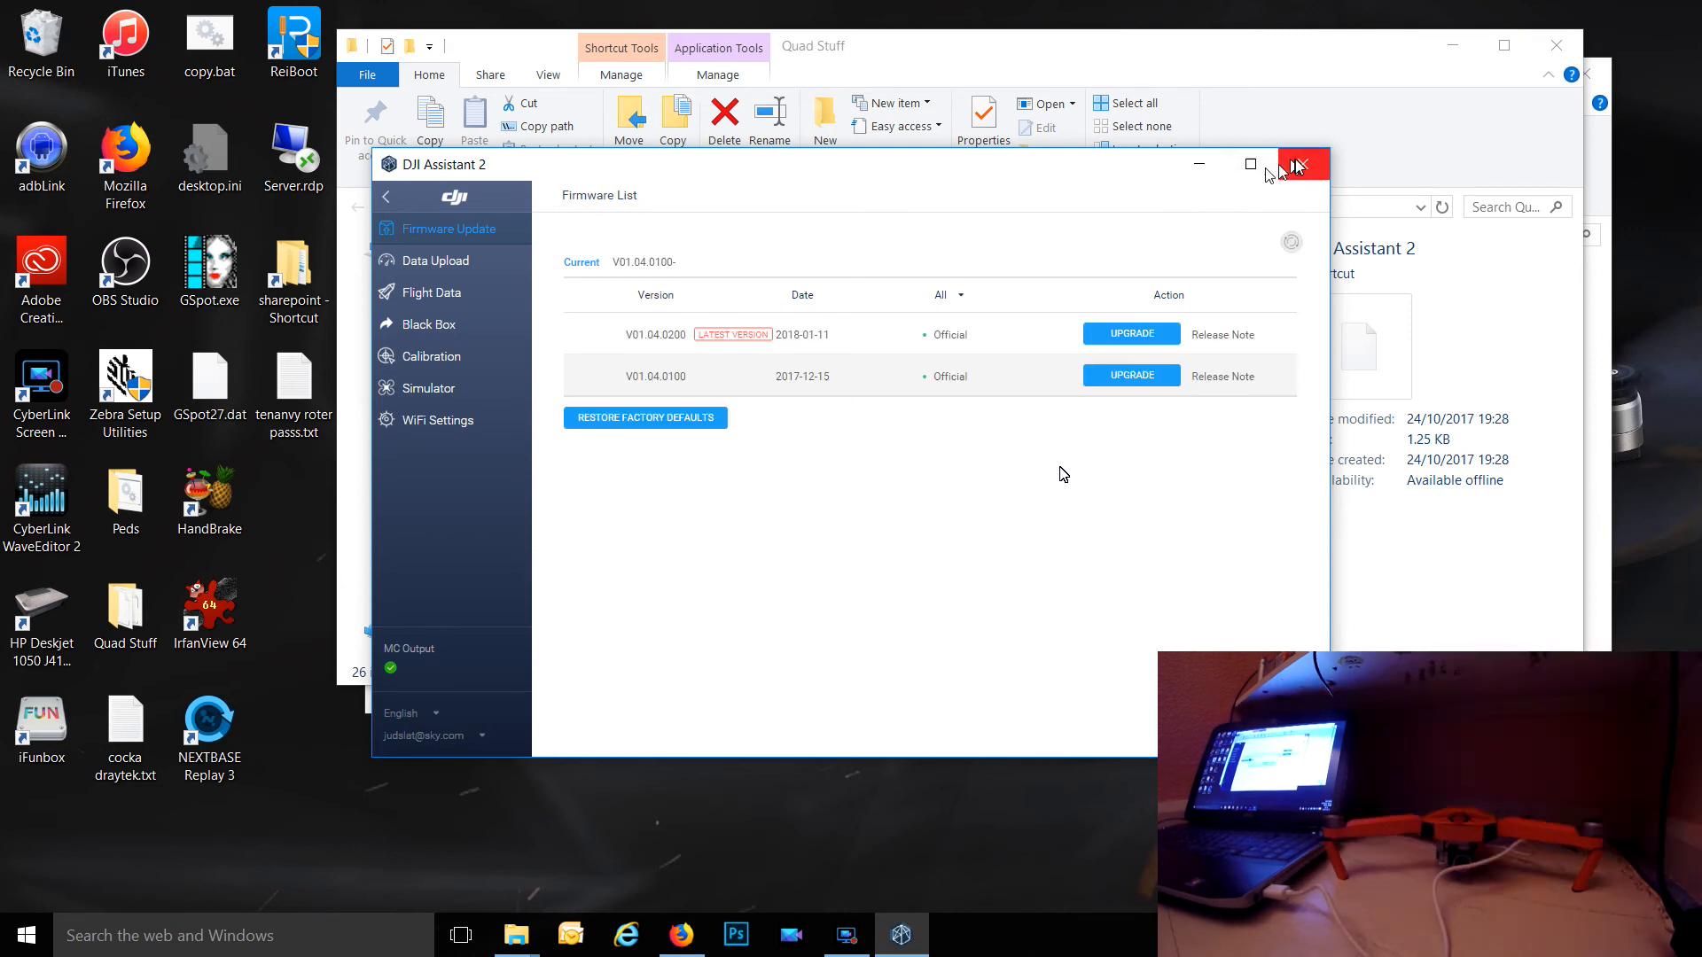
Close DJI Assistant 2 and confirm Yes to Quit Now.
{"action": "left_click", "coordinate": [1303, 165]}
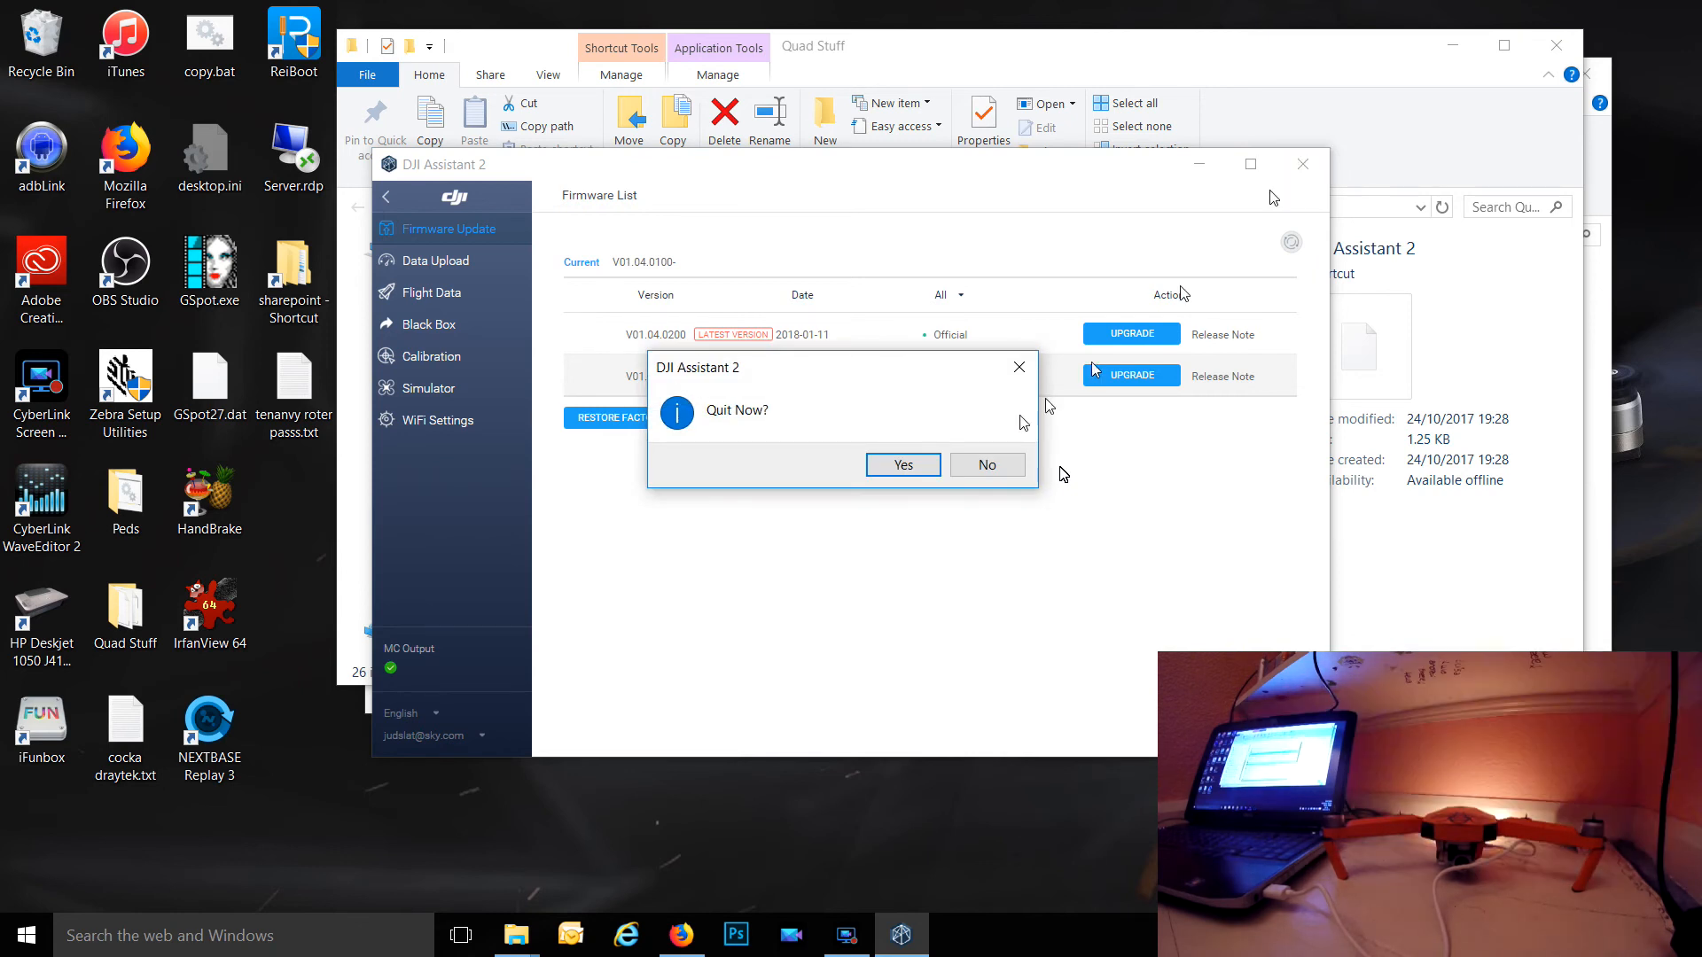
{"action": "left_click", "coordinate": [903, 464]}
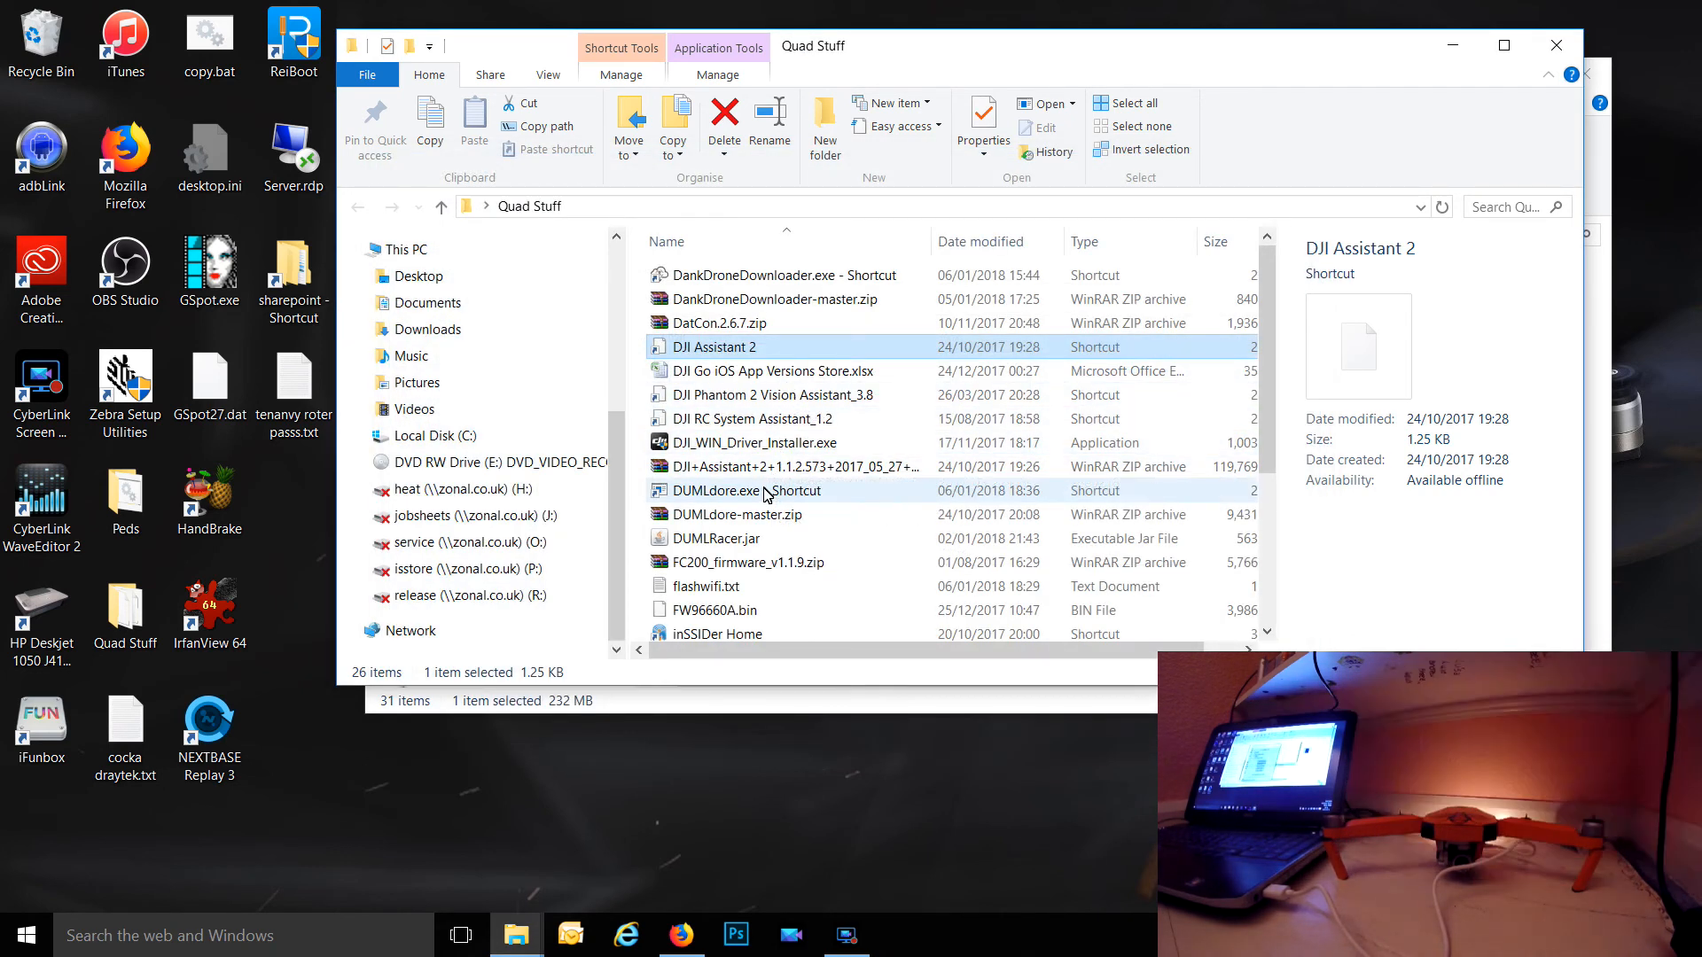
Relaunch DUMLdore and load V01.04.0000_Mavic_dji_system.bin.
{"action": "double_click", "coordinate": [716, 490]}
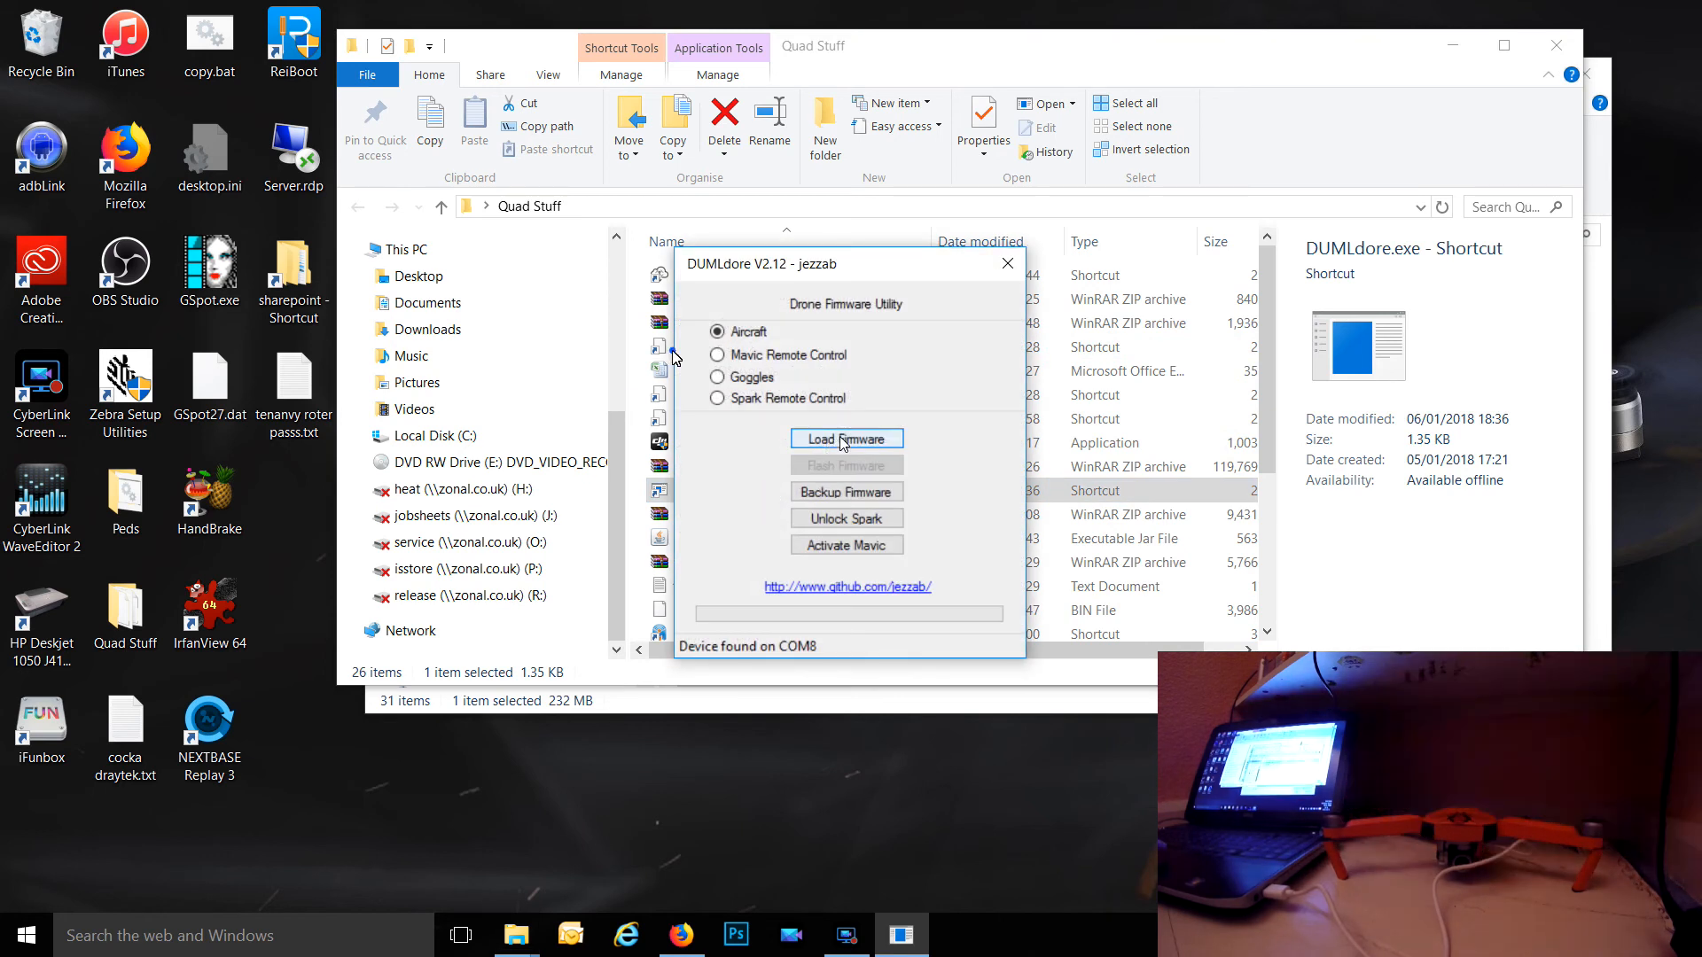
{"action": "left_click", "coordinate": [846, 439]}
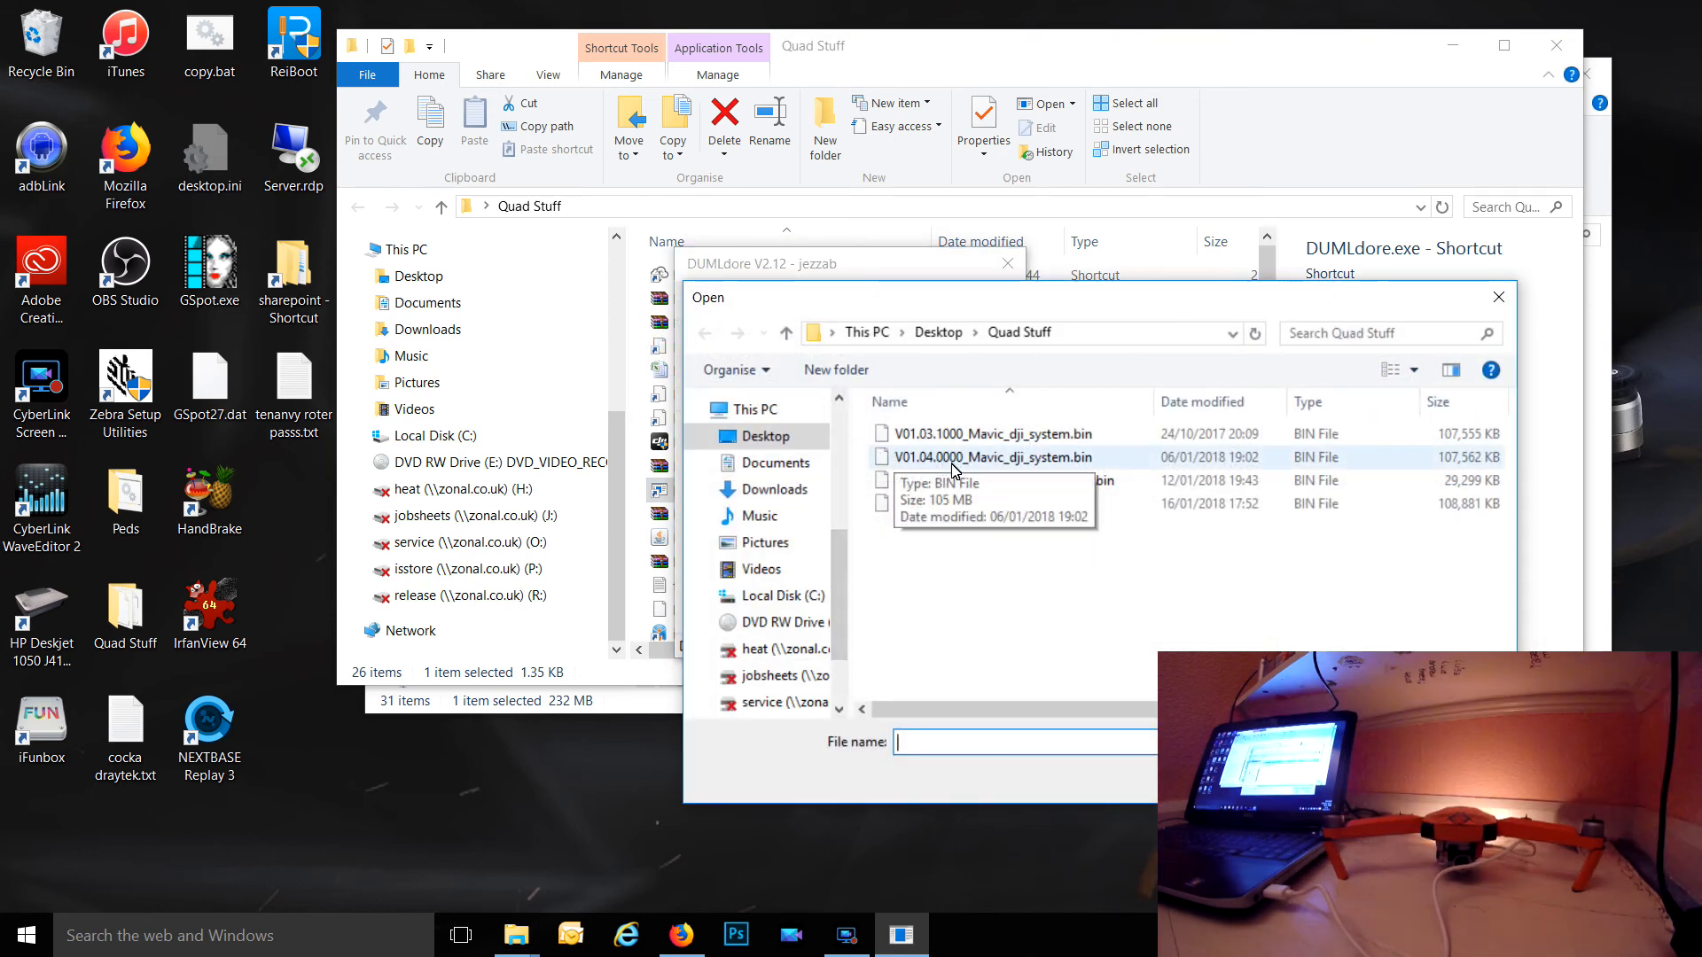
{"action": "left_click", "coordinate": [994, 457]}
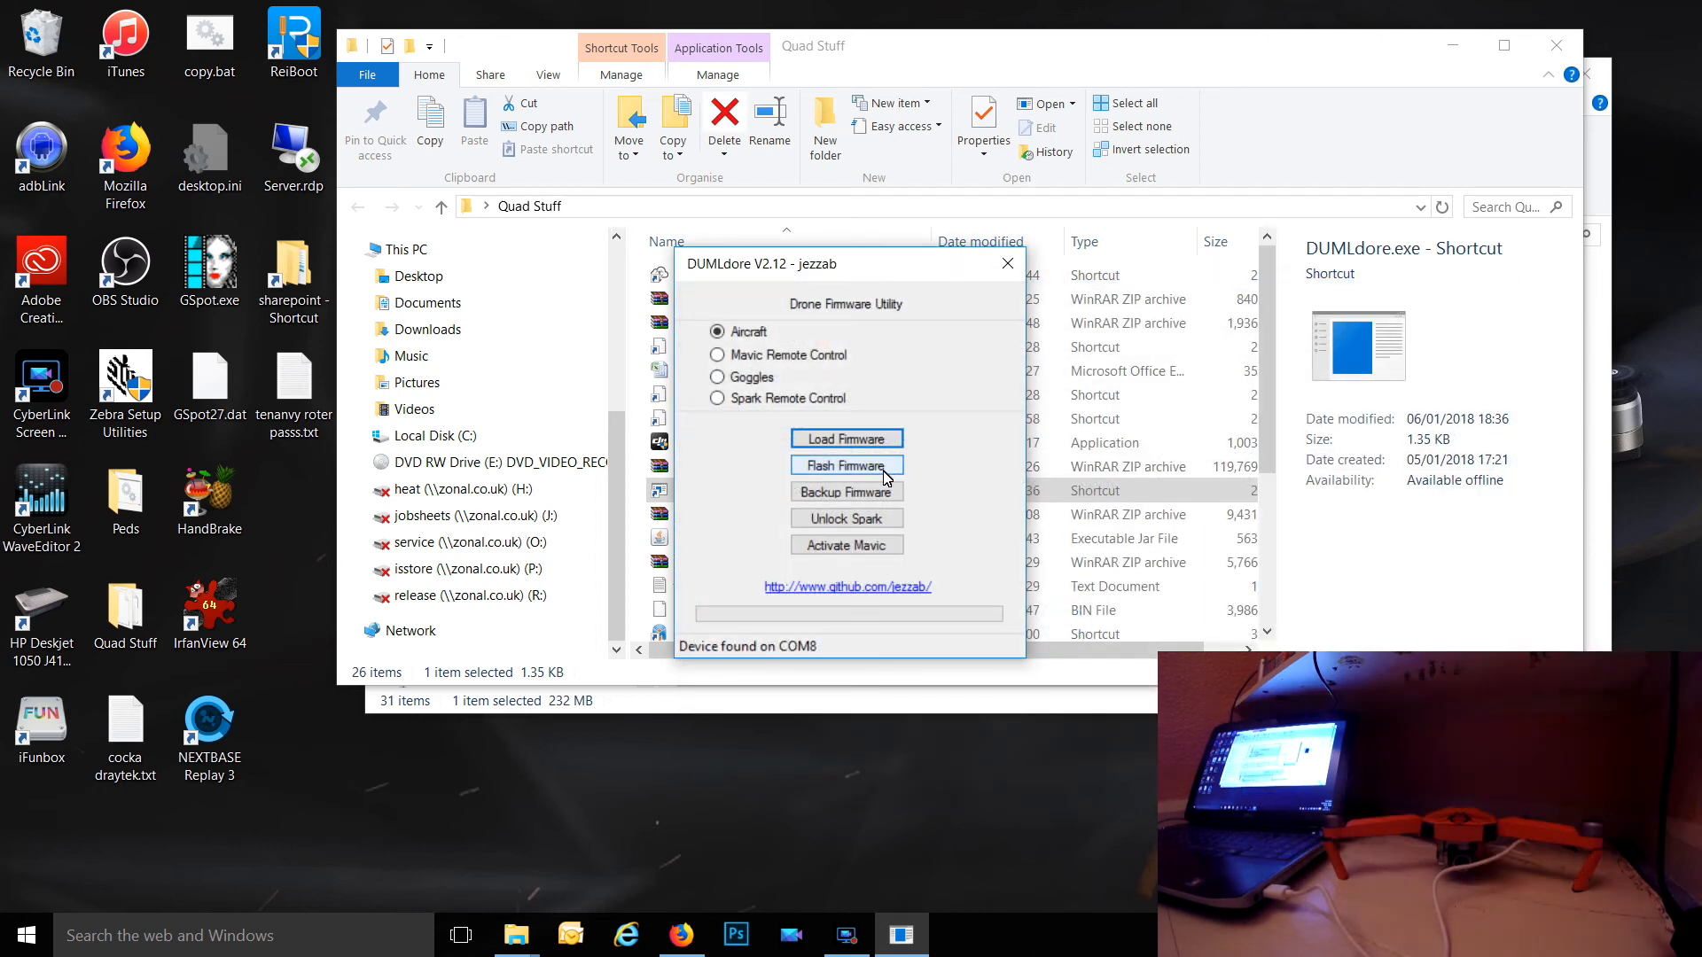
Flash V01.04.0000 without anti-rollback, accept the warning, and acknowledge 'Upgrade has begun'.
{"action": "left_click", "coordinate": [847, 465]}
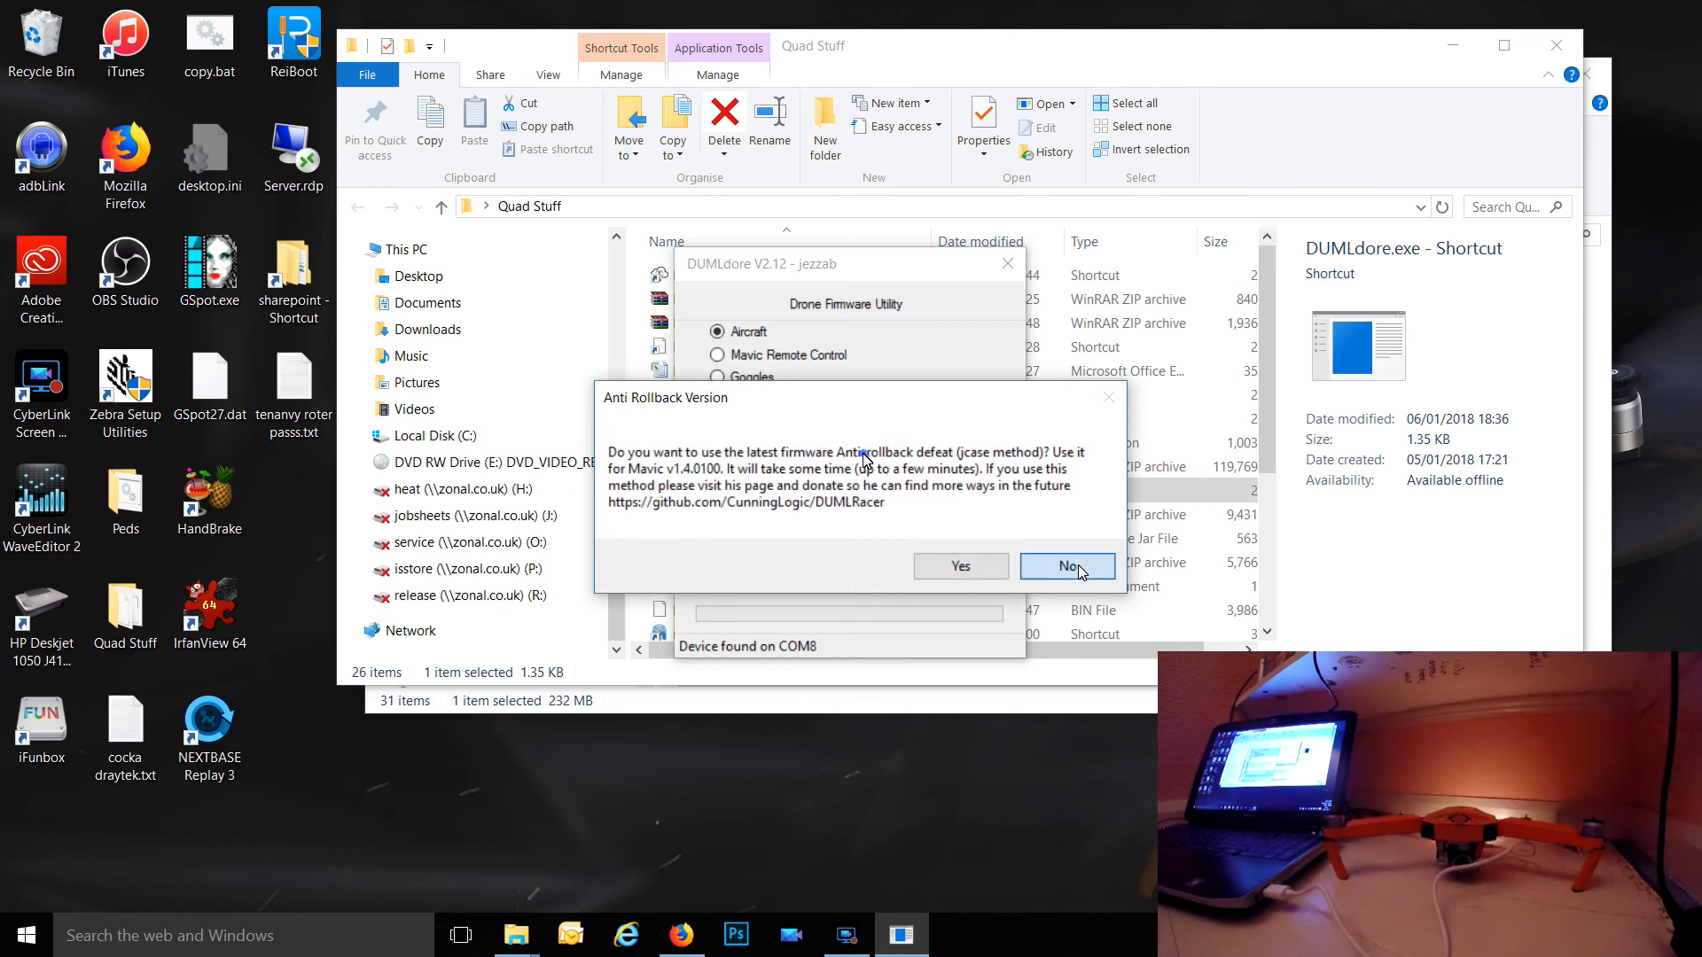
{"action": "left_click", "coordinate": [1067, 566]}
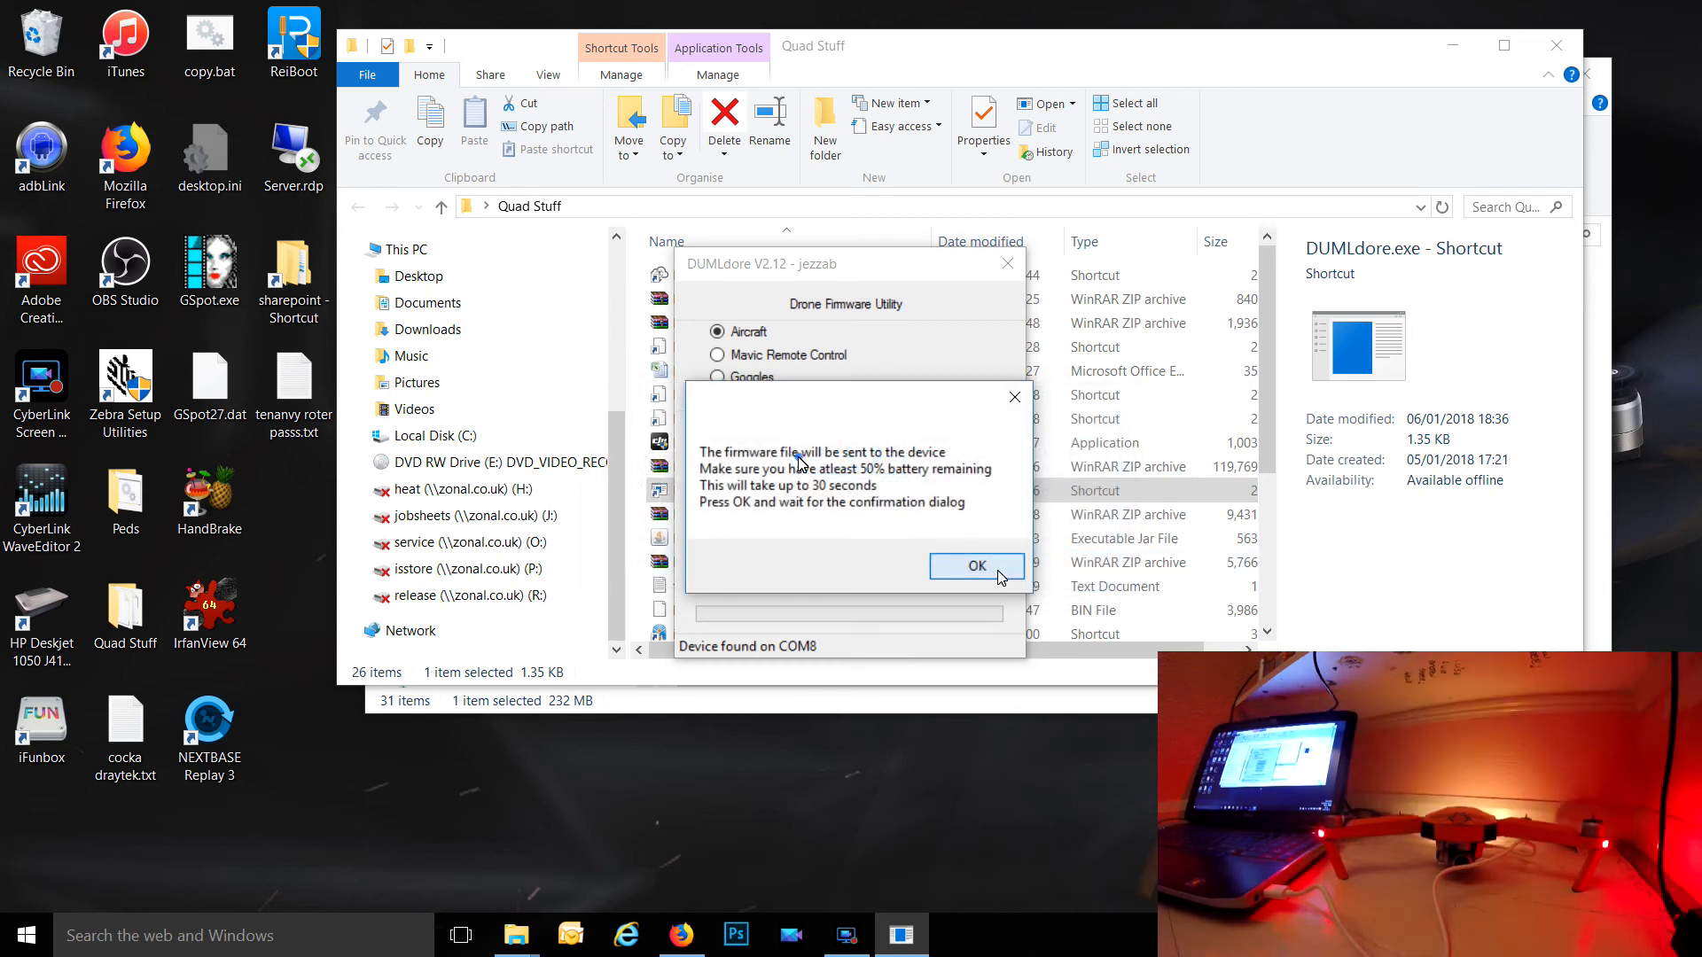
{"action": "left_click", "coordinate": [975, 566]}
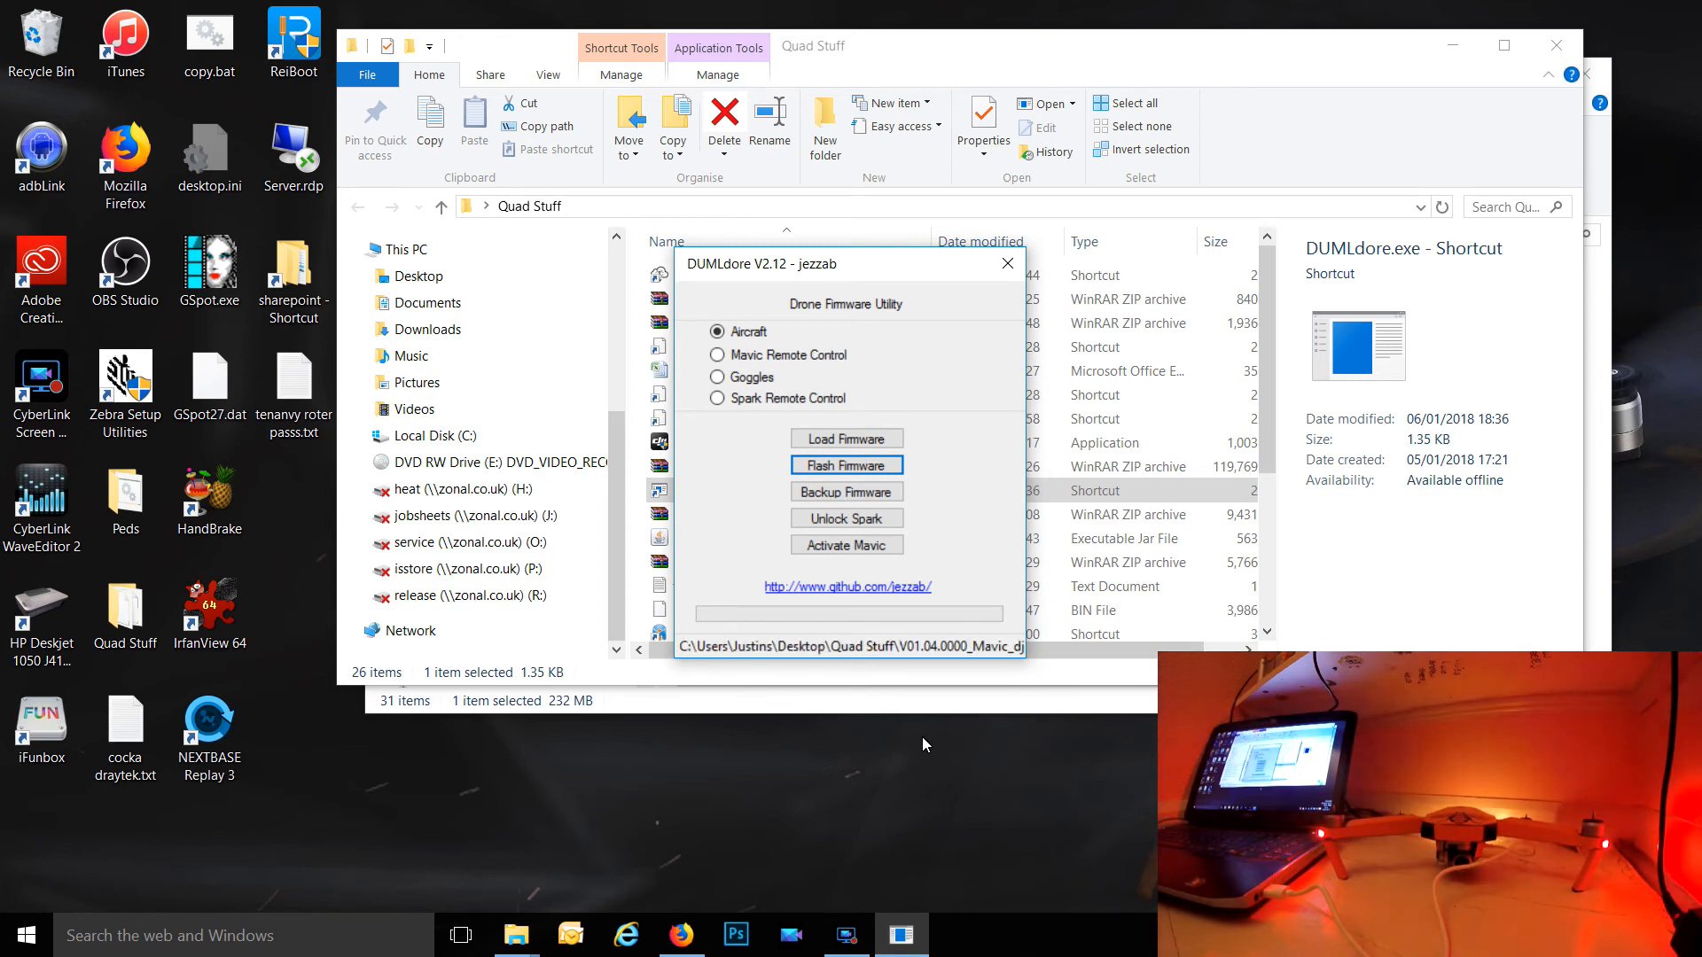
{"action": "left_click", "coordinate": [847, 464]}
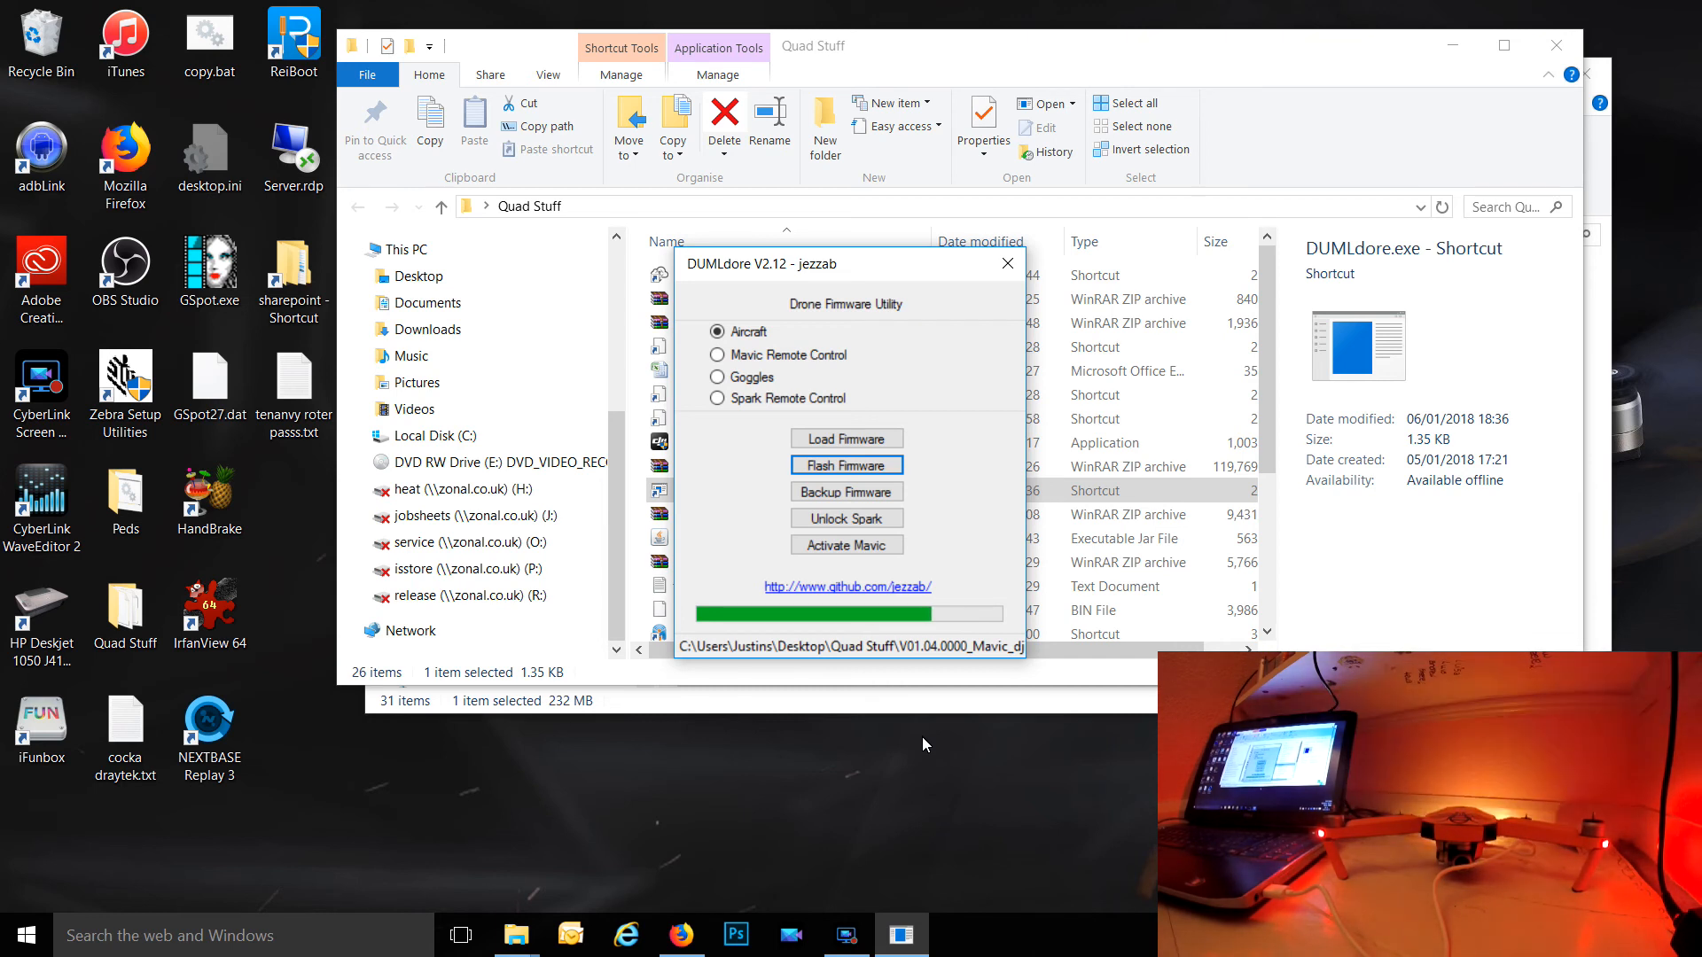
{"action": "left_click", "coordinate": [846, 465]}
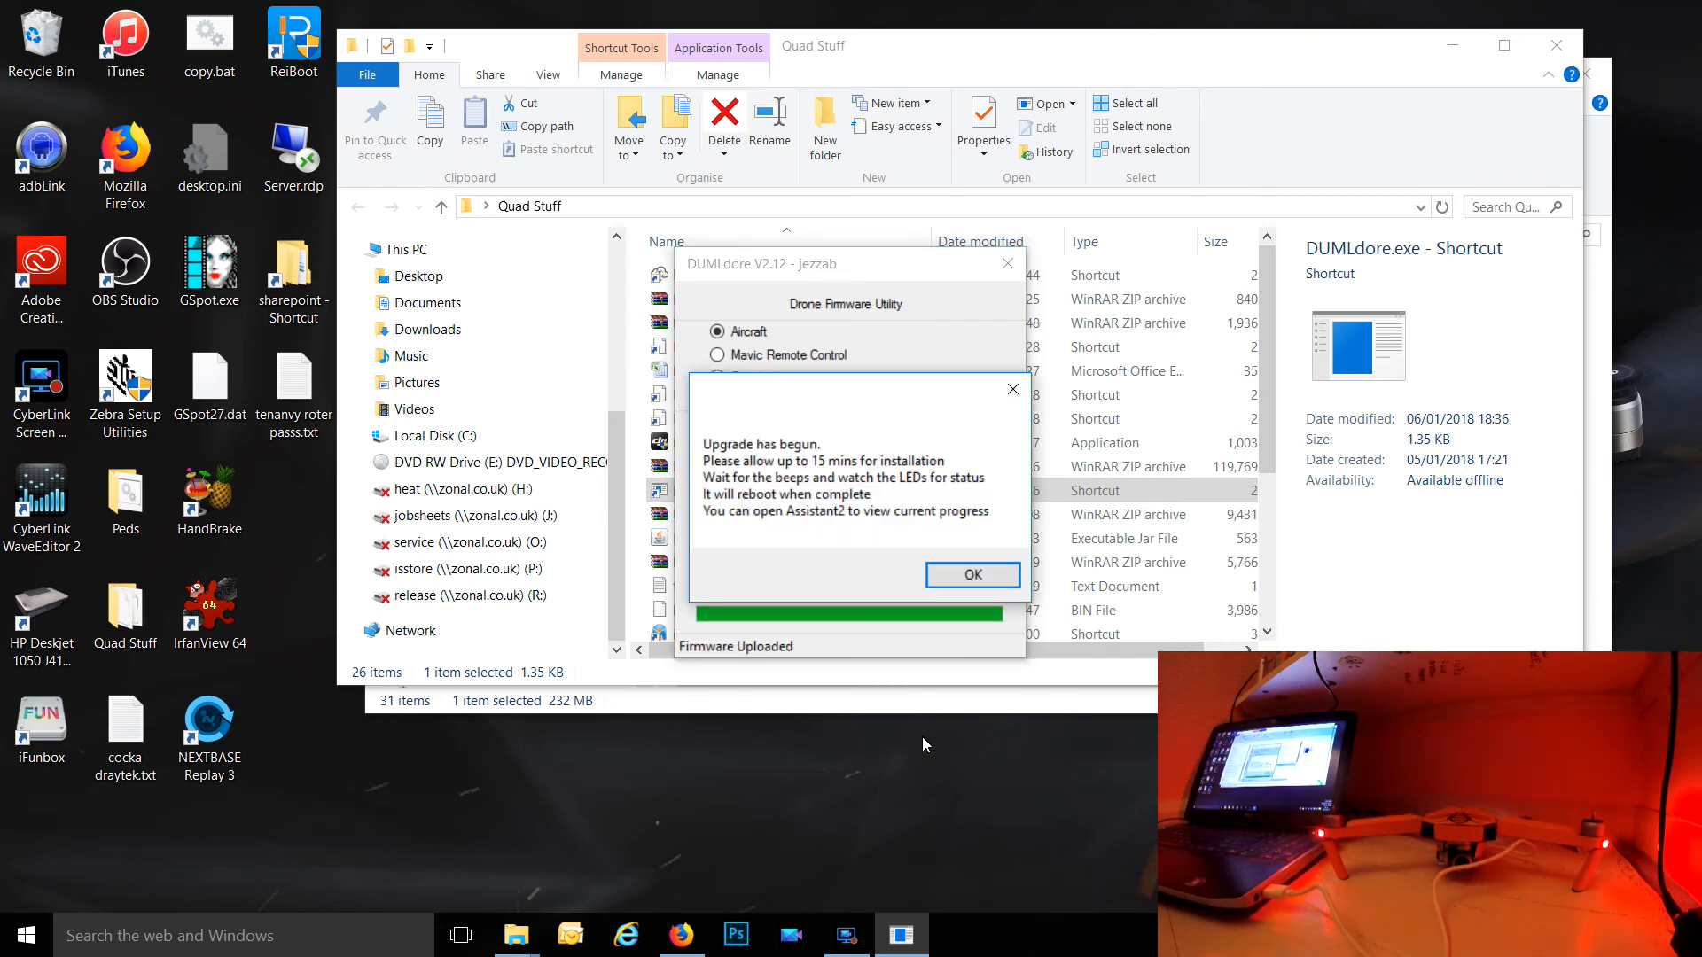
{"action": "left_click", "coordinate": [972, 574]}
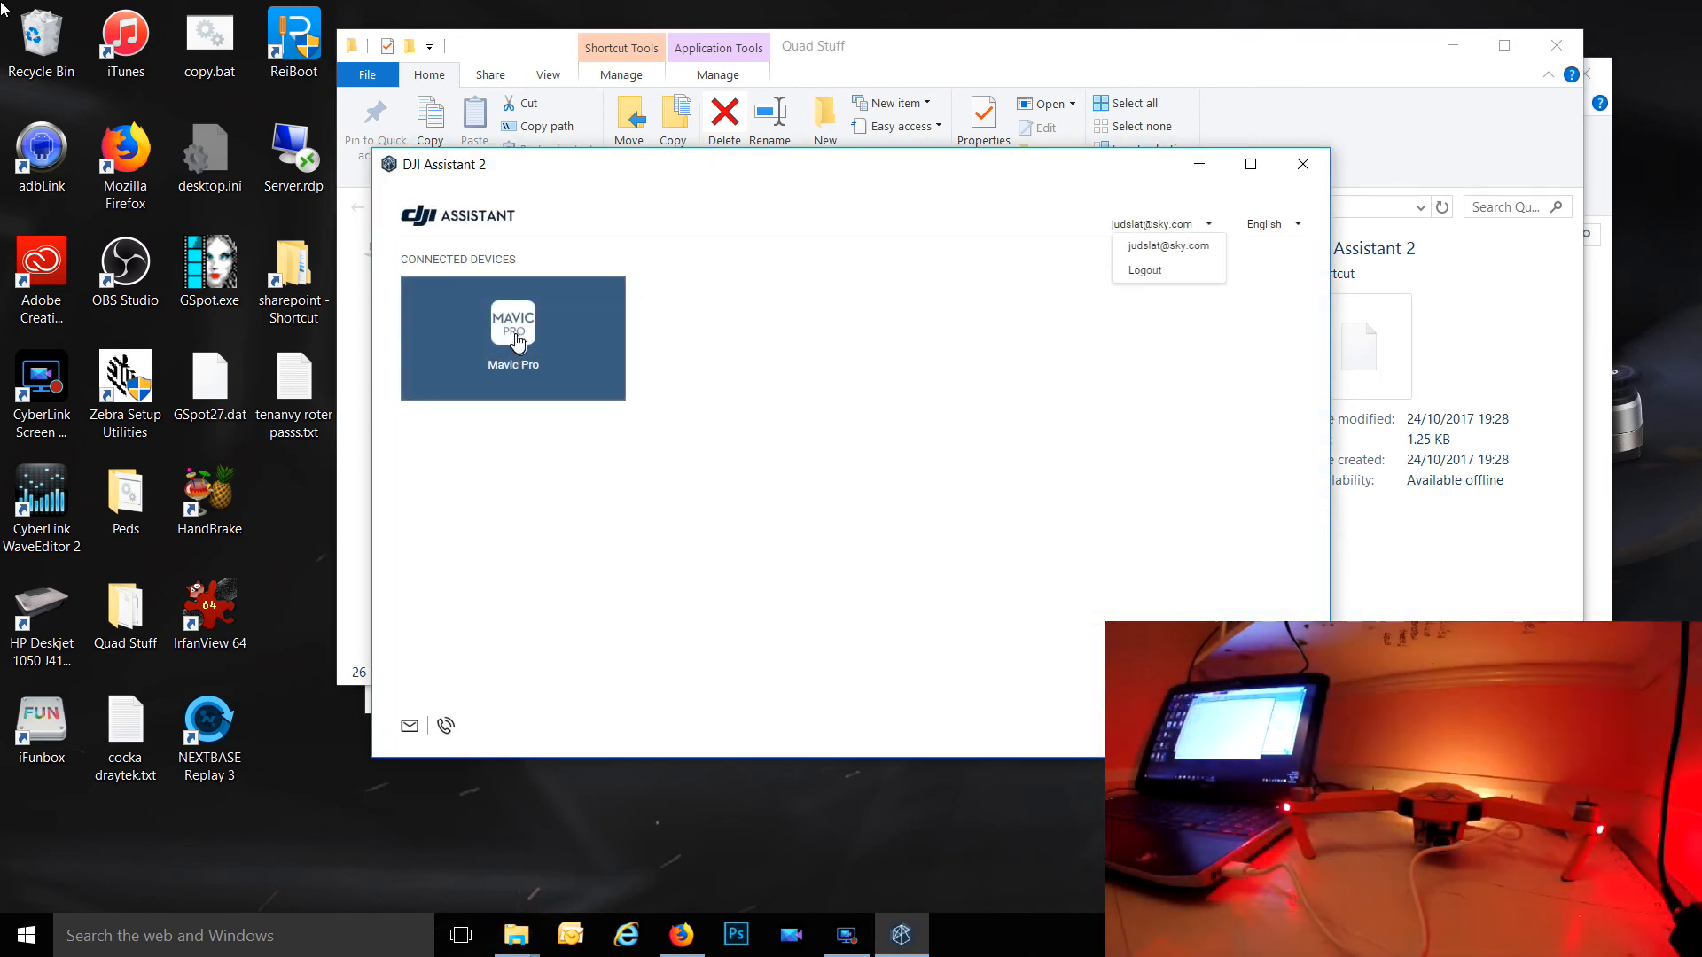
Follow the Mavic Pro Firmware Update to Update Complete, then go back to the firmware list.
{"action": "left_click", "coordinate": [512, 338]}
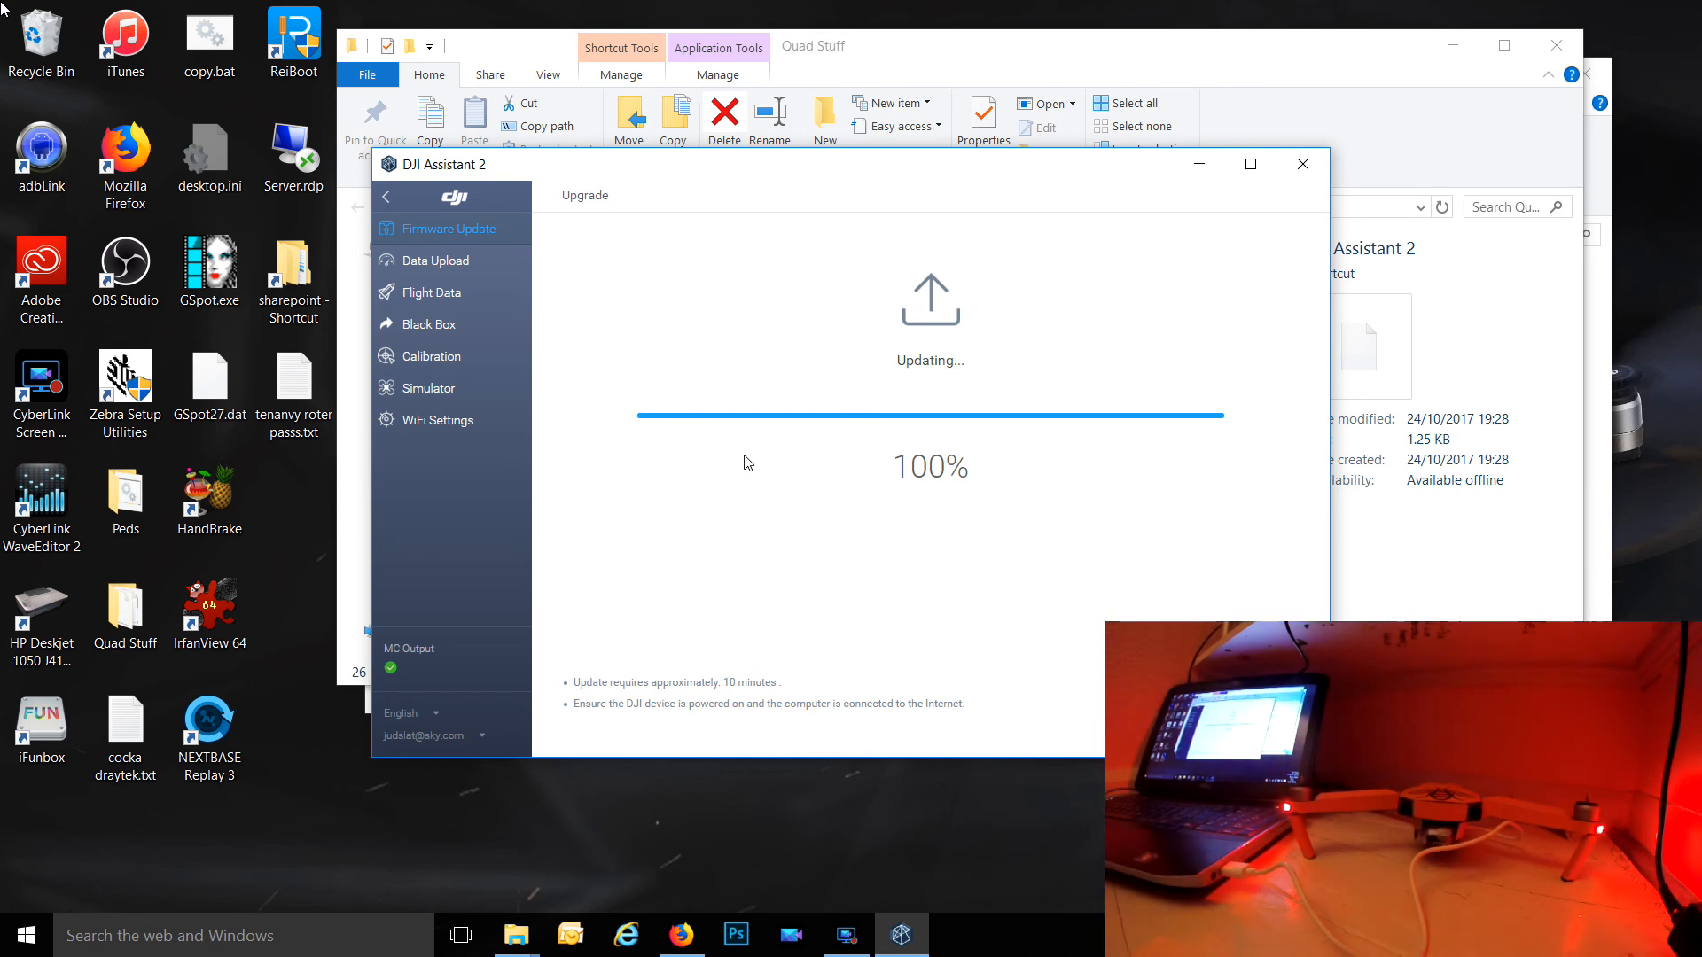
{"action": "mouse_move", "coordinate": [796, 508]}
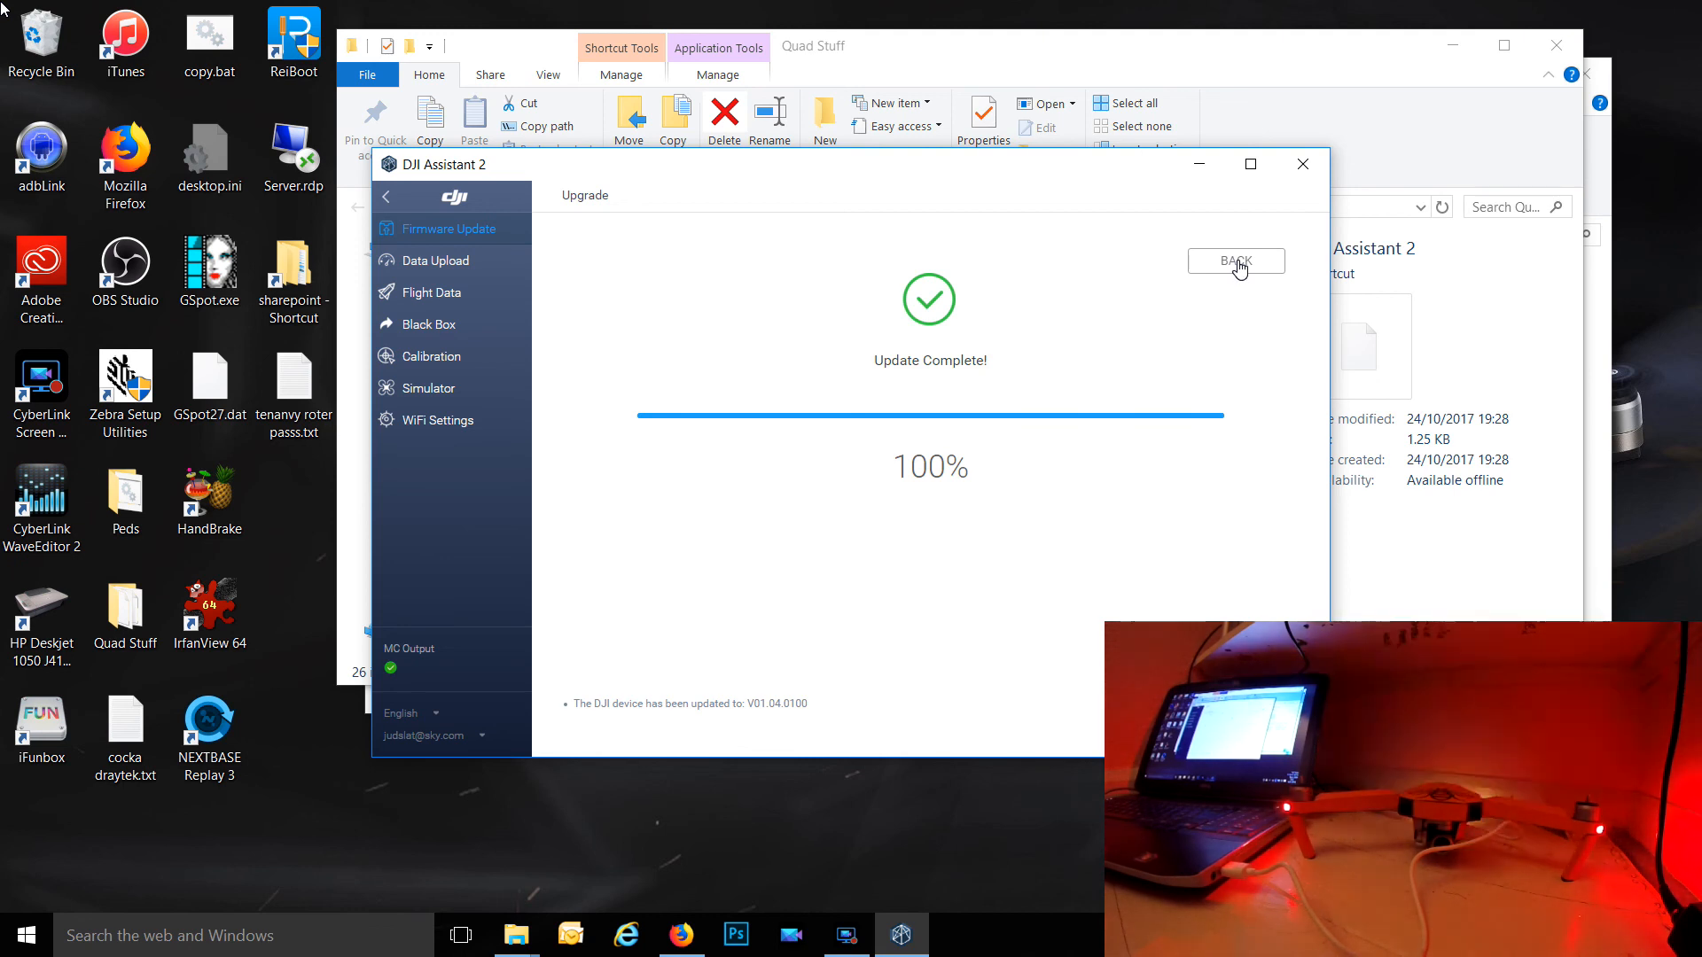
{"action": "left_click", "coordinate": [1237, 260]}
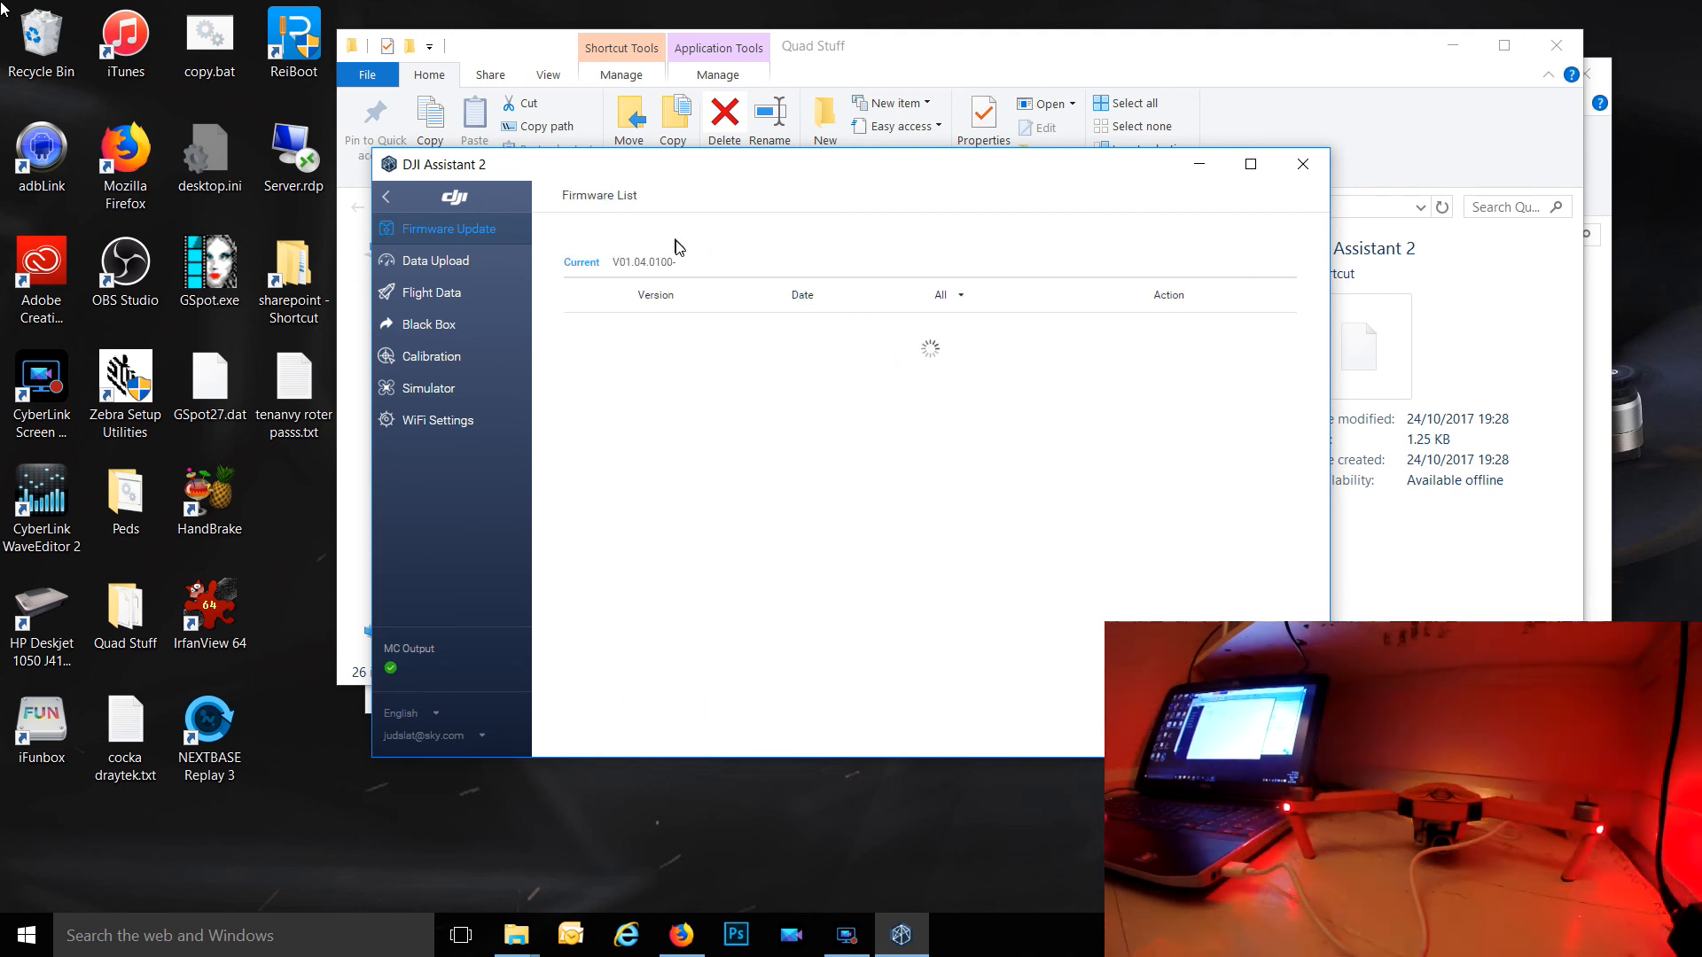